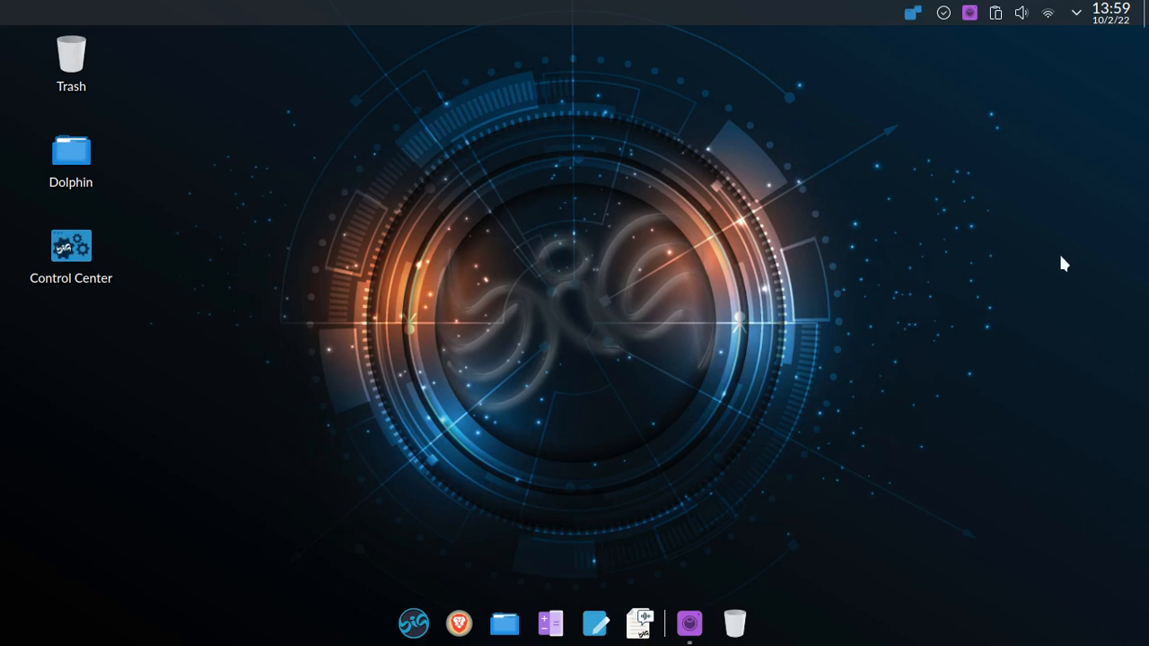
mouse_move(1041, 276)
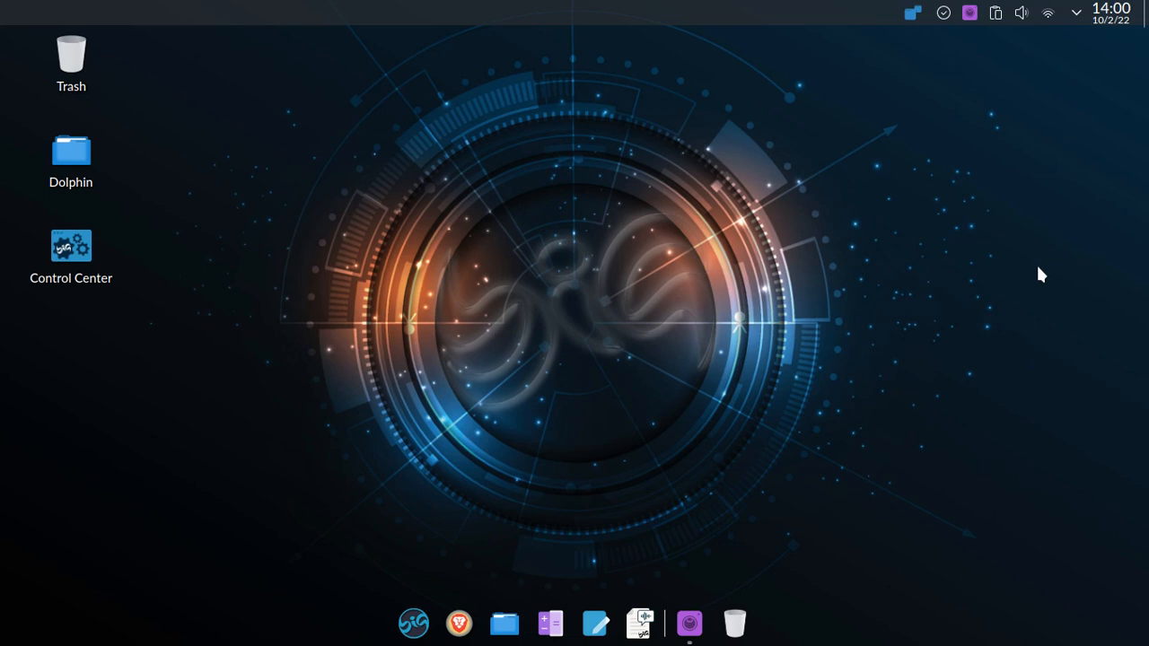
mouse_move(413, 621)
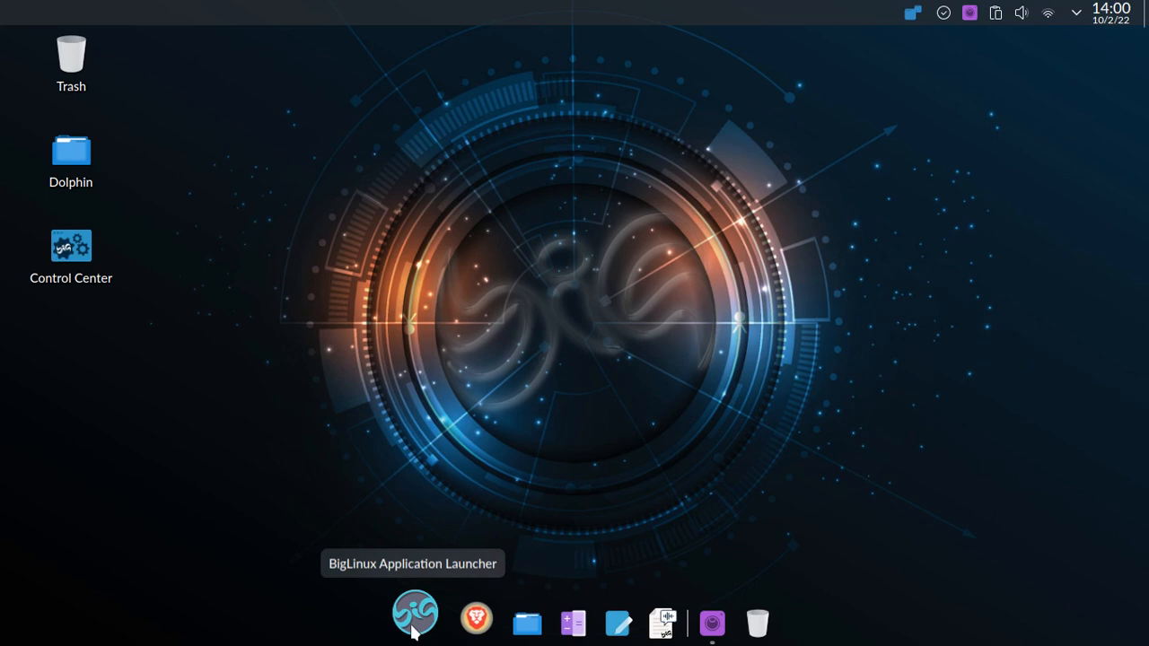
mouse_move(469, 614)
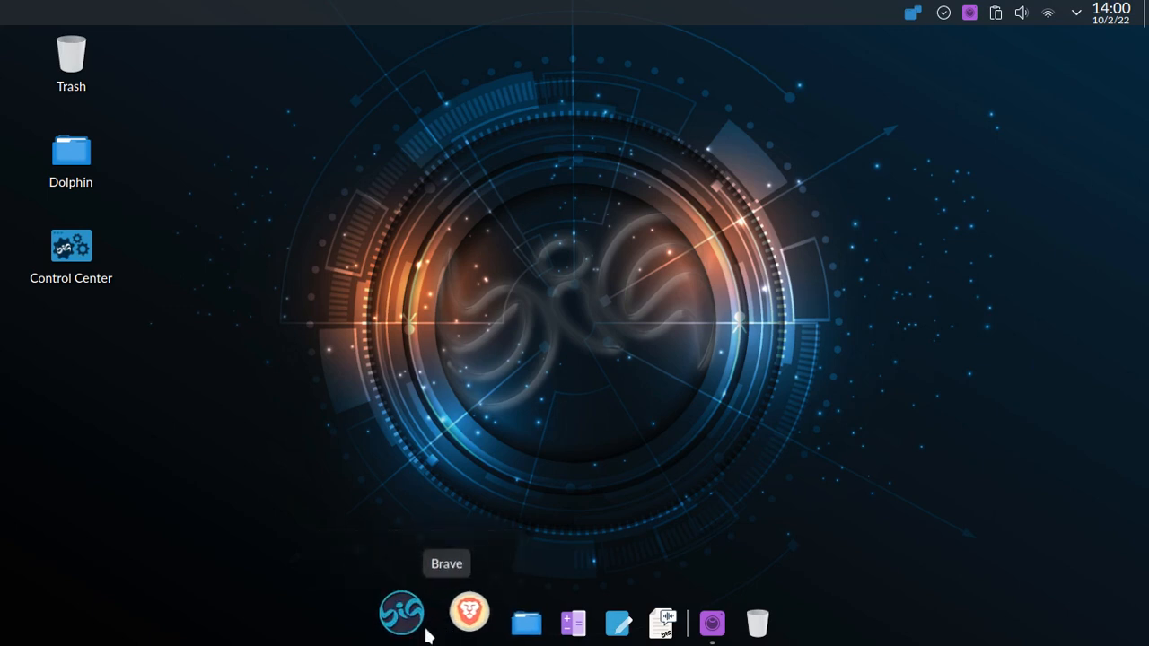
- Browse the Utilities and System launcher categories and start the Control Center
click(400, 617)
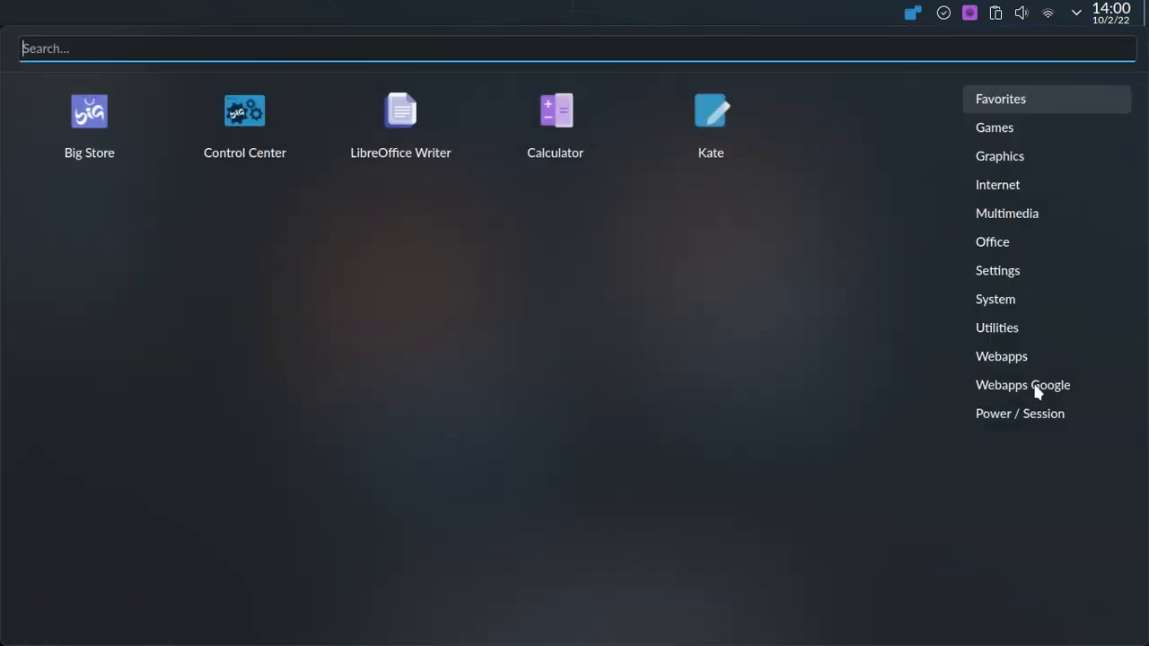
click(999, 326)
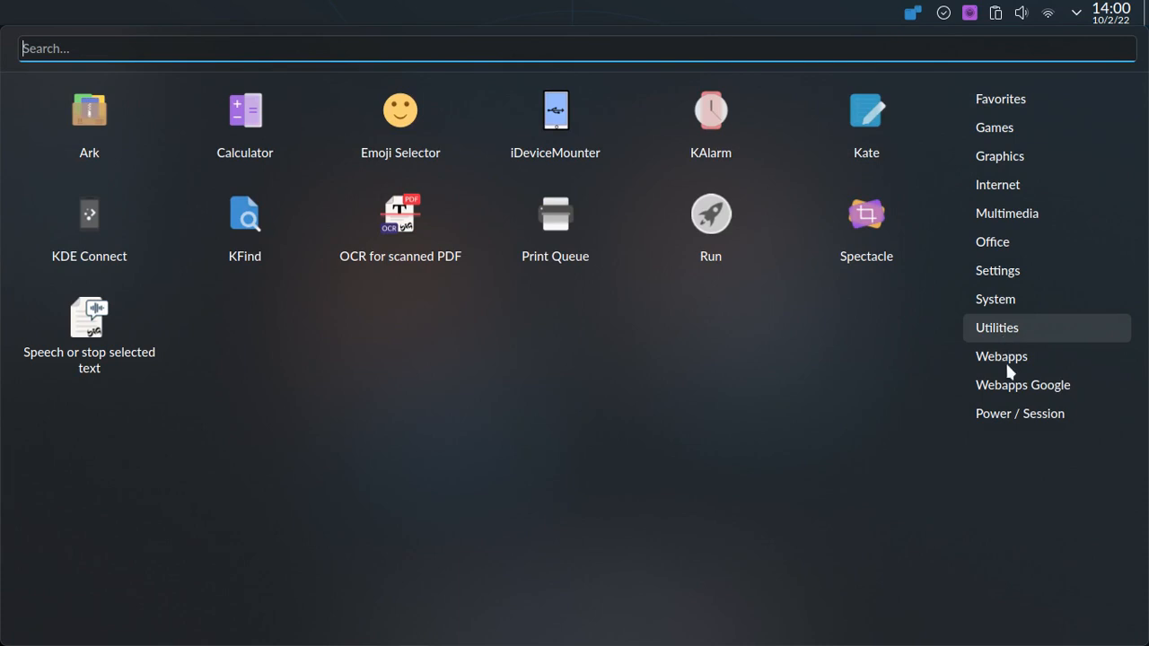
mouse_move(997, 337)
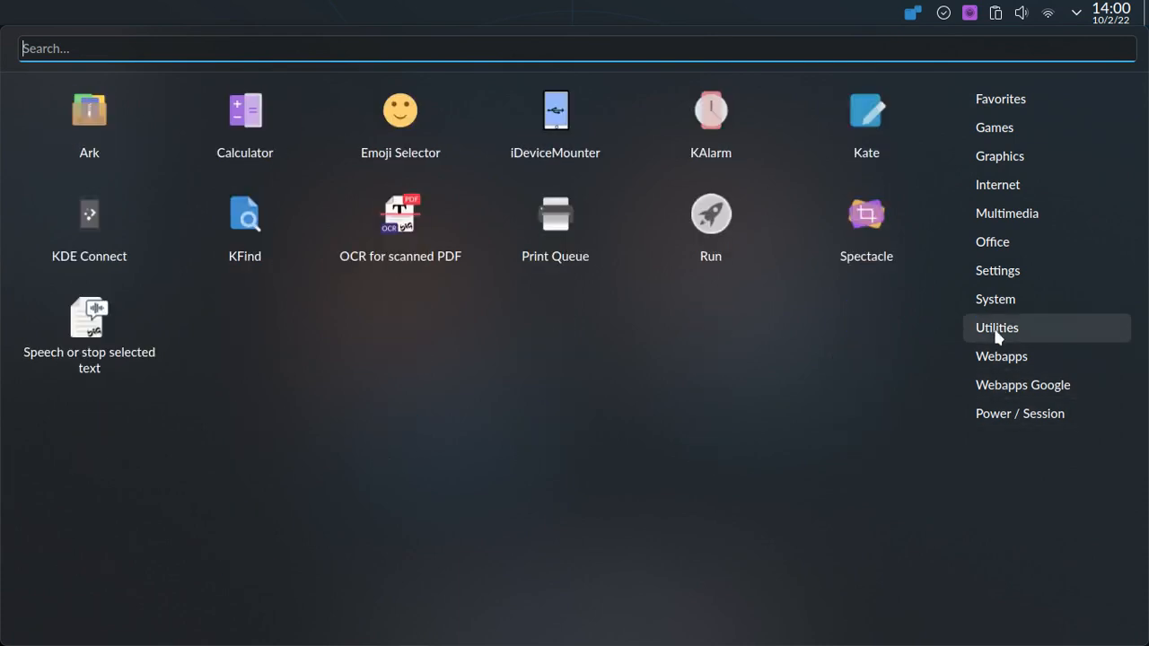
click(994, 298)
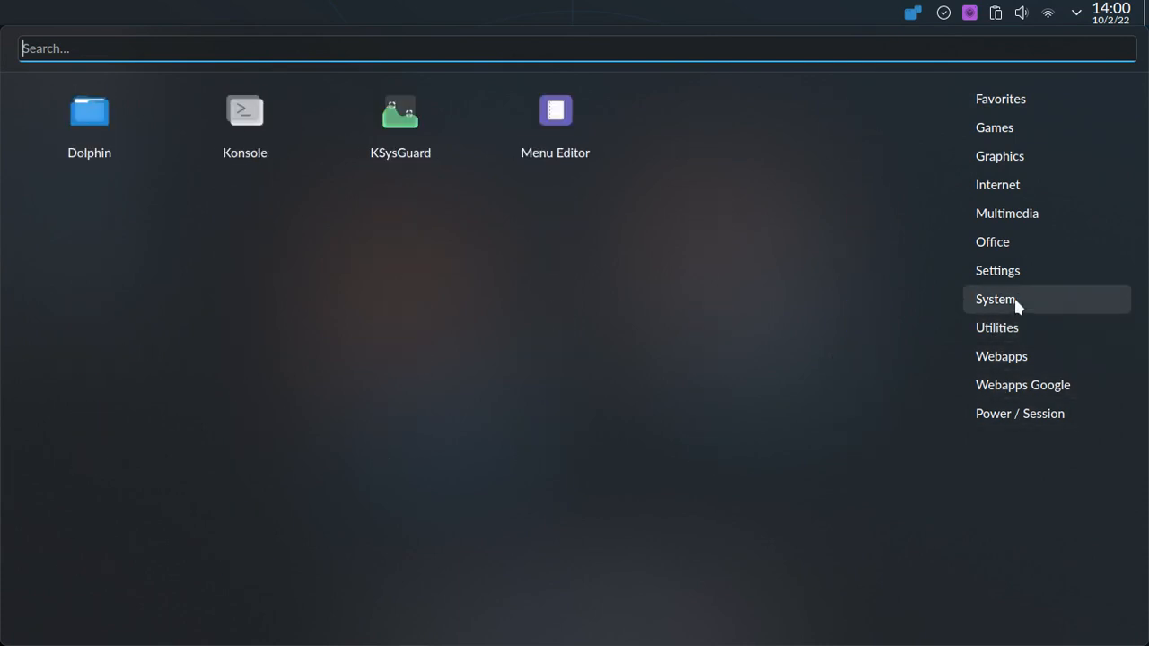
mouse_move(1041, 314)
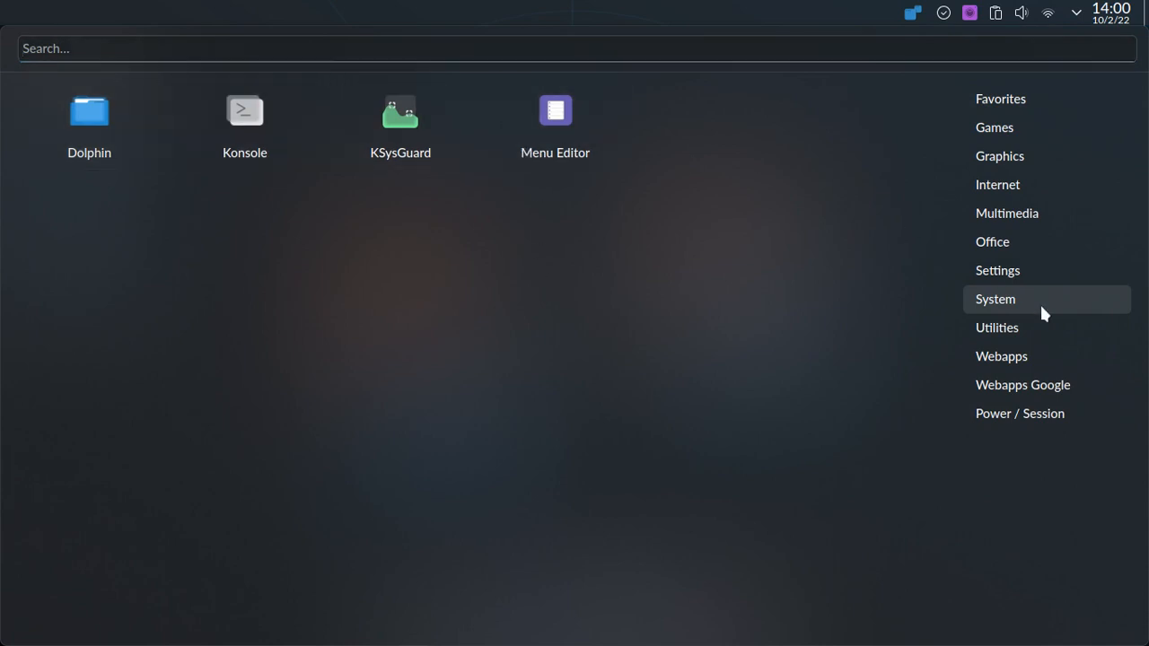
click(999, 269)
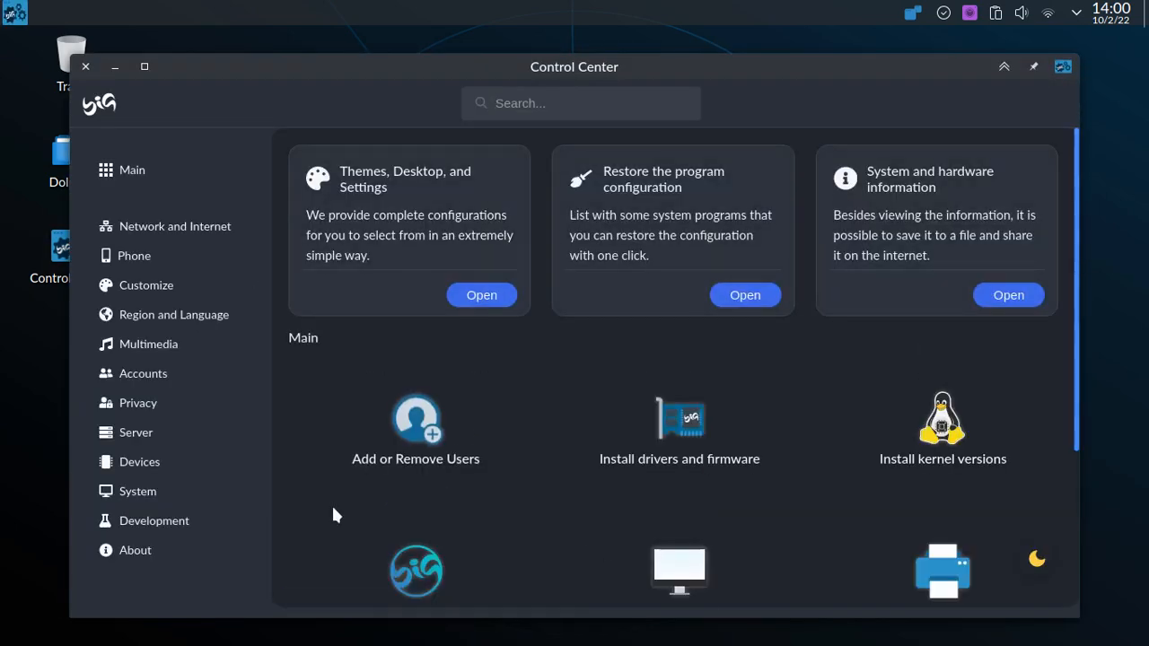
- Bring up Info Center's About this System page and shift its window left
click(135, 549)
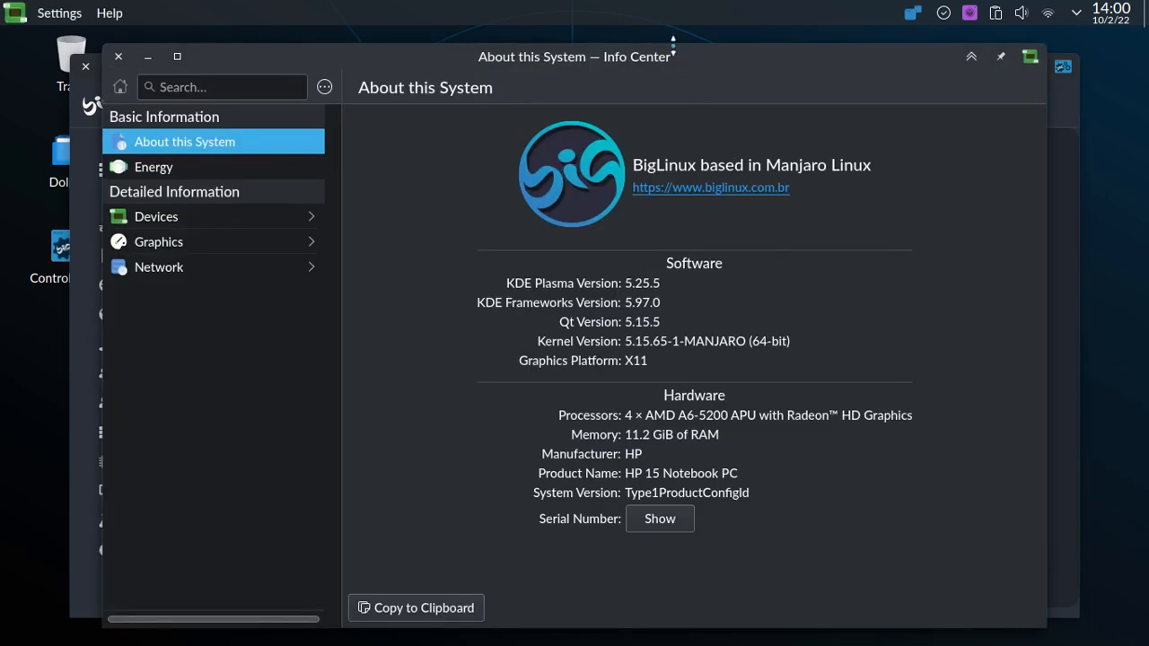
drag(575, 56, 530, 50)
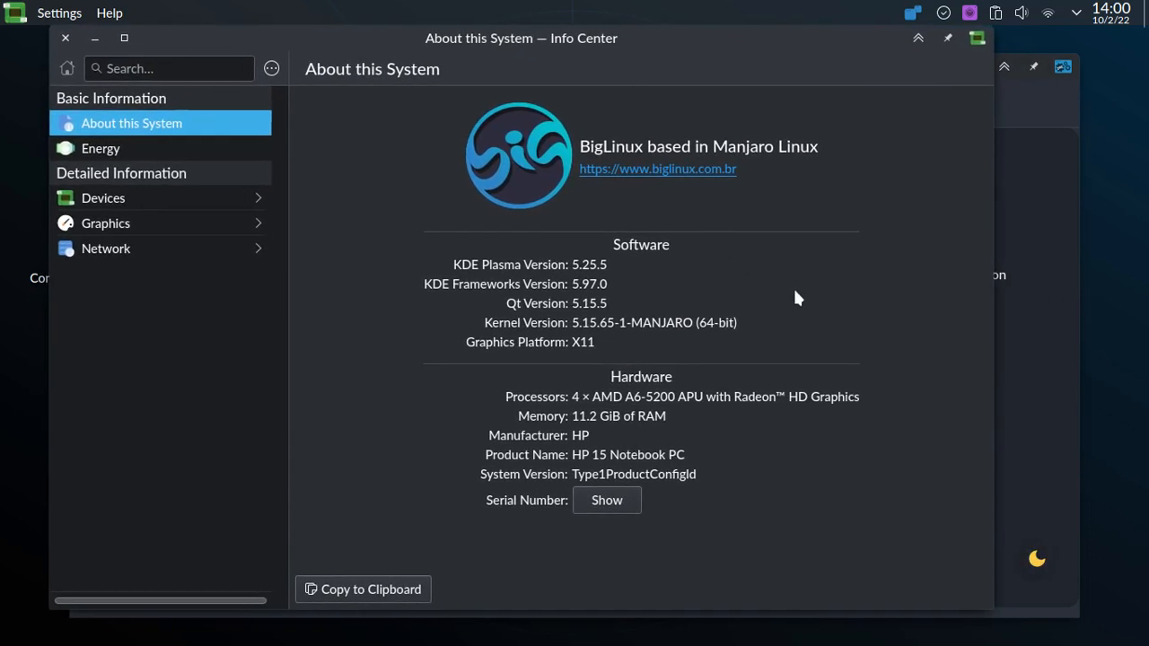
mouse_move(626, 416)
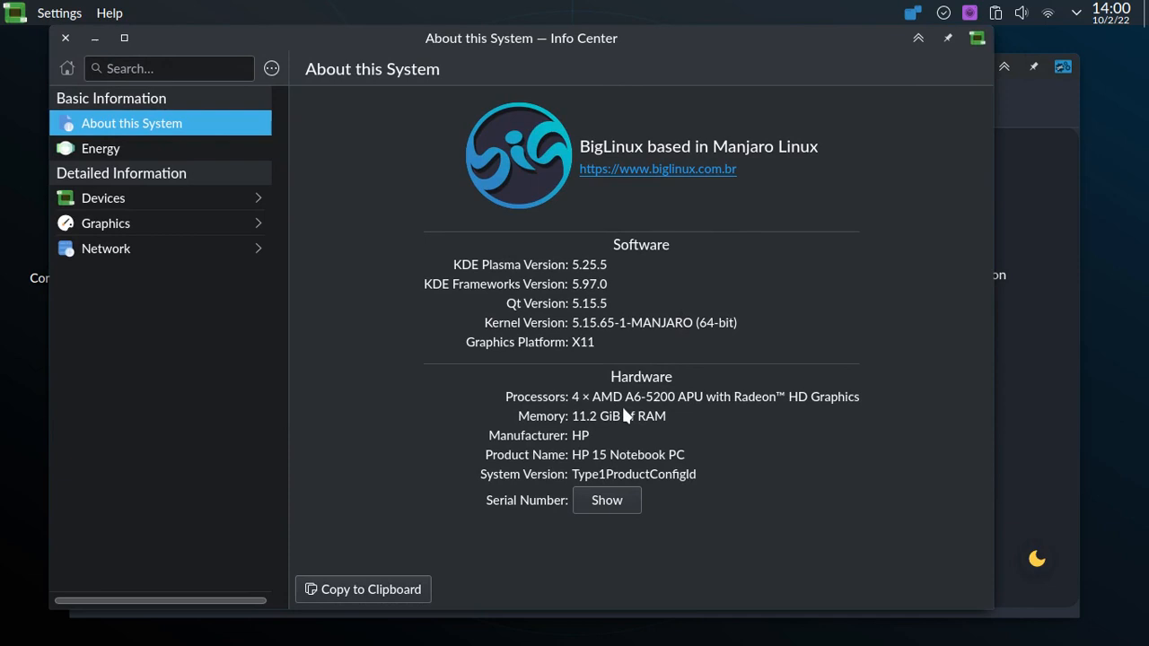
mouse_move(643, 415)
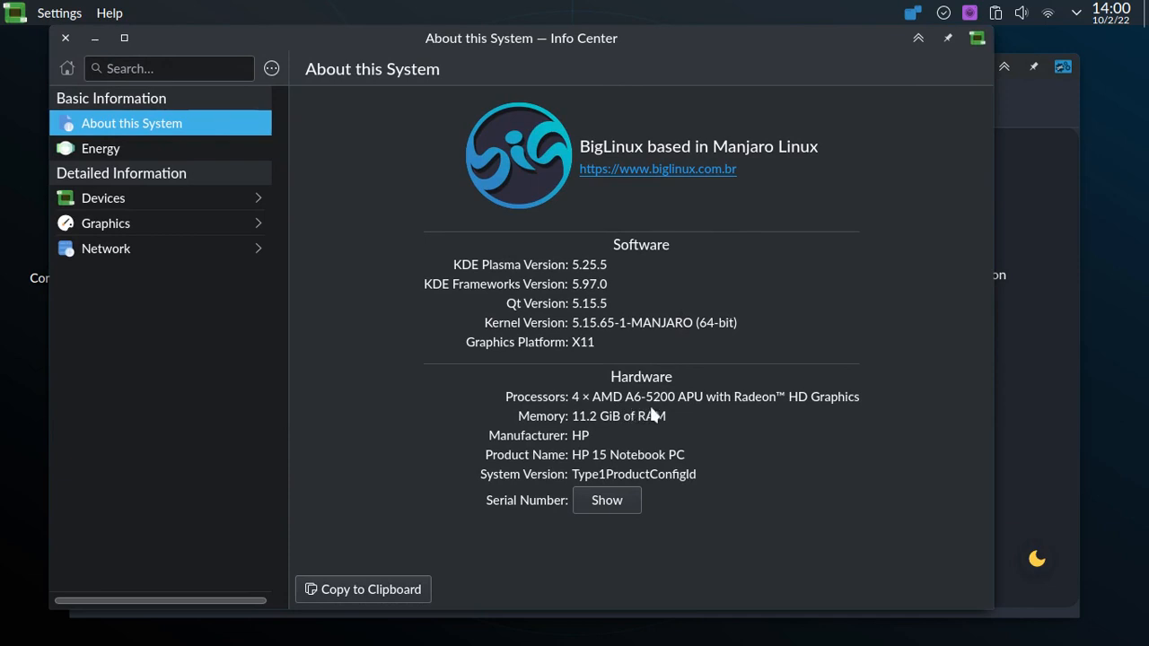
mouse_move(747, 420)
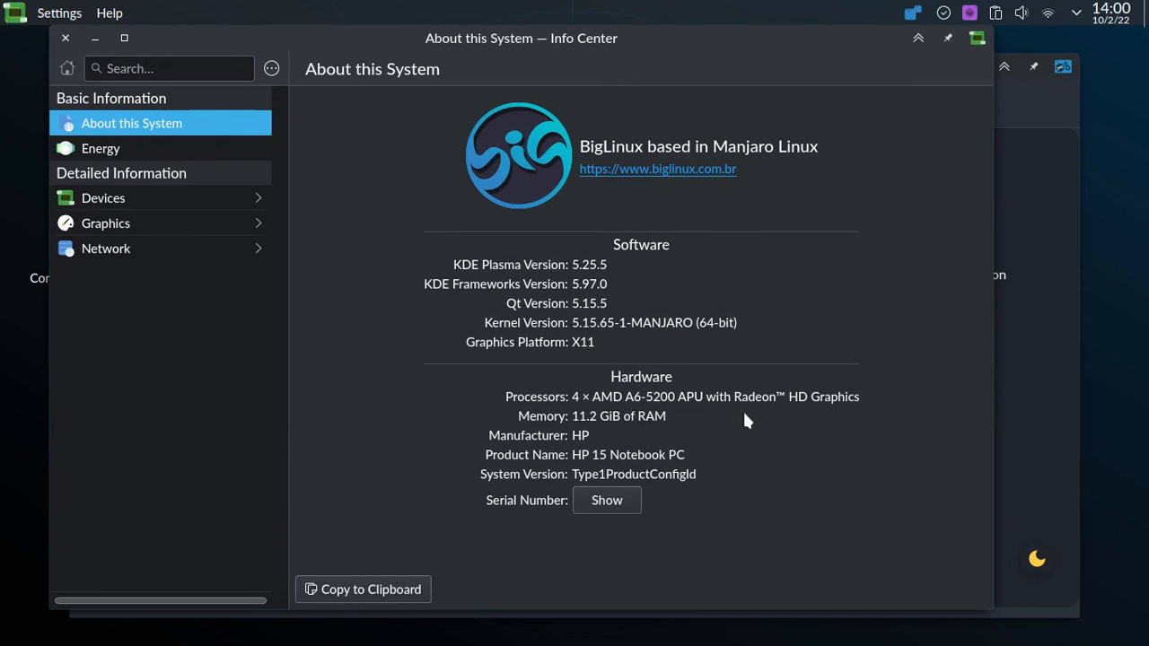
mouse_move(848, 422)
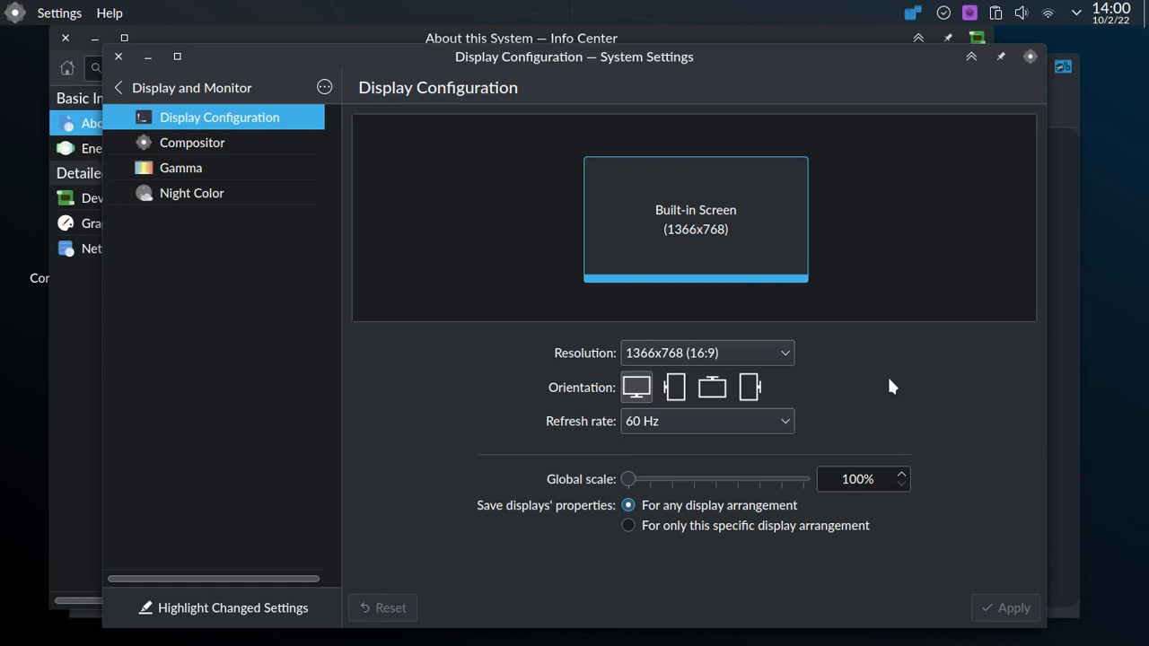
- Review the Display Configuration resolution list and keep 1366x768
click(707, 352)
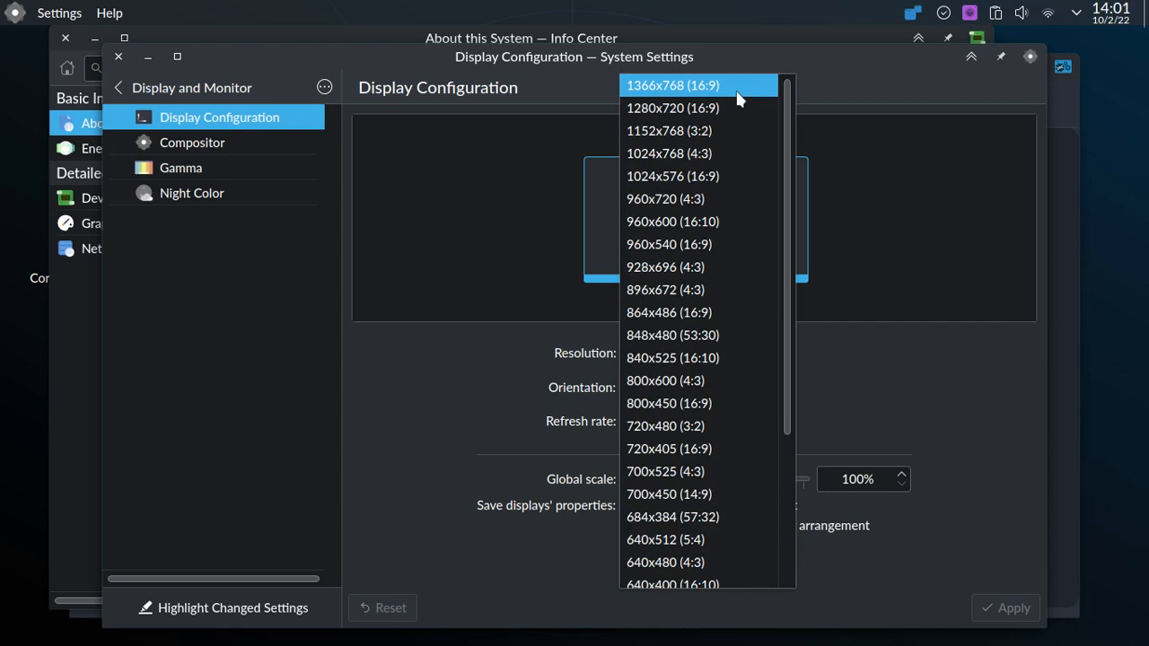
click(672, 86)
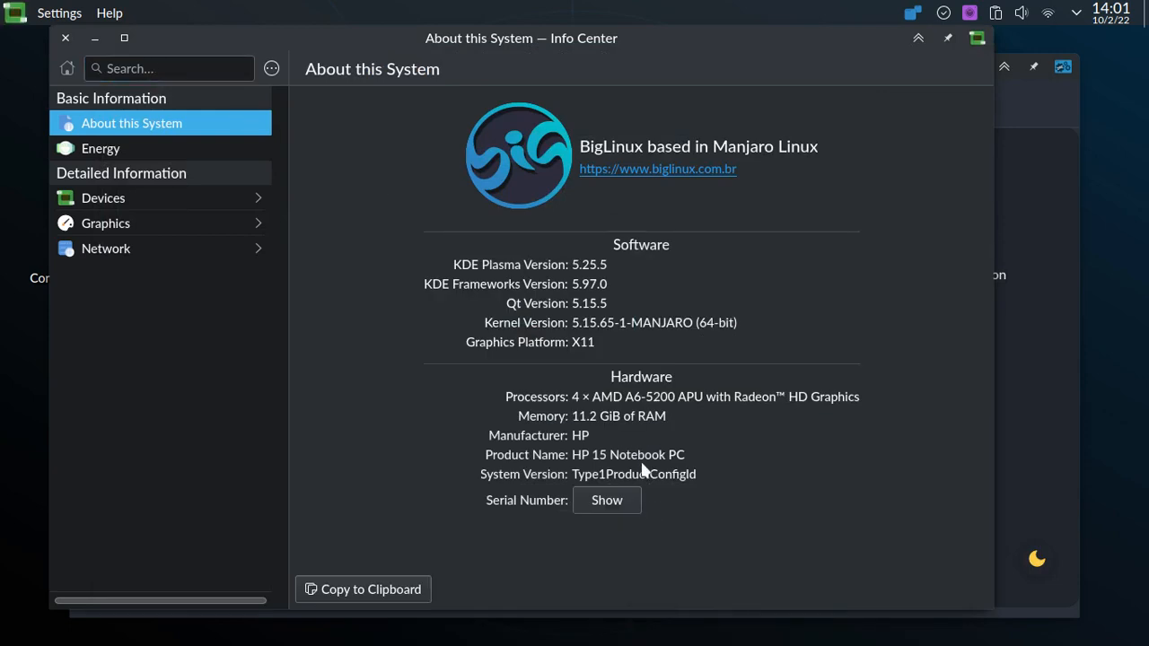
mouse_move(586, 439)
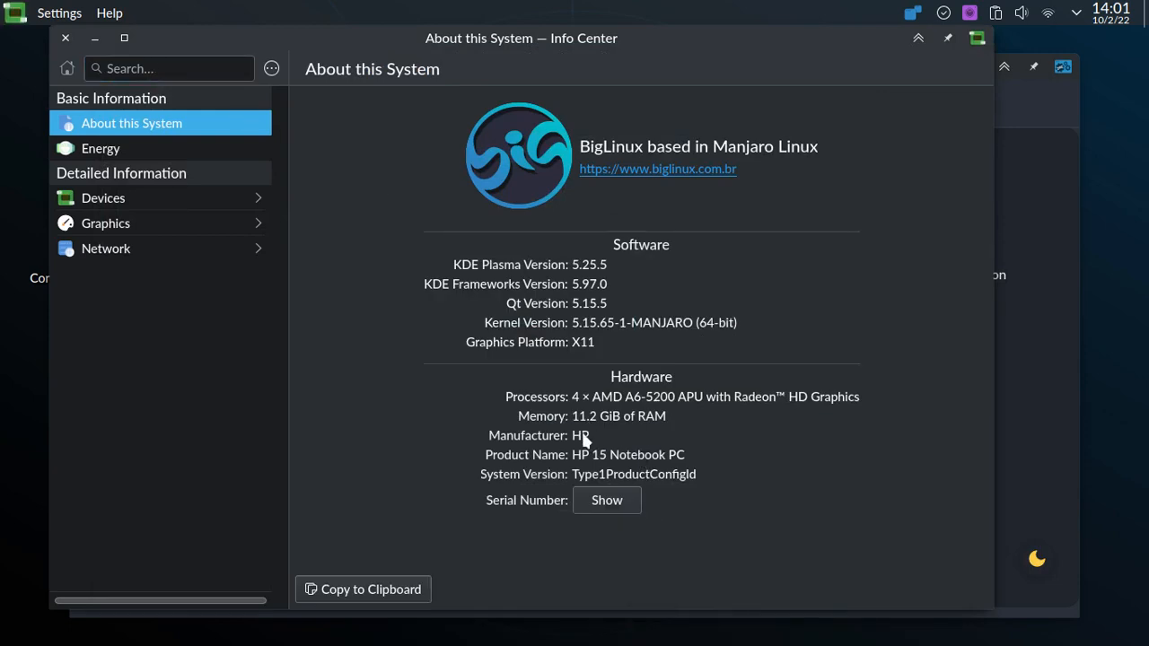
mouse_move(686, 436)
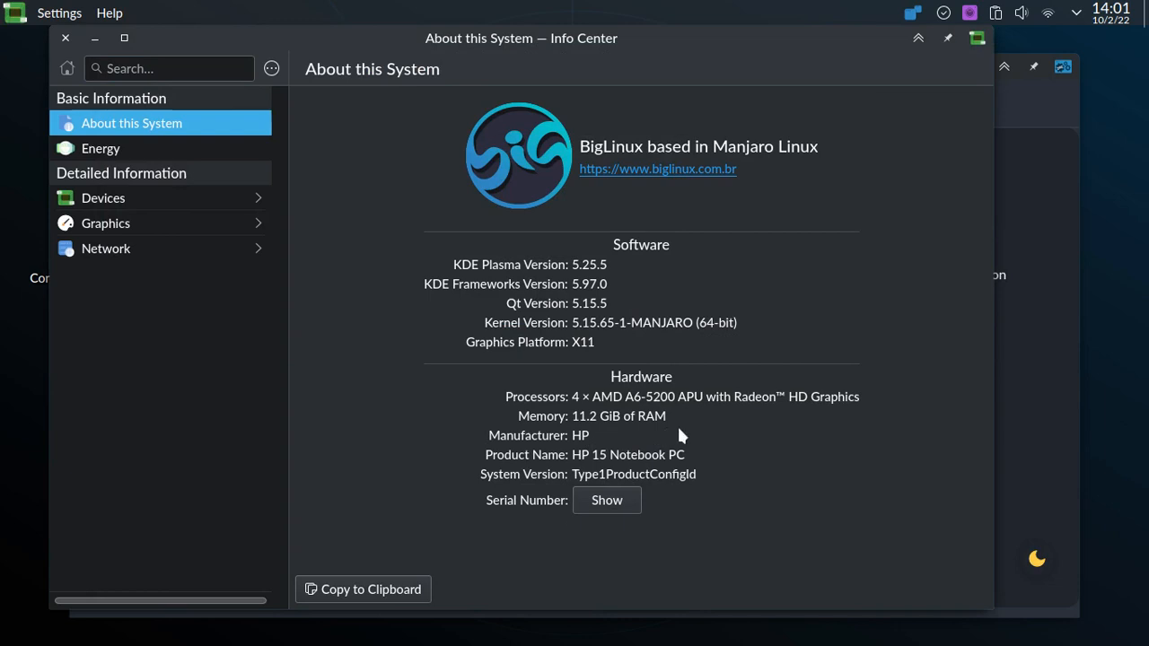
mouse_move(912, 41)
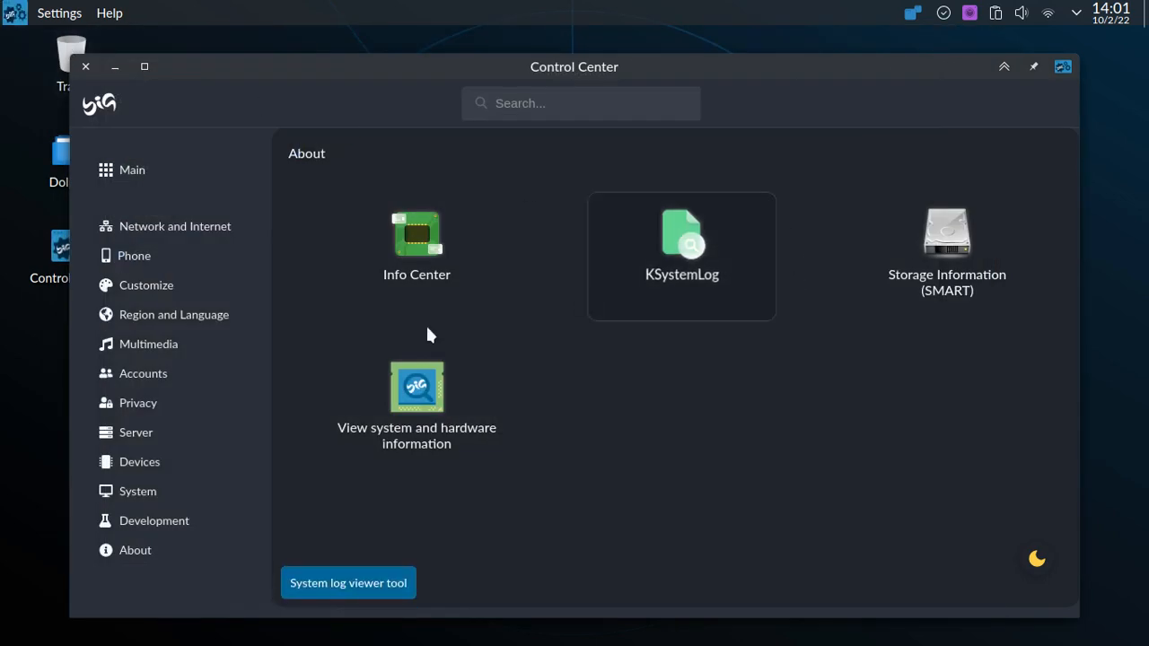
mouse_move(158, 529)
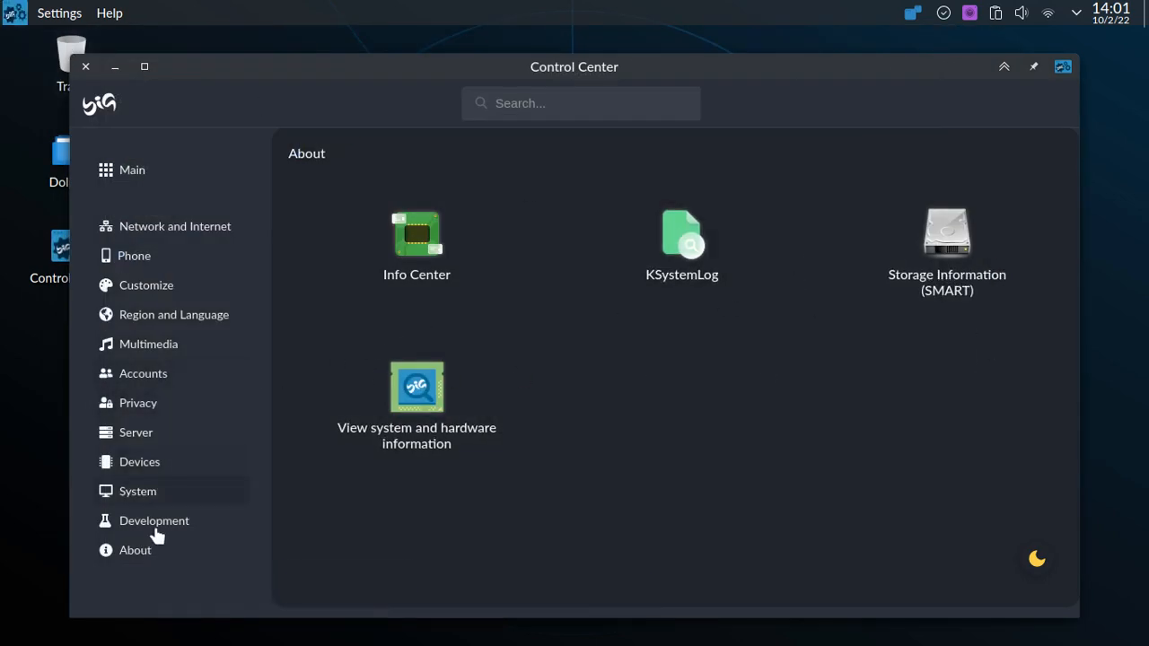
- Launch Partitioning or formatting from the Control Center's System tools
click(136, 492)
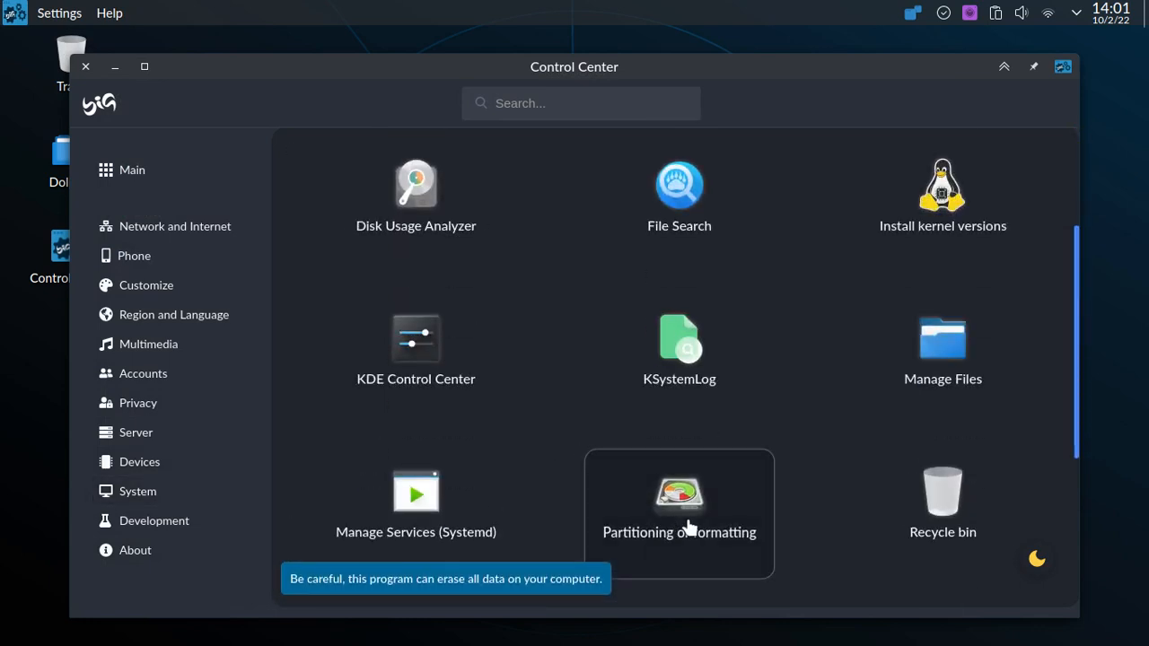
double_click(679, 495)
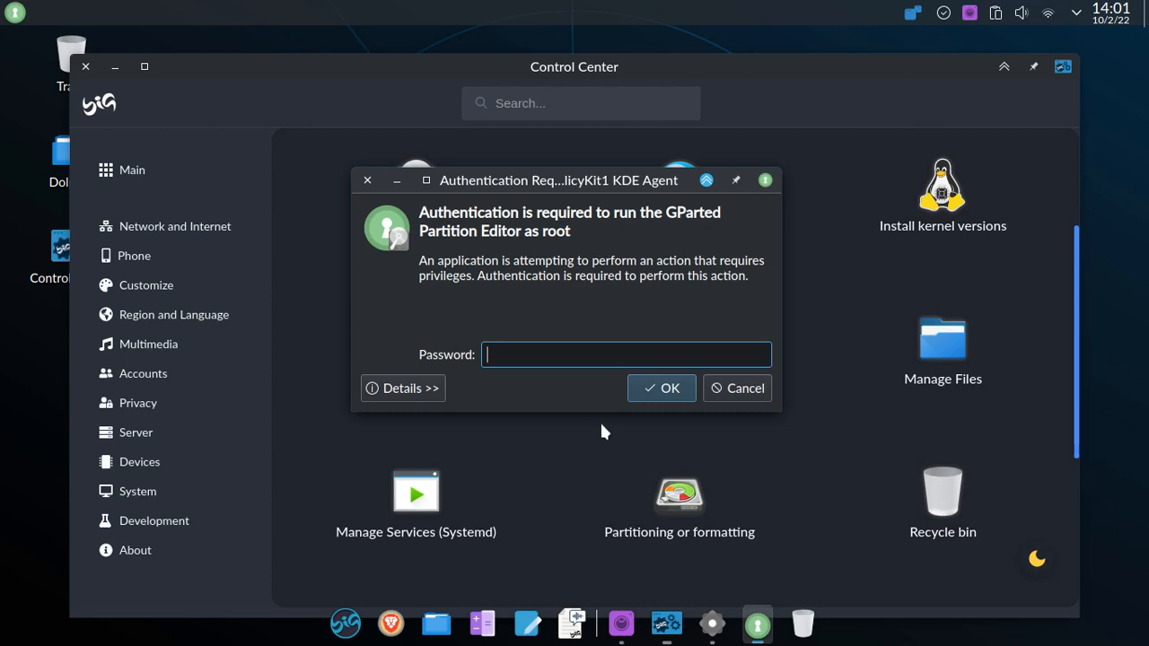
- Confirm root authentication so GParted can run
click(736, 388)
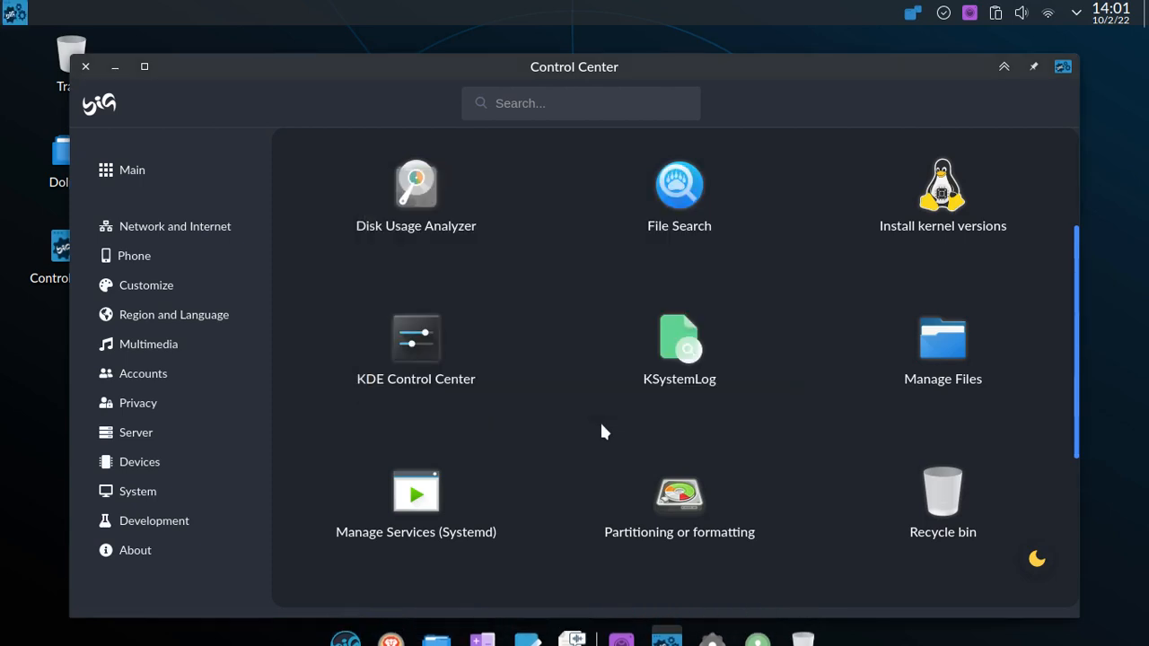
mouse_move(1120, 86)
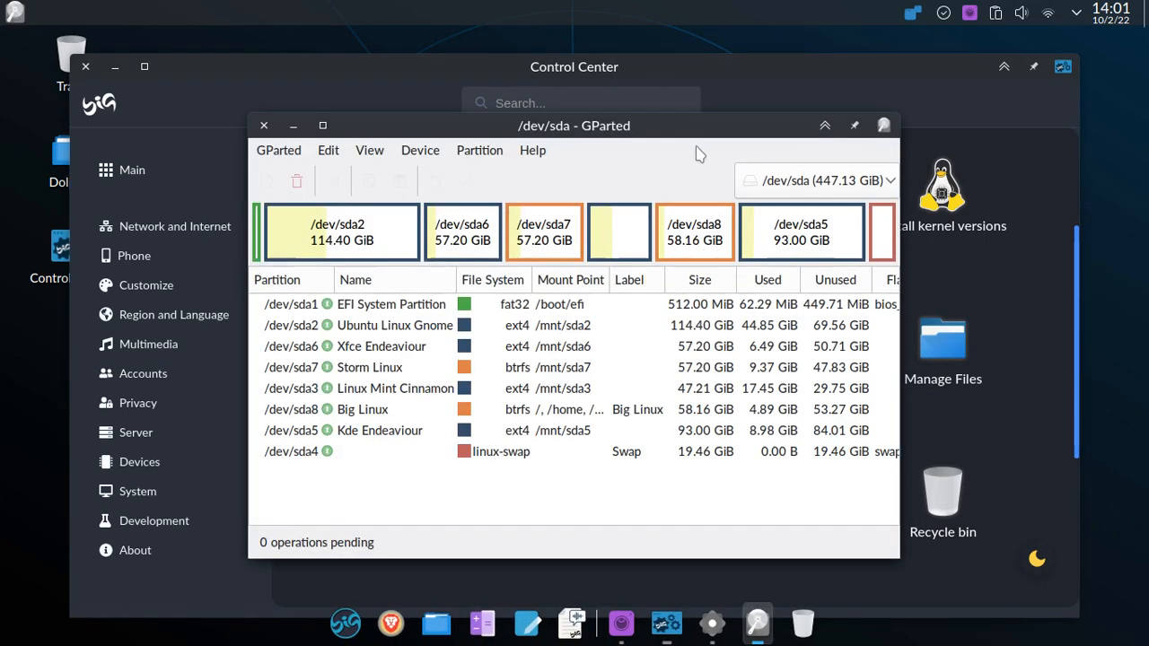
mouse_move(853, 267)
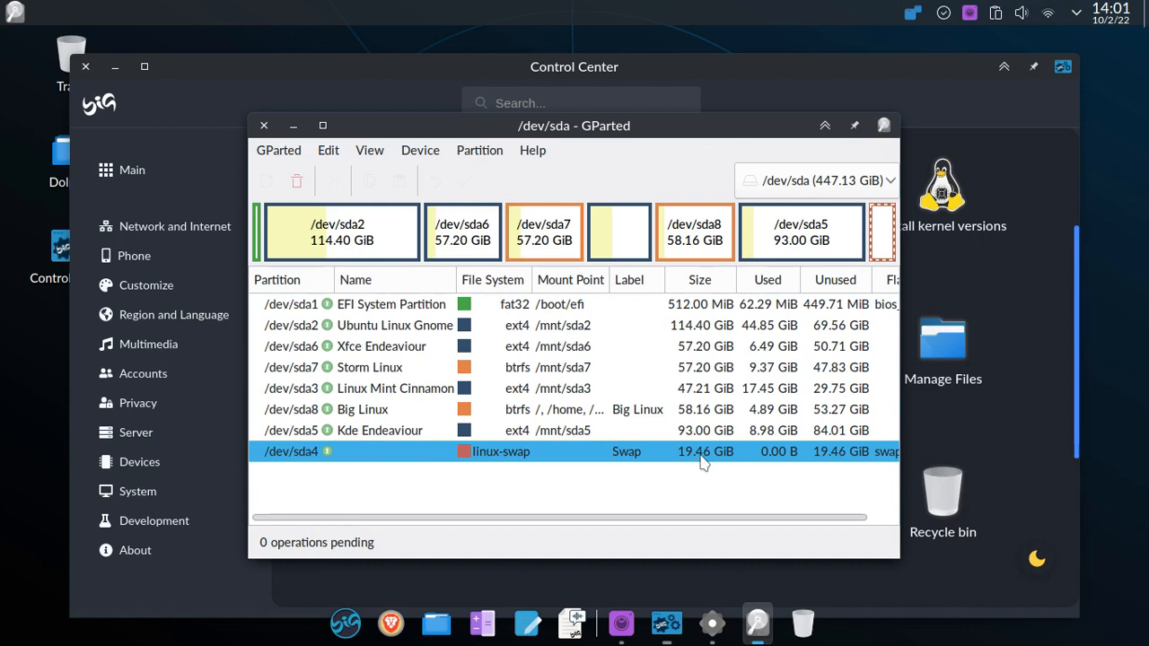
mouse_move(700, 477)
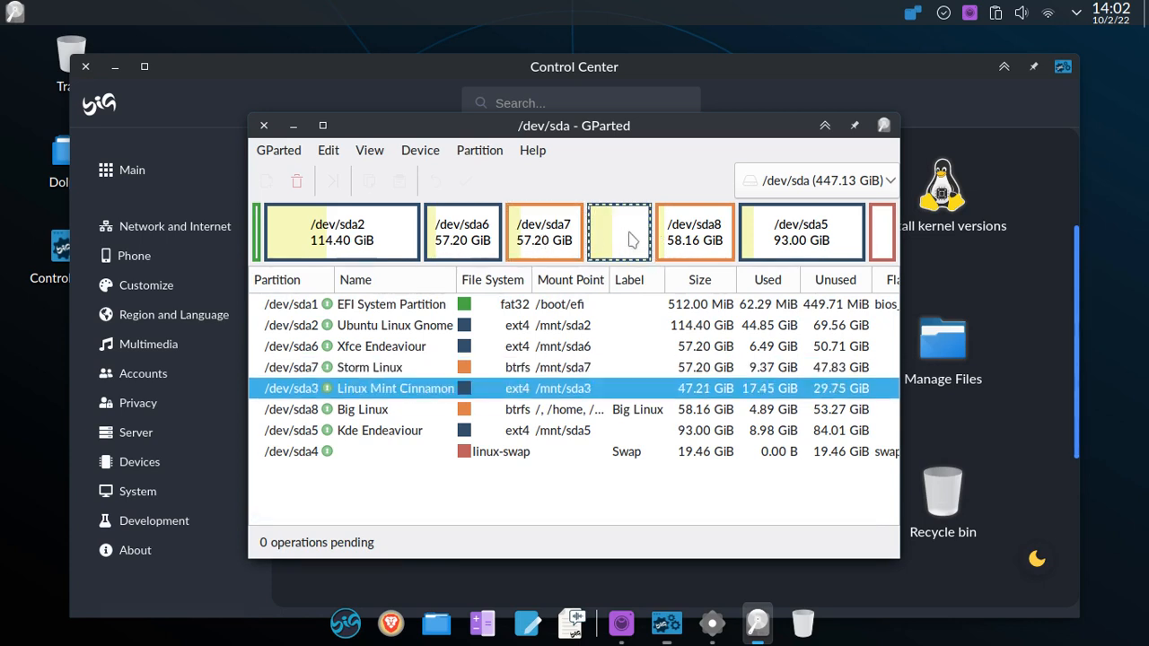
click(341, 231)
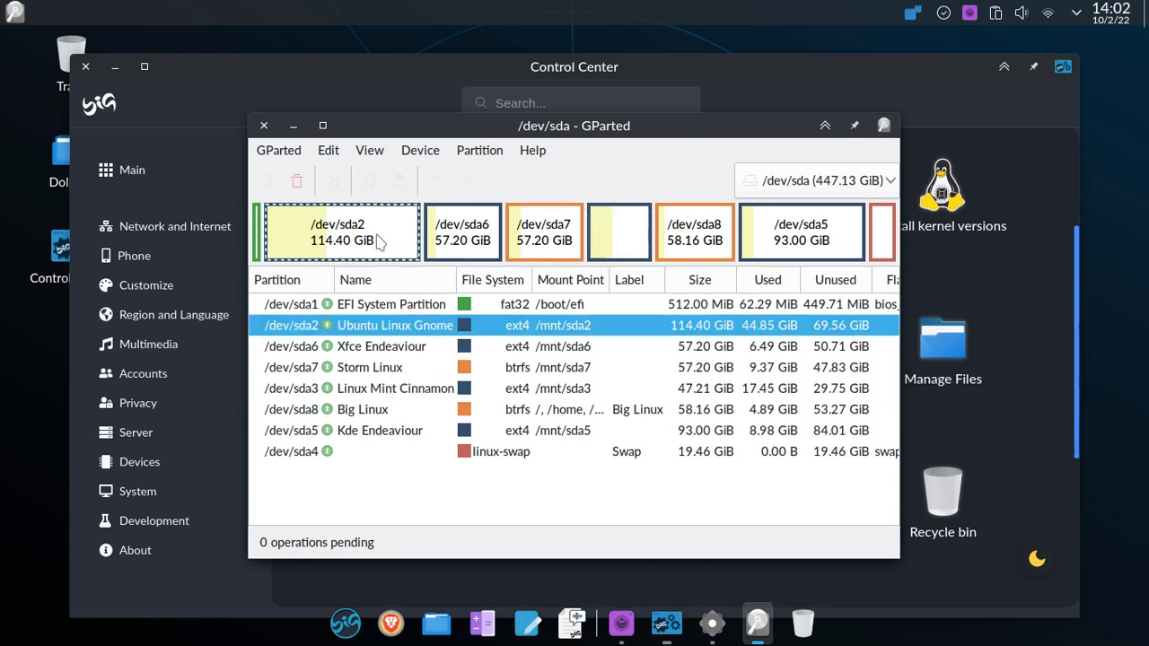
mouse_move(598, 244)
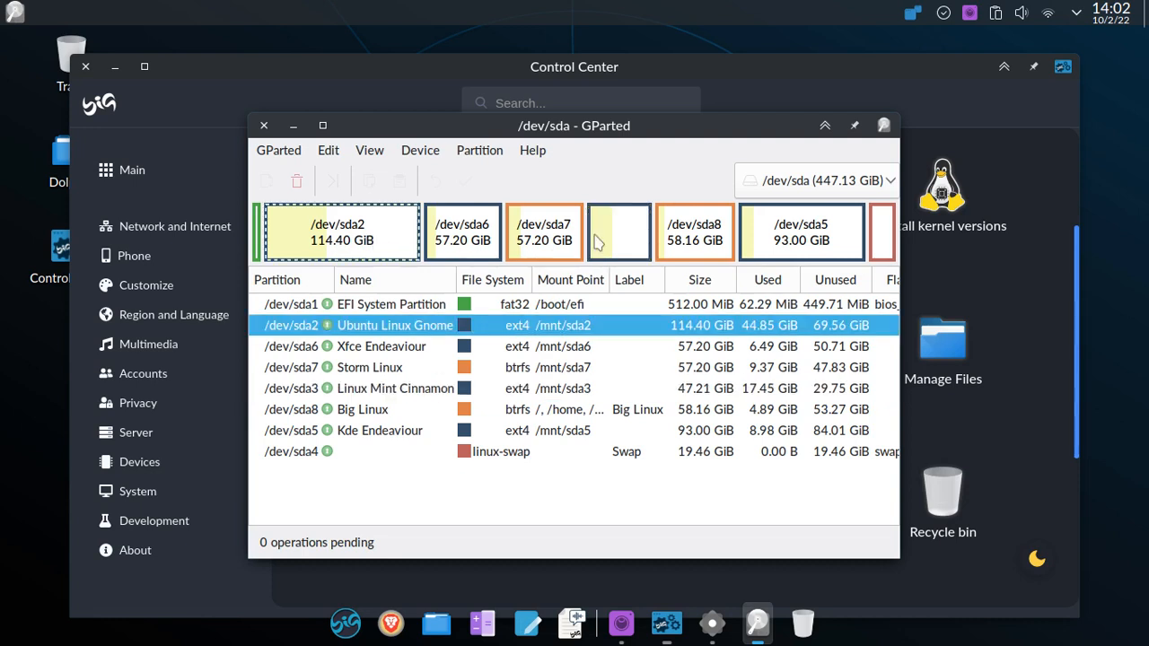
mouse_move(319, 98)
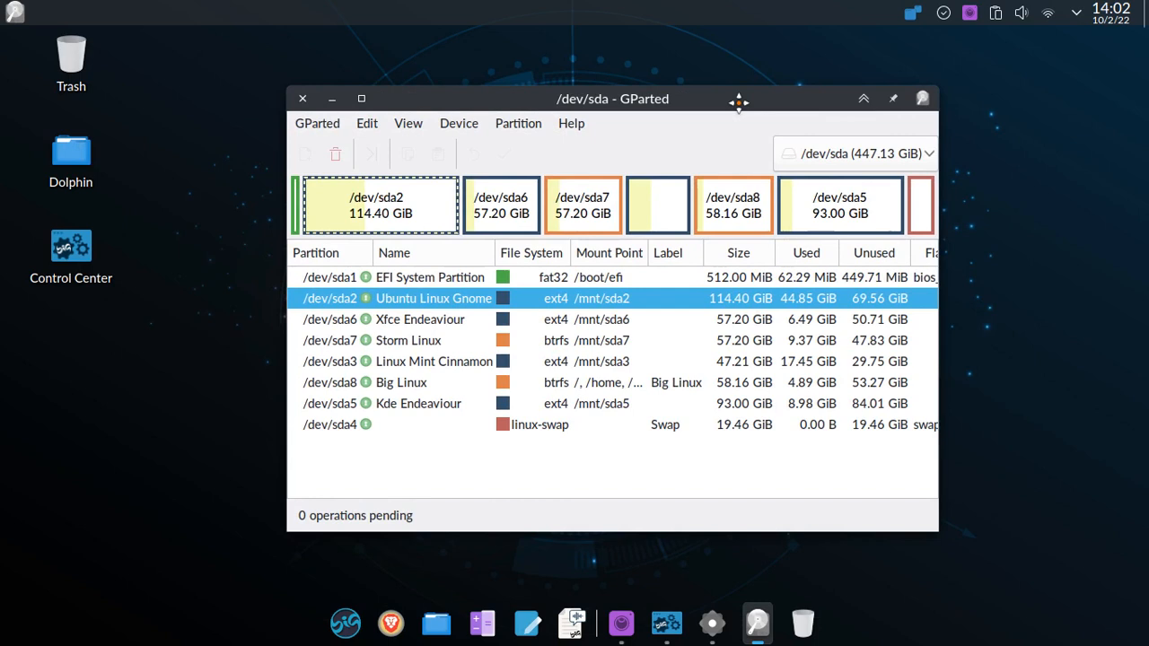
mouse_move(416, 224)
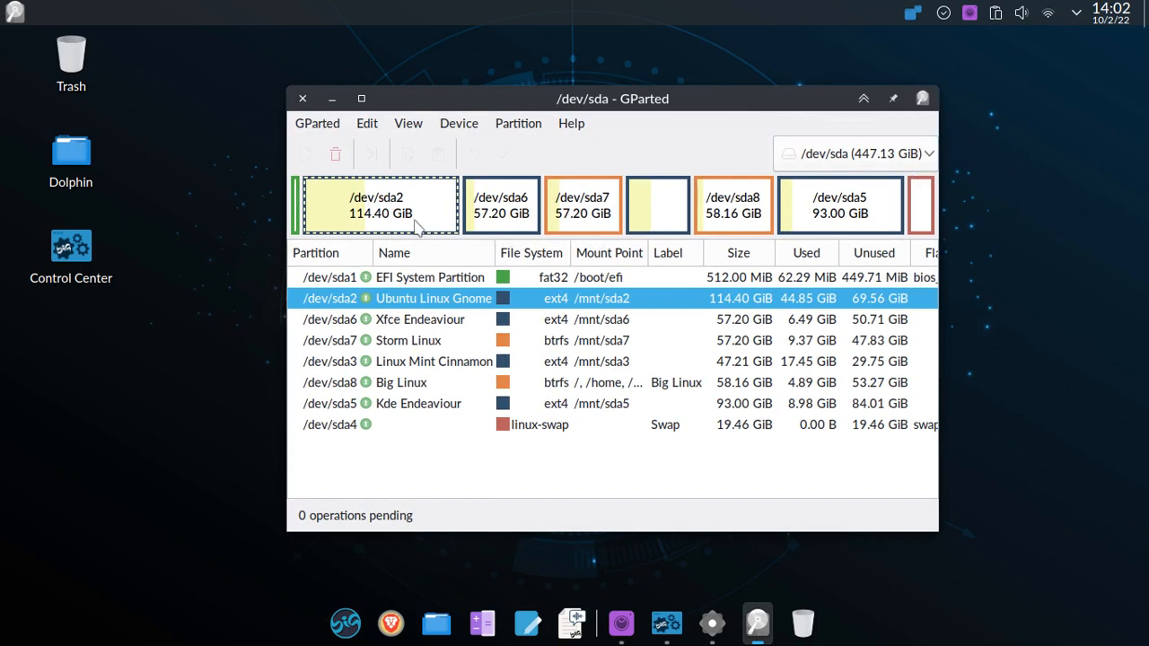
mouse_move(405, 215)
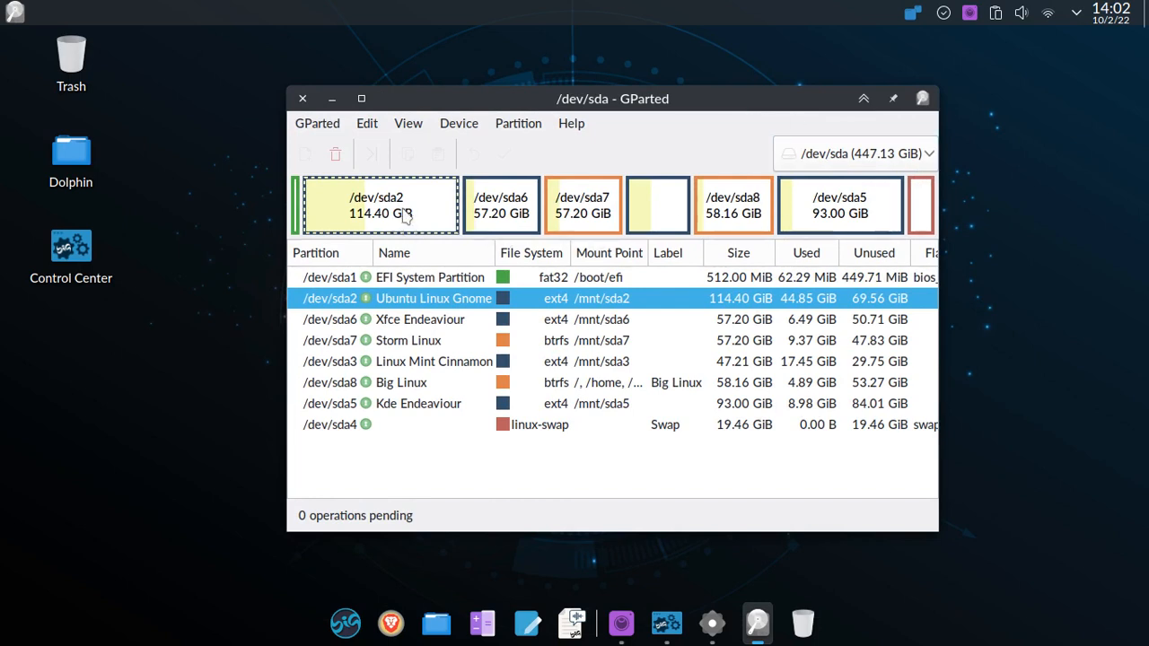
click(431, 276)
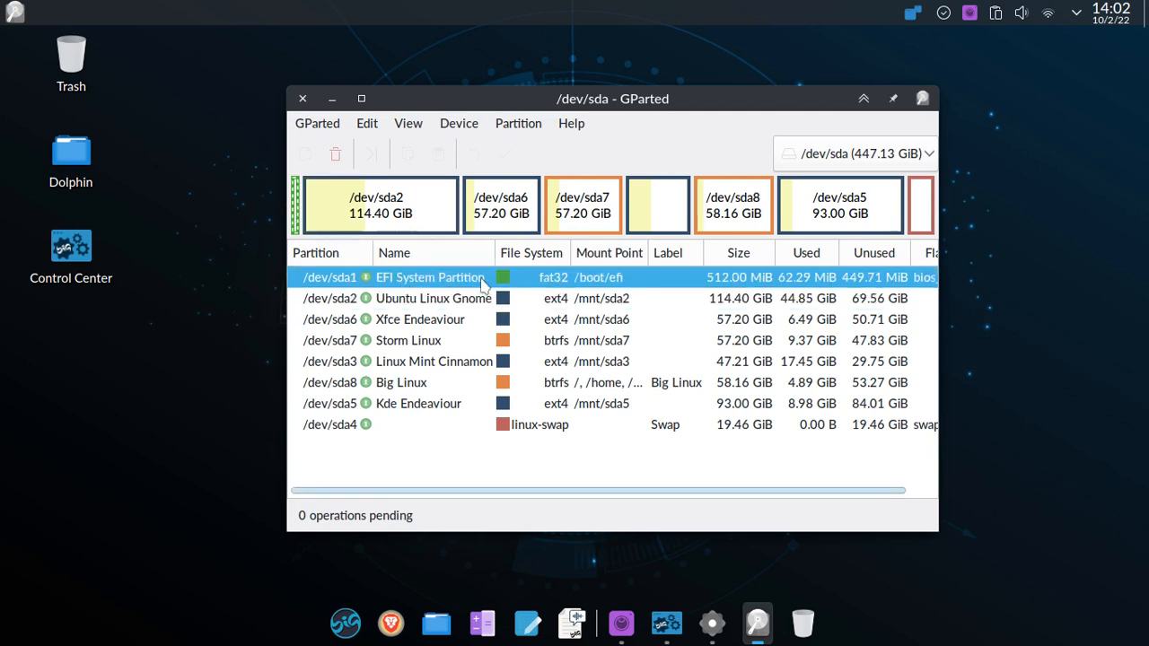
mouse_move(504, 290)
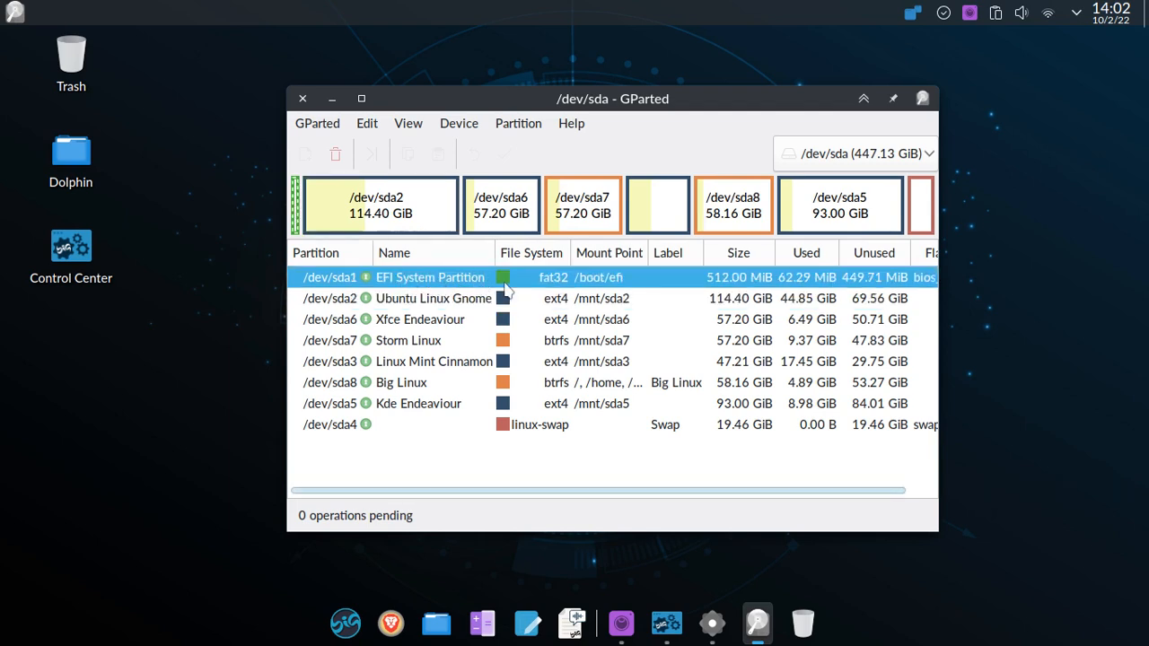
mouse_move(674, 287)
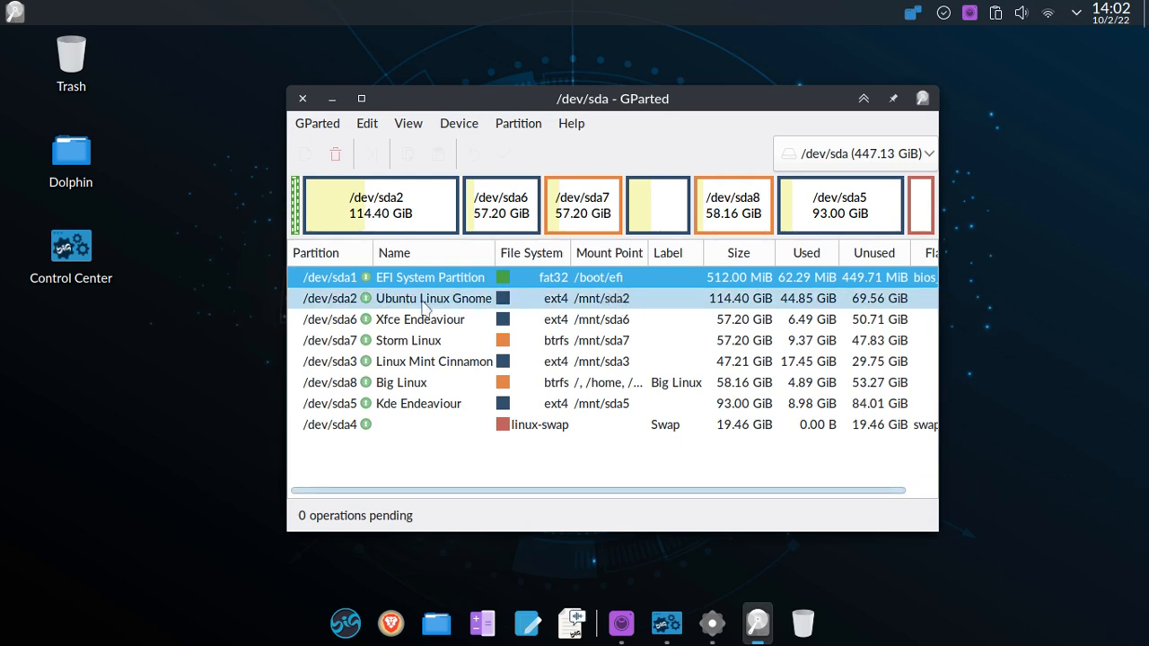
mouse_move(435, 309)
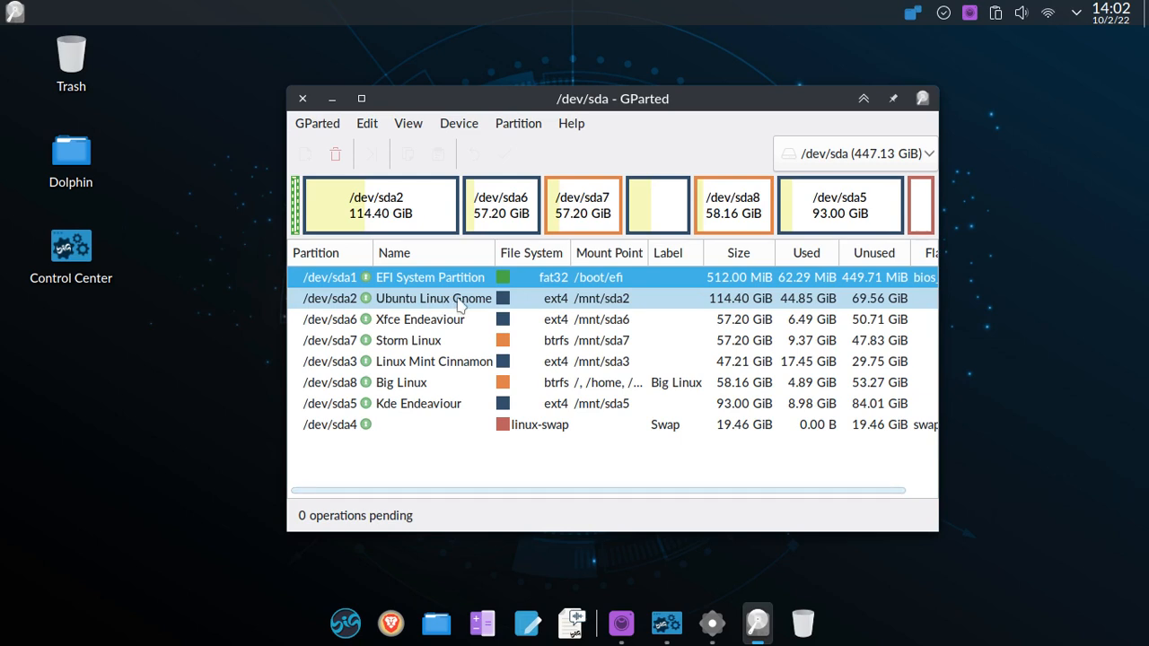
mouse_move(483, 305)
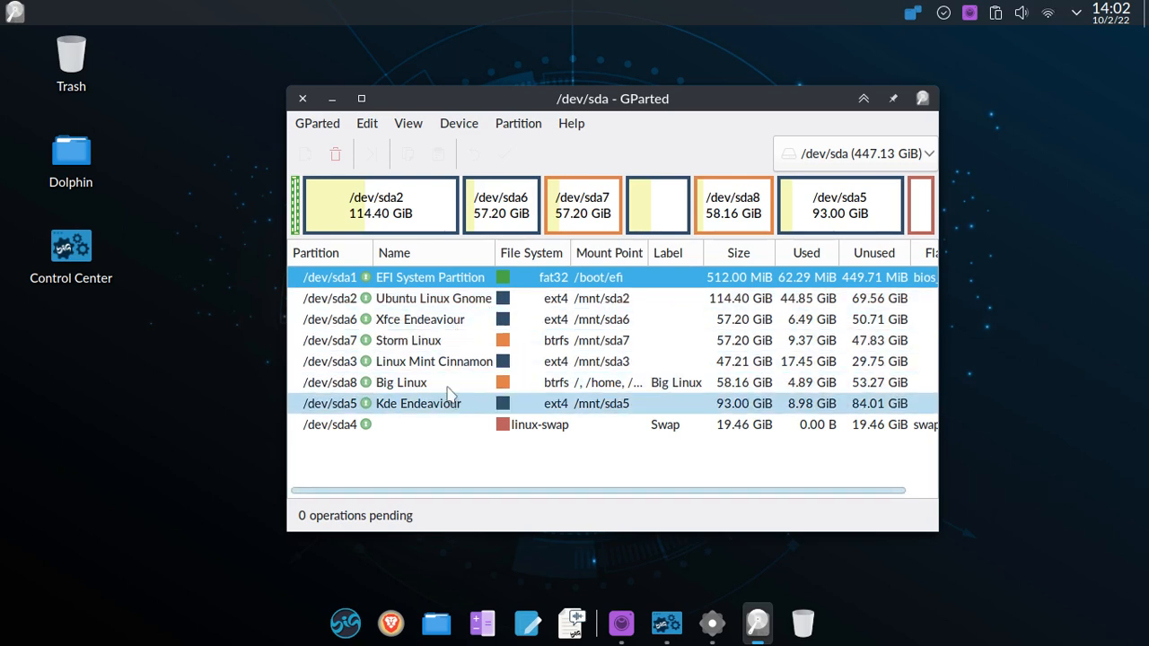
click(434, 298)
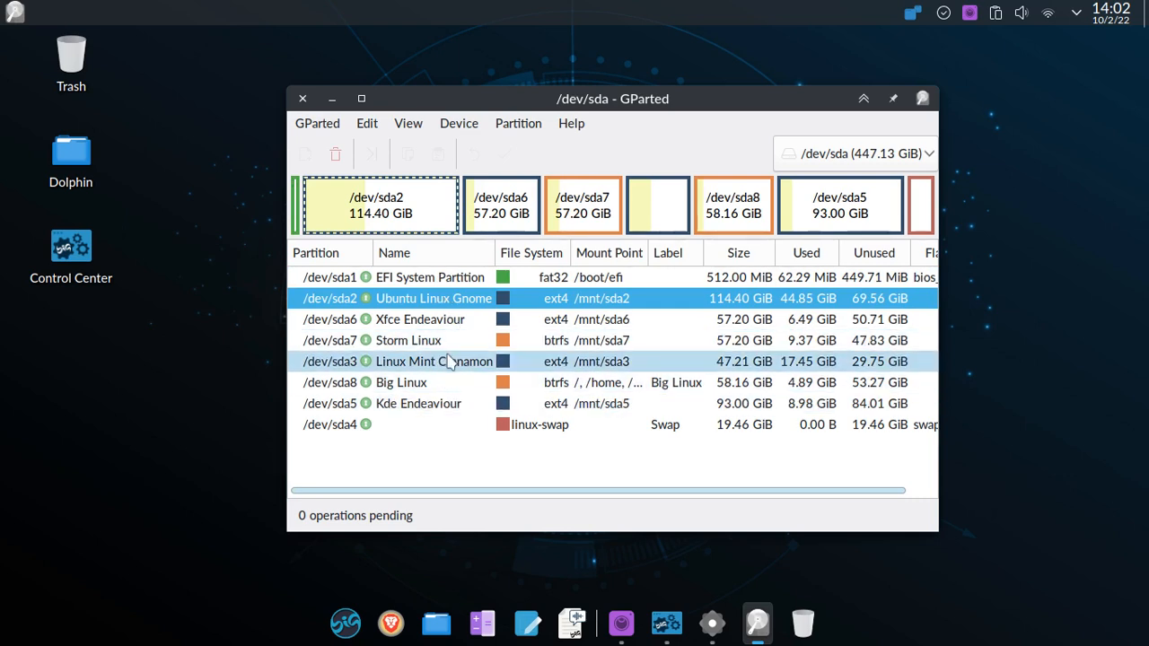
click(434, 361)
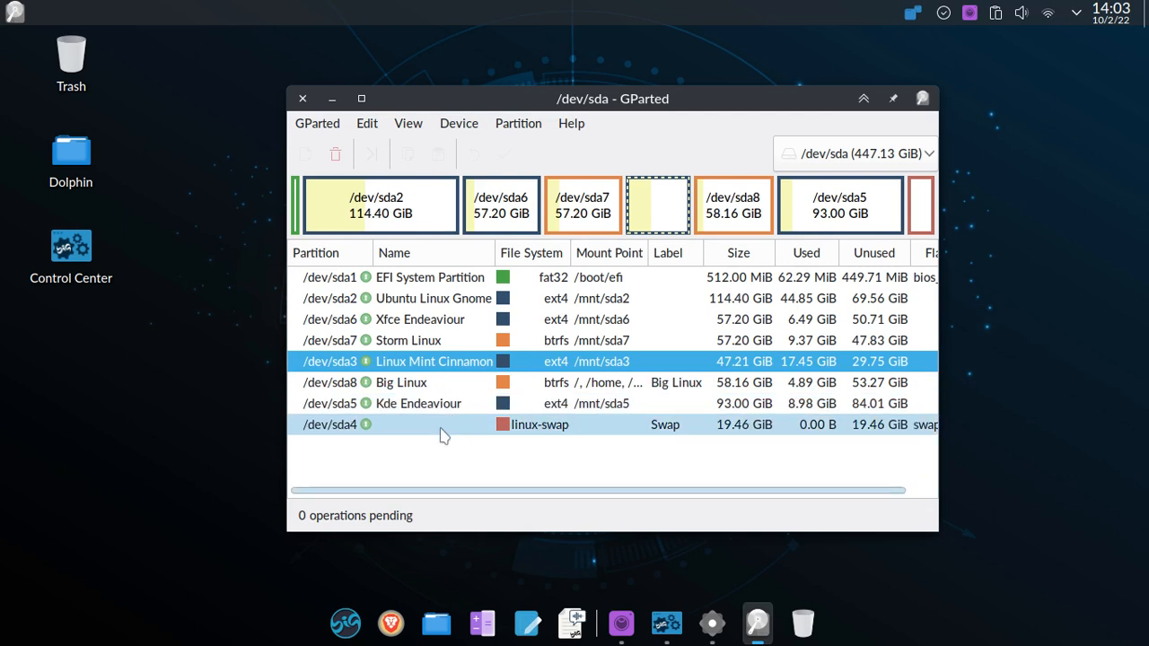
click(439, 424)
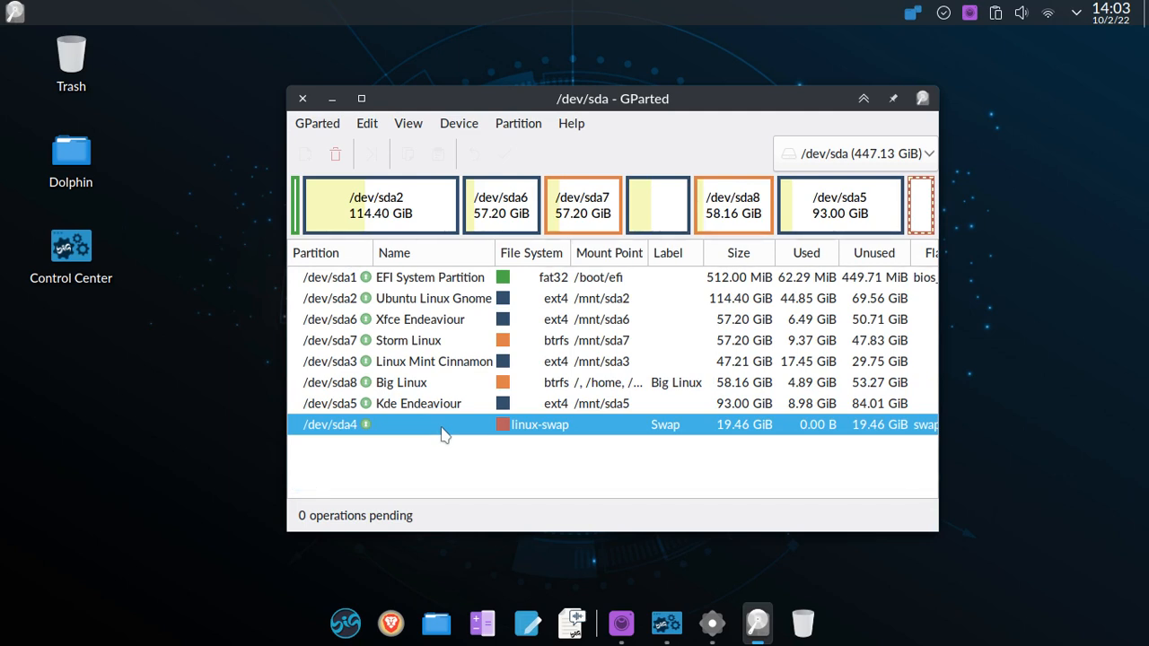
click(417, 402)
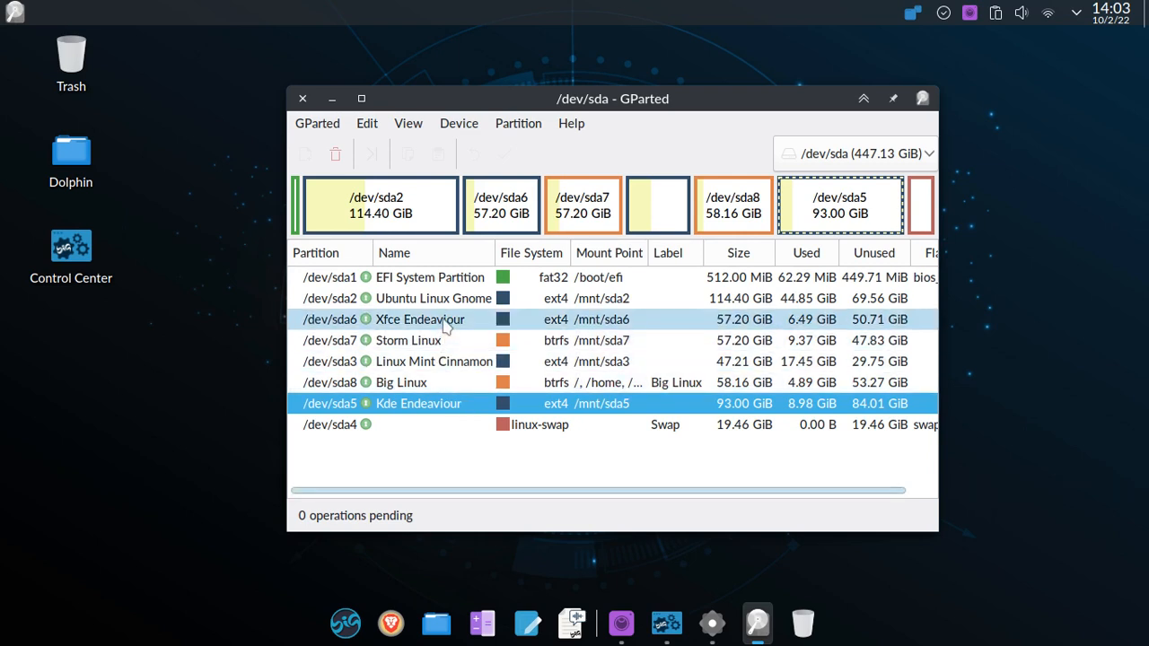
click(420, 320)
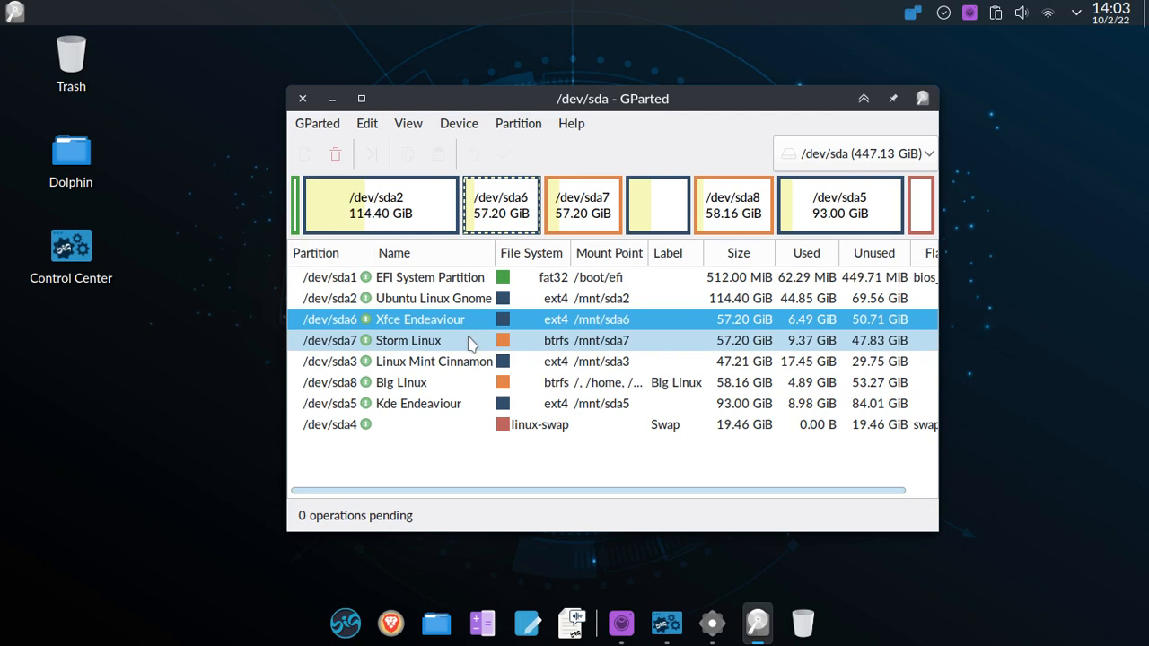
click(409, 341)
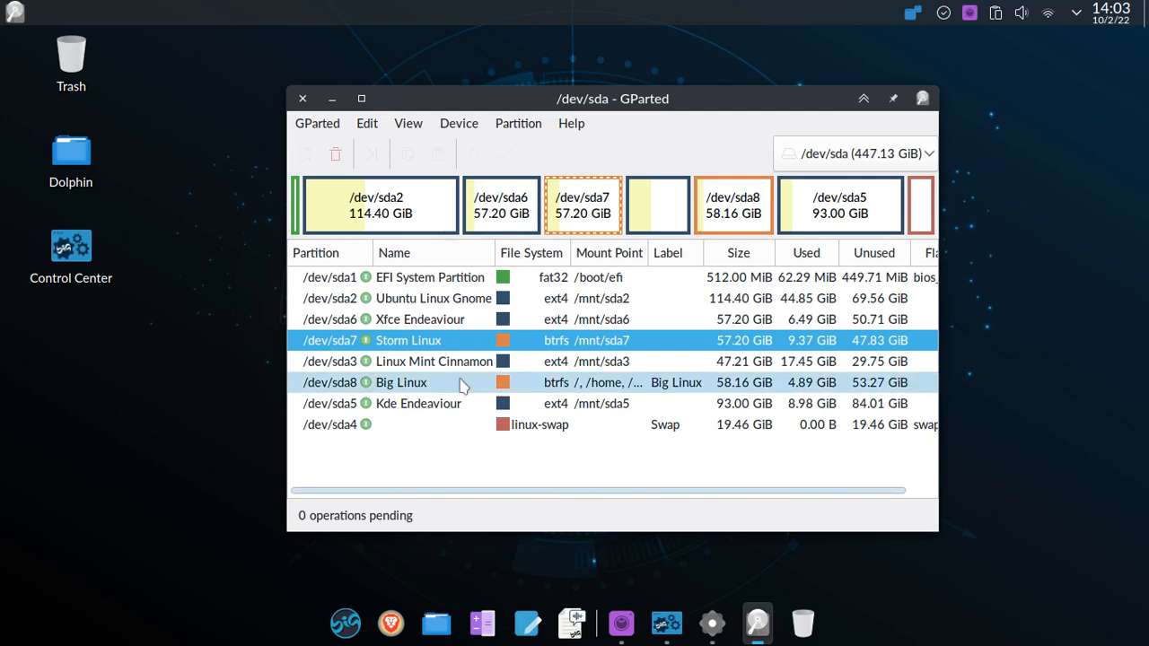
click(403, 382)
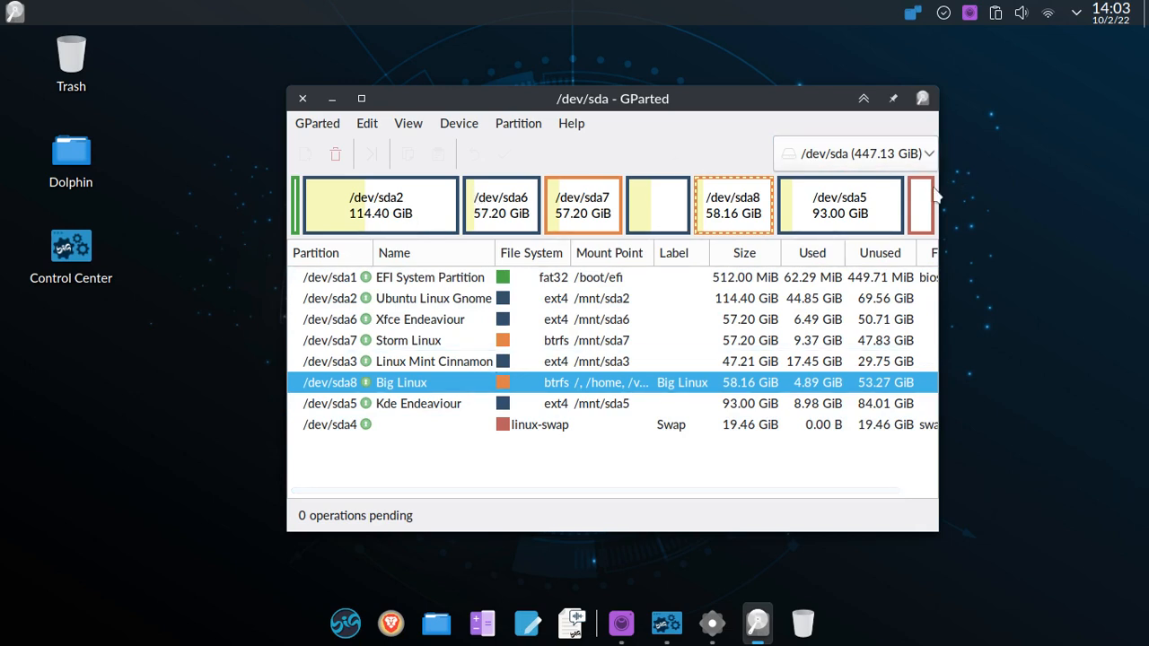
mouse_move(440, 194)
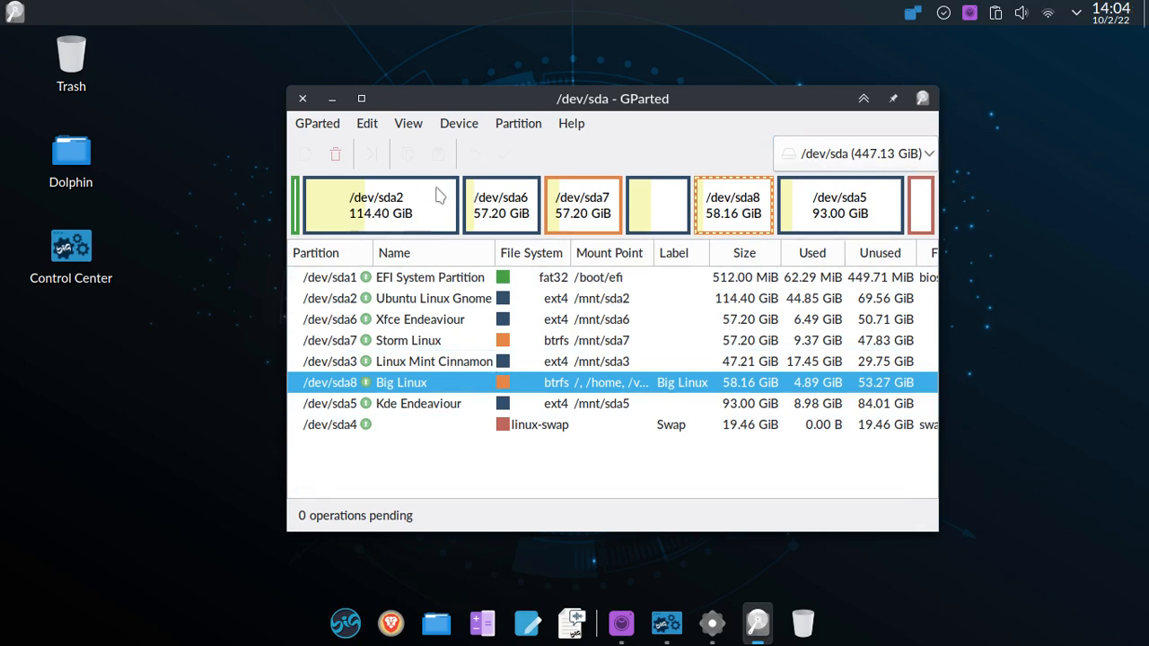
mouse_move(851, 203)
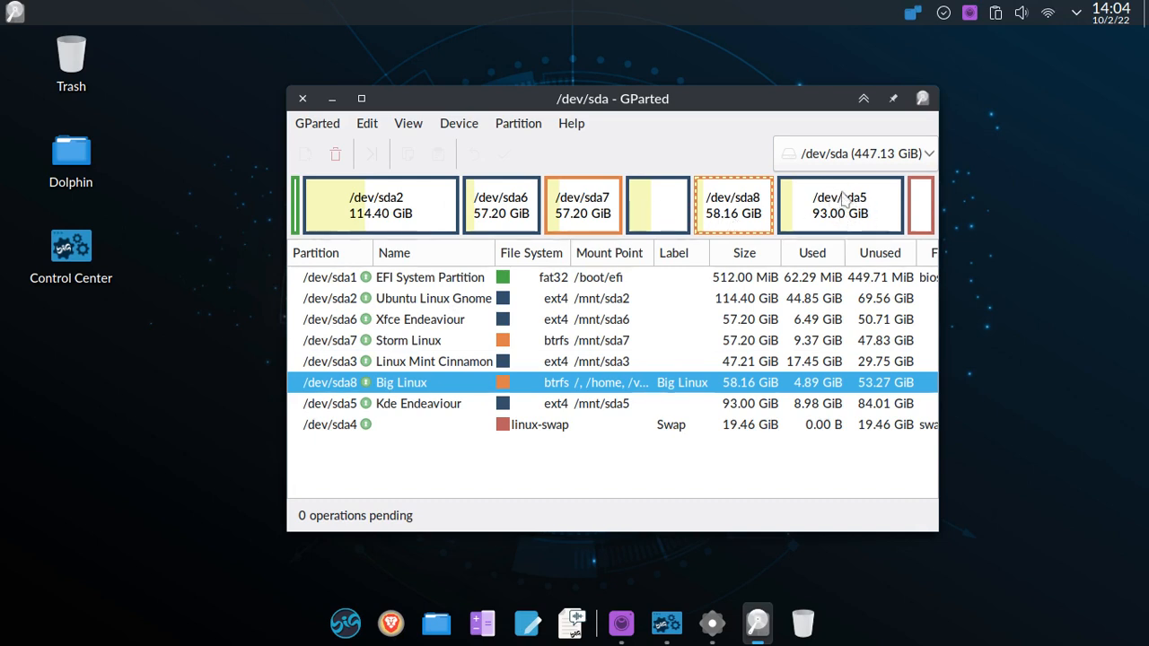
mouse_move(840, 213)
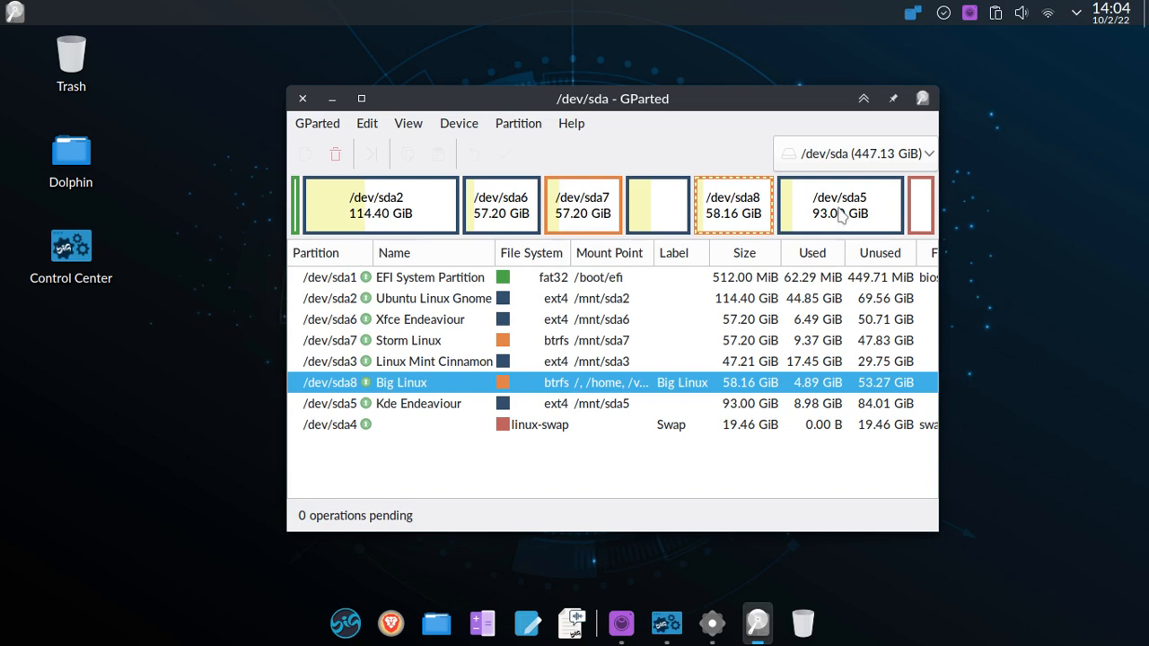
mouse_move(726, 151)
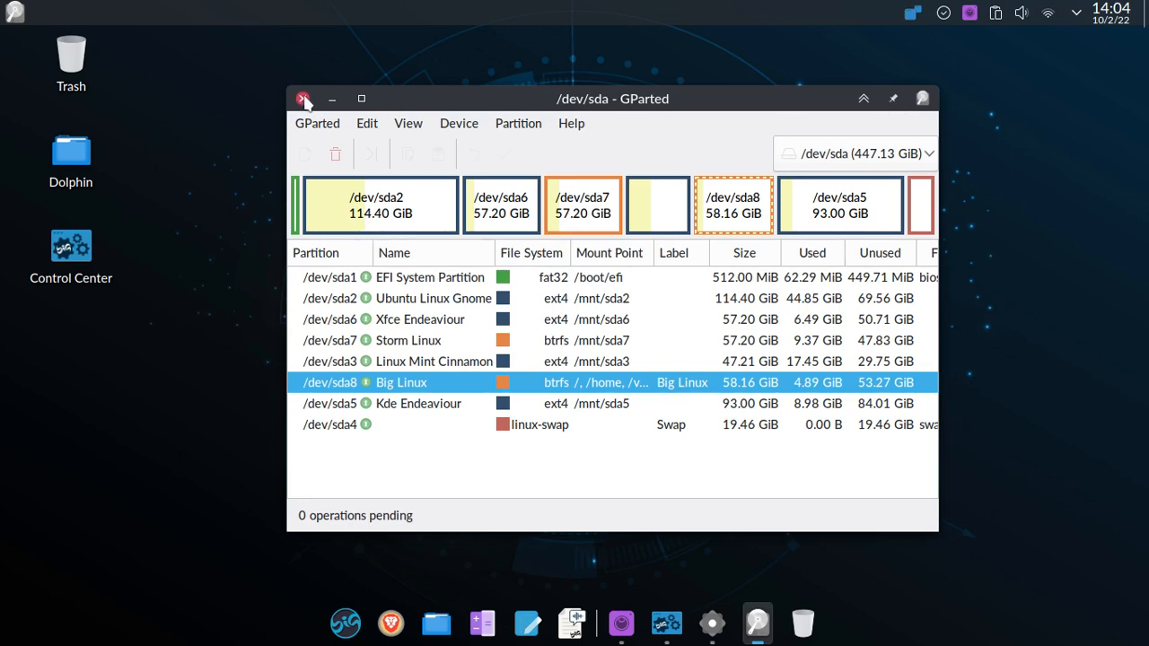
- Close GParted and bring up the screen recorder's options menu
click(305, 99)
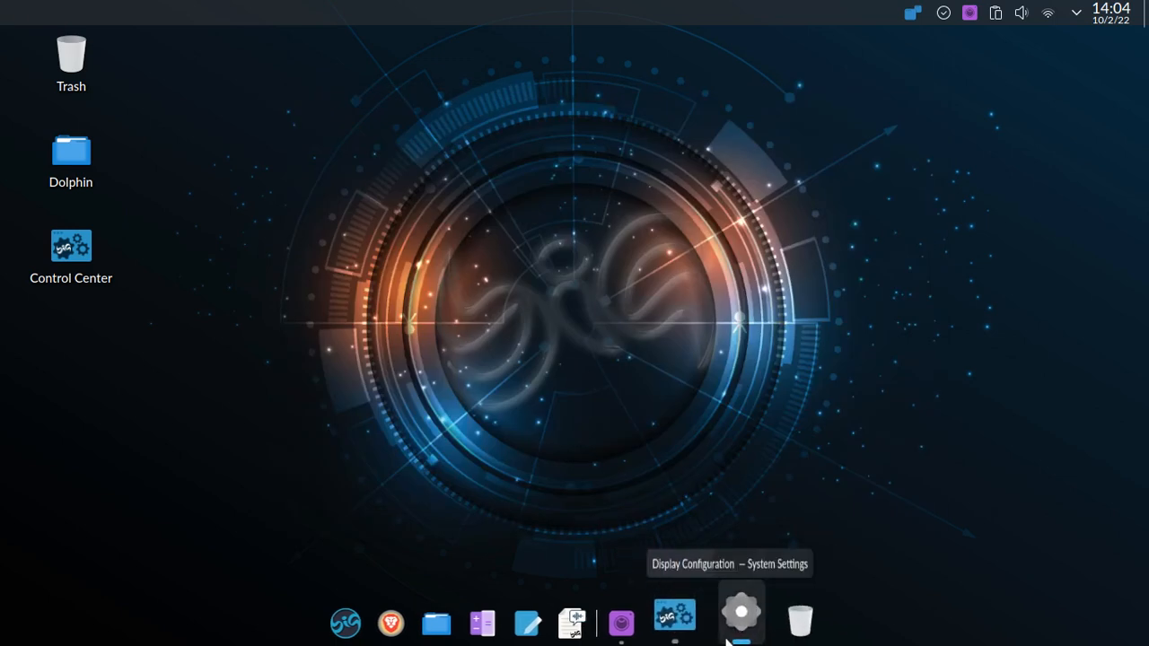
mouse_move(686, 620)
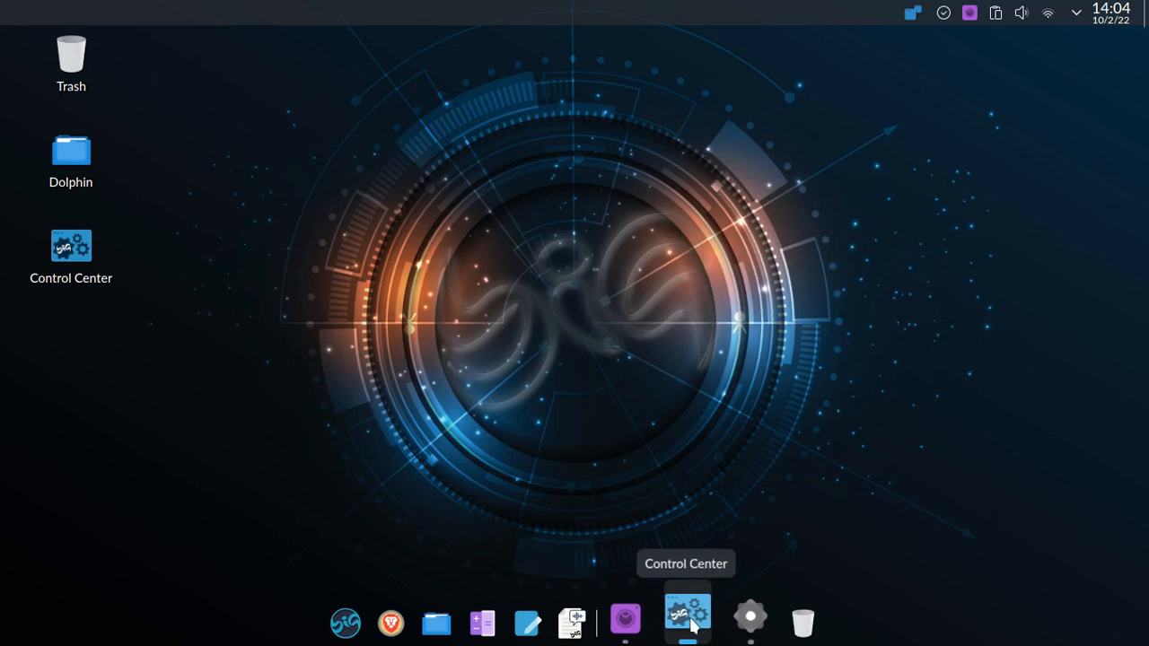
mouse_move(642, 621)
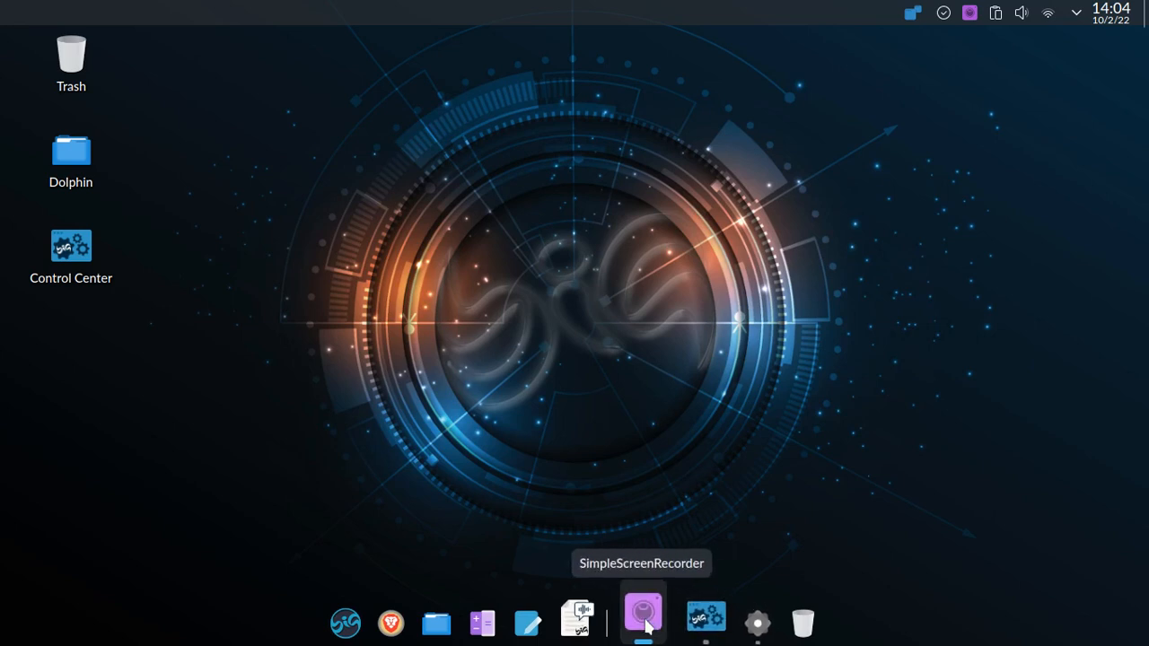
mouse_move(969, 15)
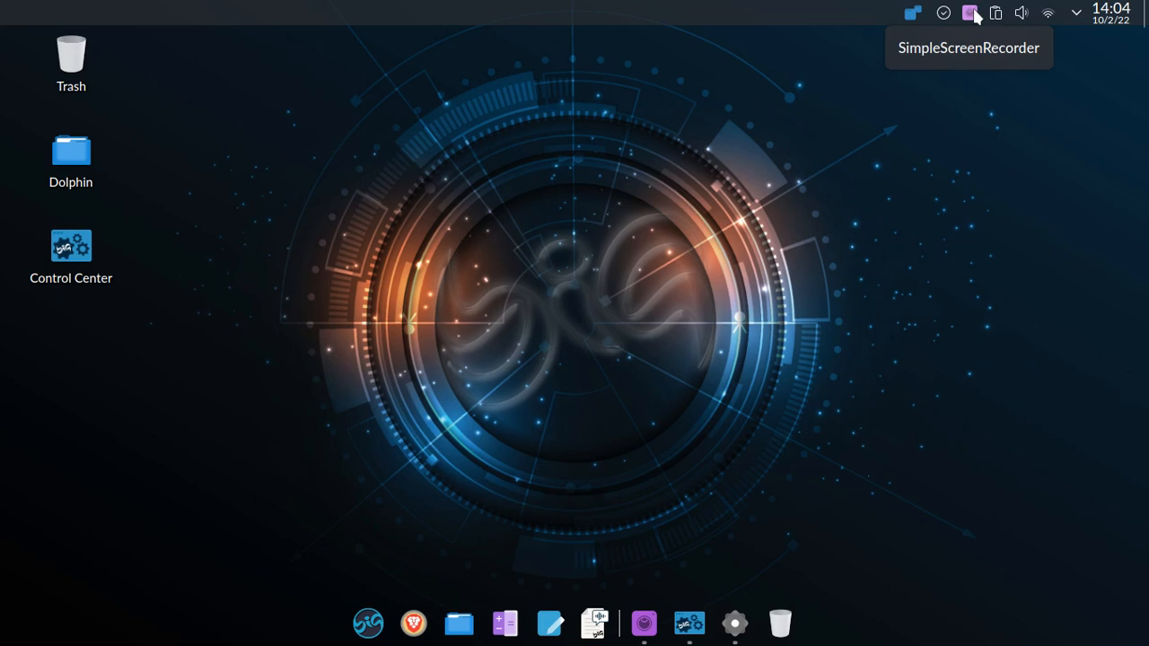
click(970, 13)
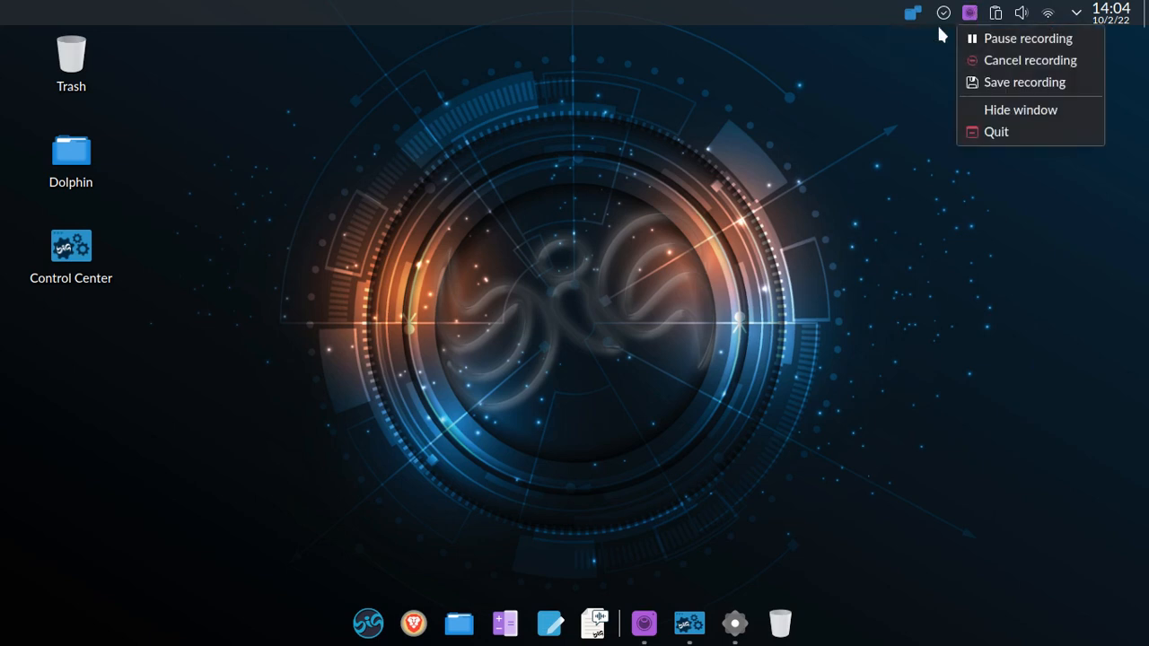
mouse_move(779, 112)
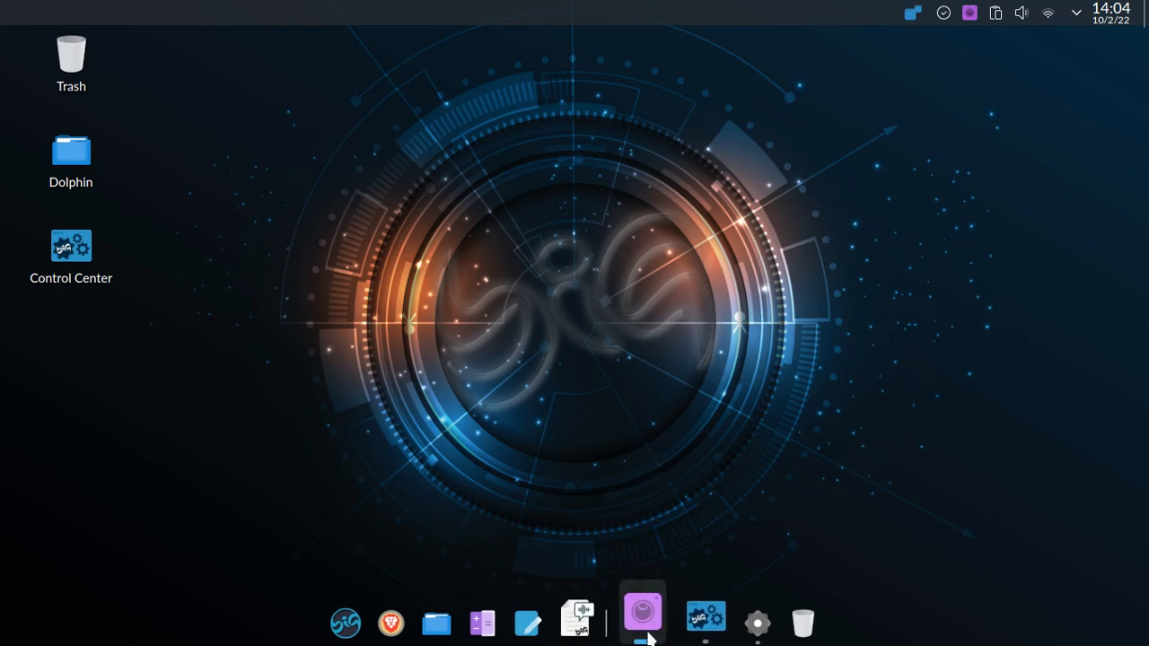
mouse_move(692, 618)
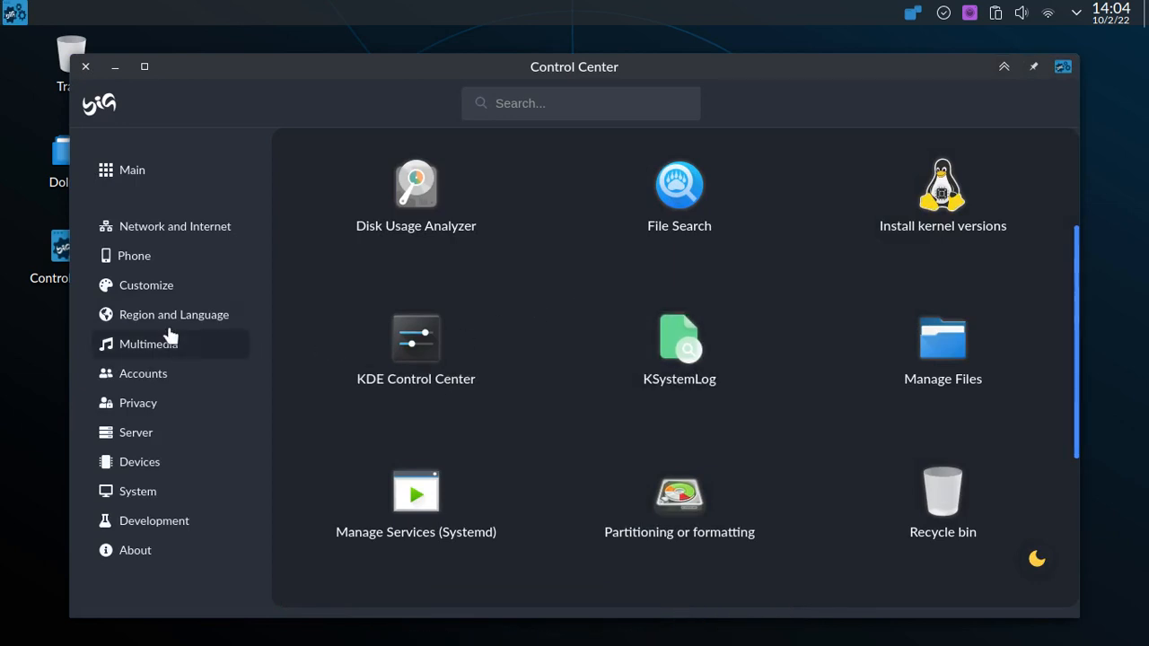
- Browse the Devices and About categories and reopen Info Center's system overview
click(140, 461)
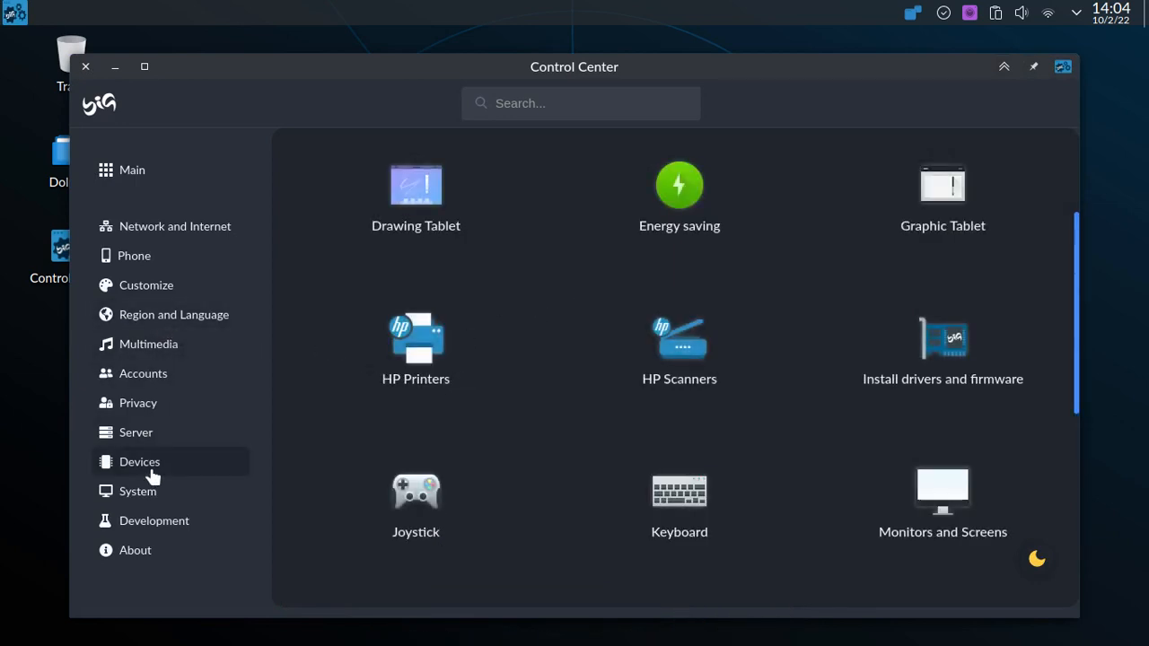
mouse_move(410, 442)
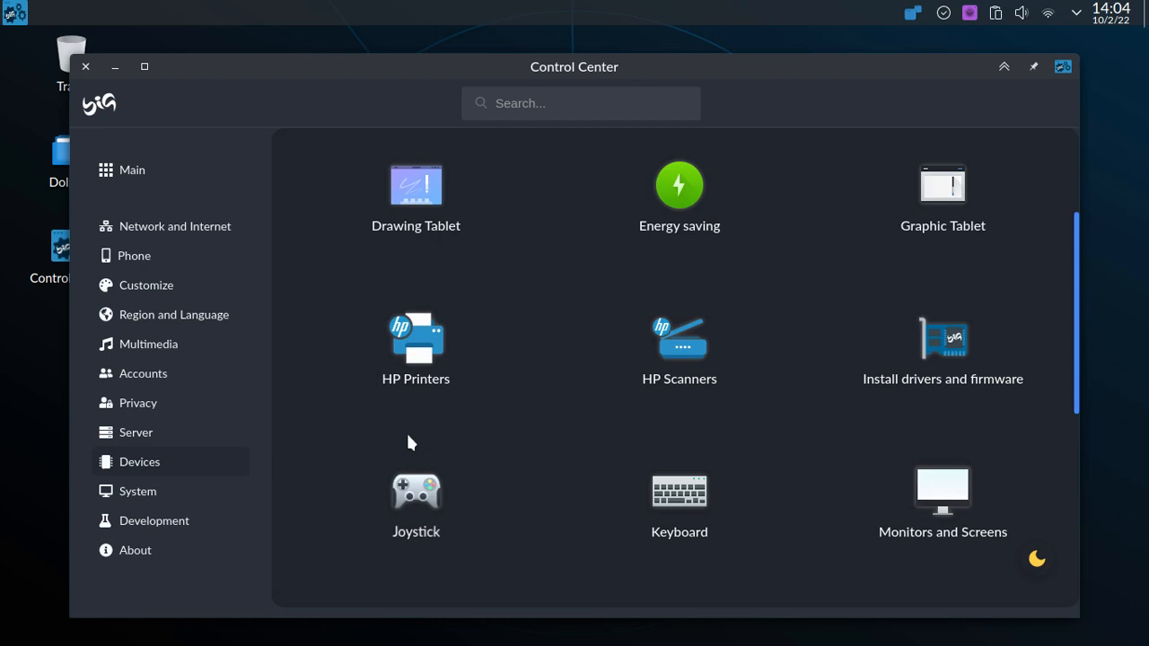
mouse_move(654, 118)
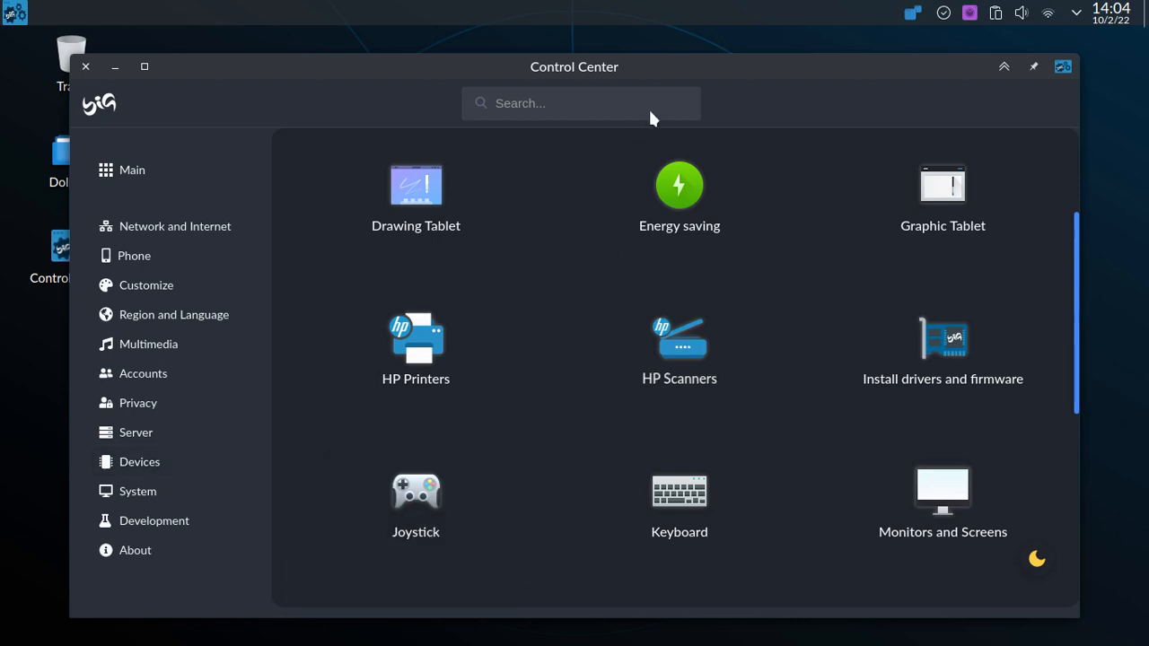
mouse_move(707, 51)
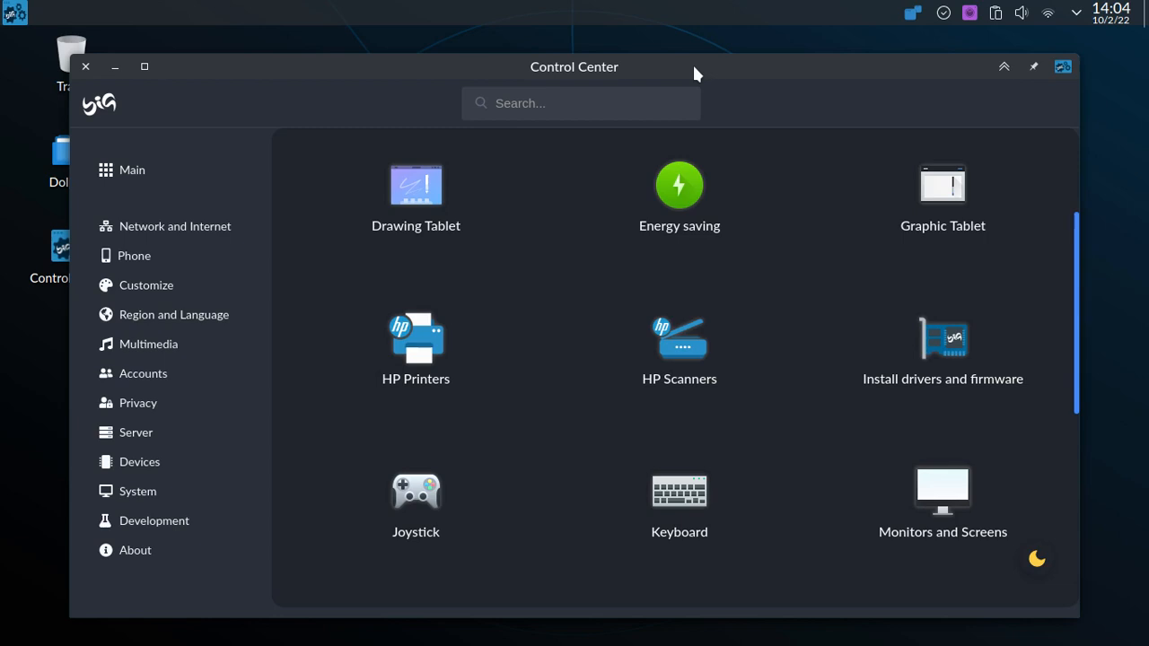
mouse_move(688, 90)
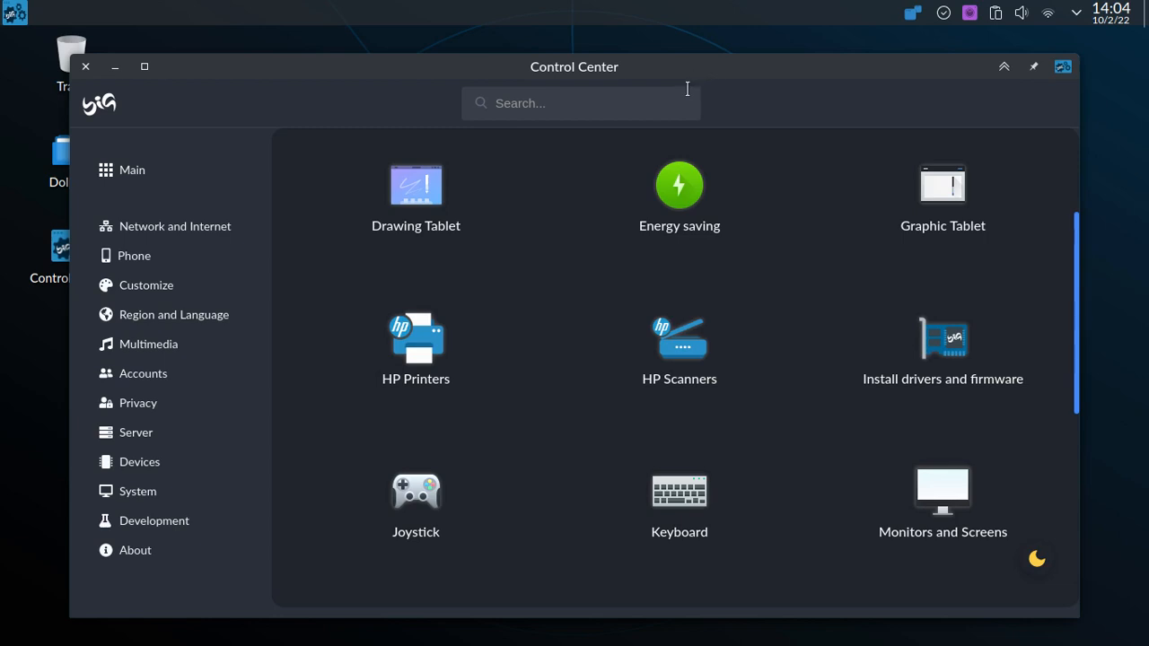
click(135, 549)
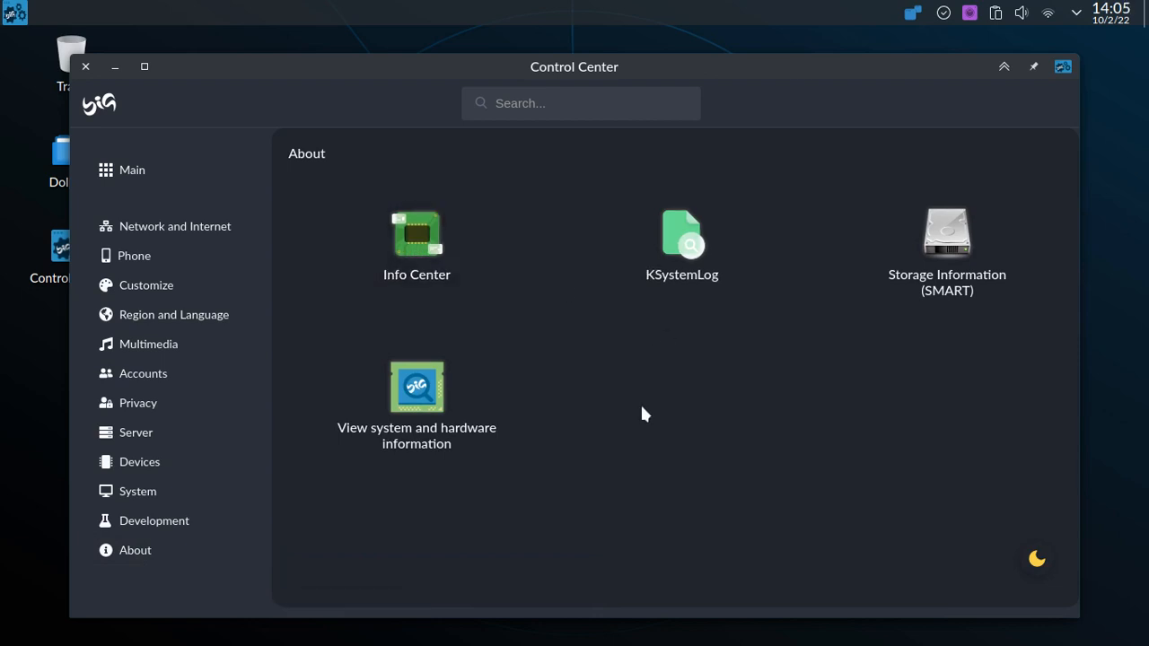
double_click(416, 237)
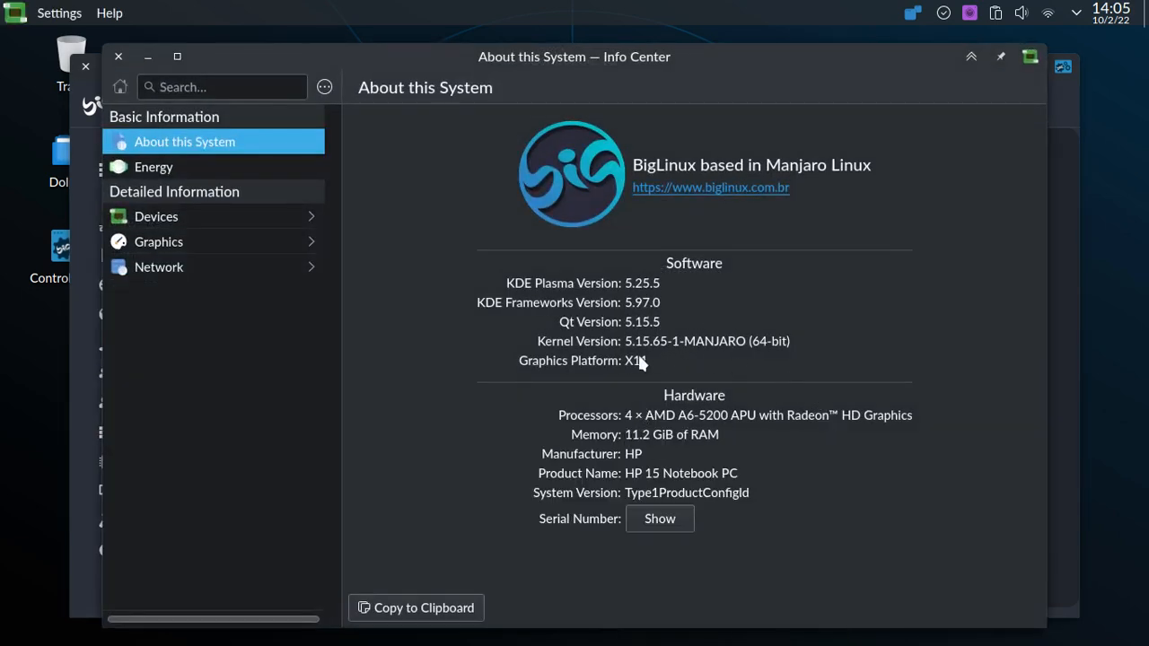
mouse_move(704, 503)
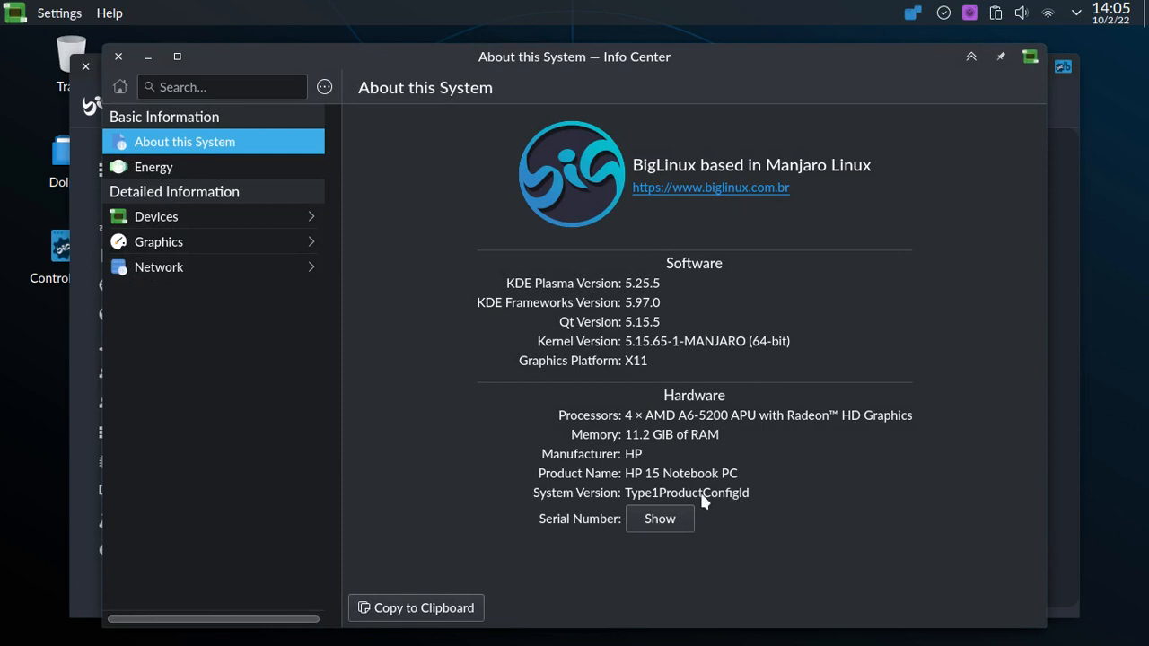
mouse_move(743, 481)
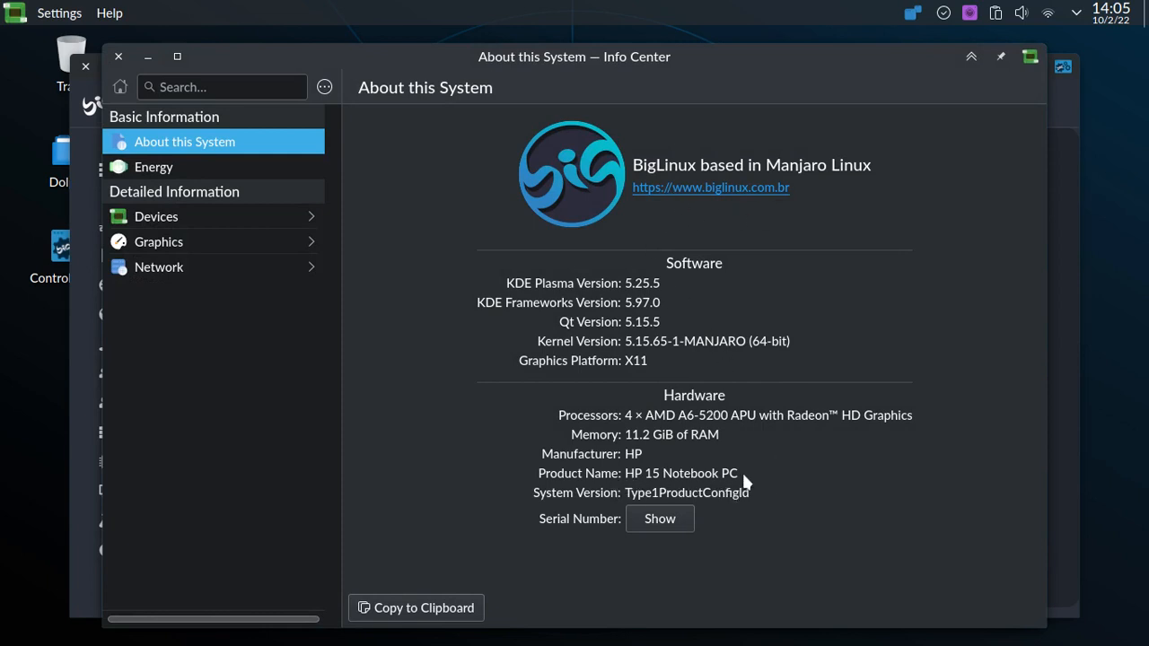
mouse_move(808, 488)
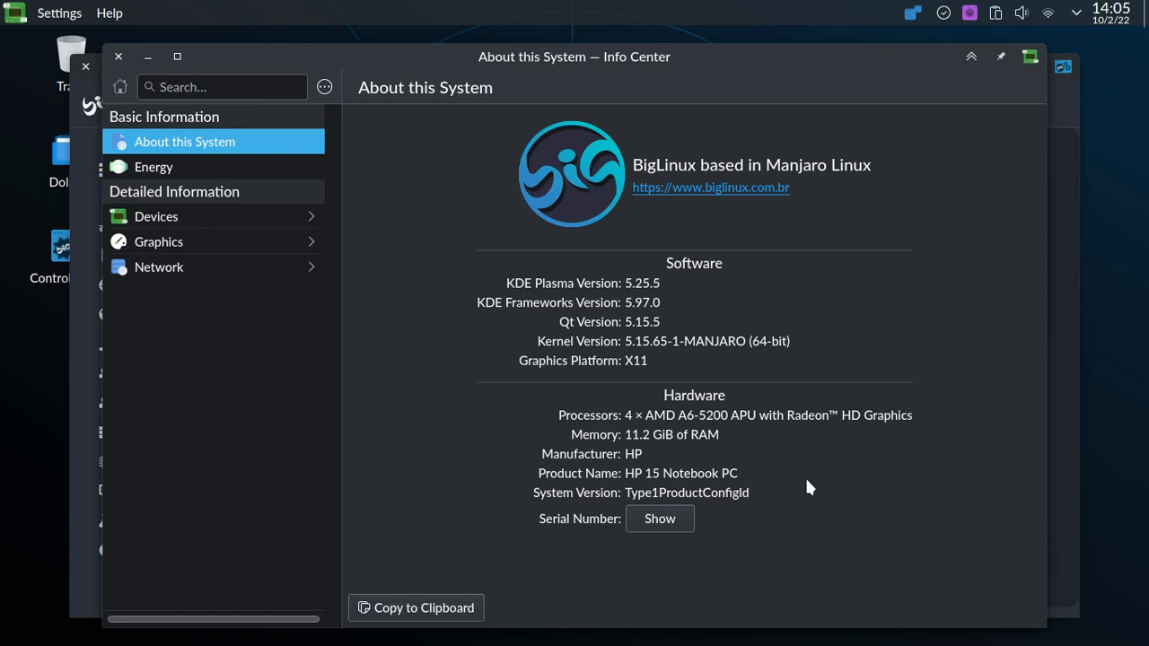
mouse_move(752, 483)
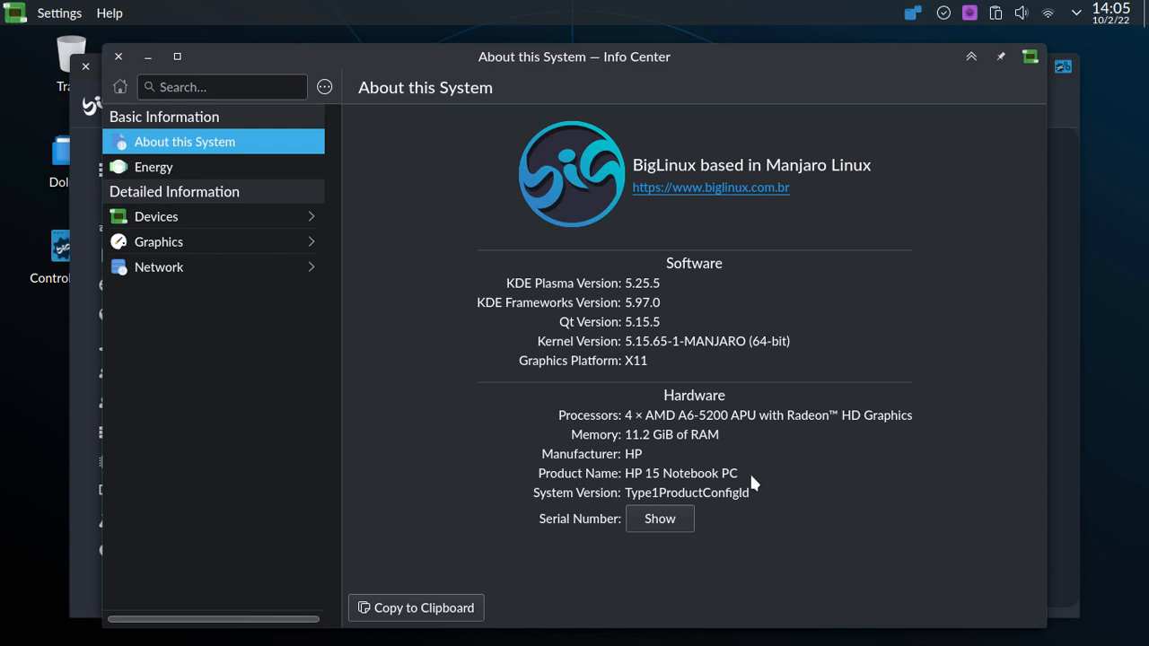
mouse_move(692, 377)
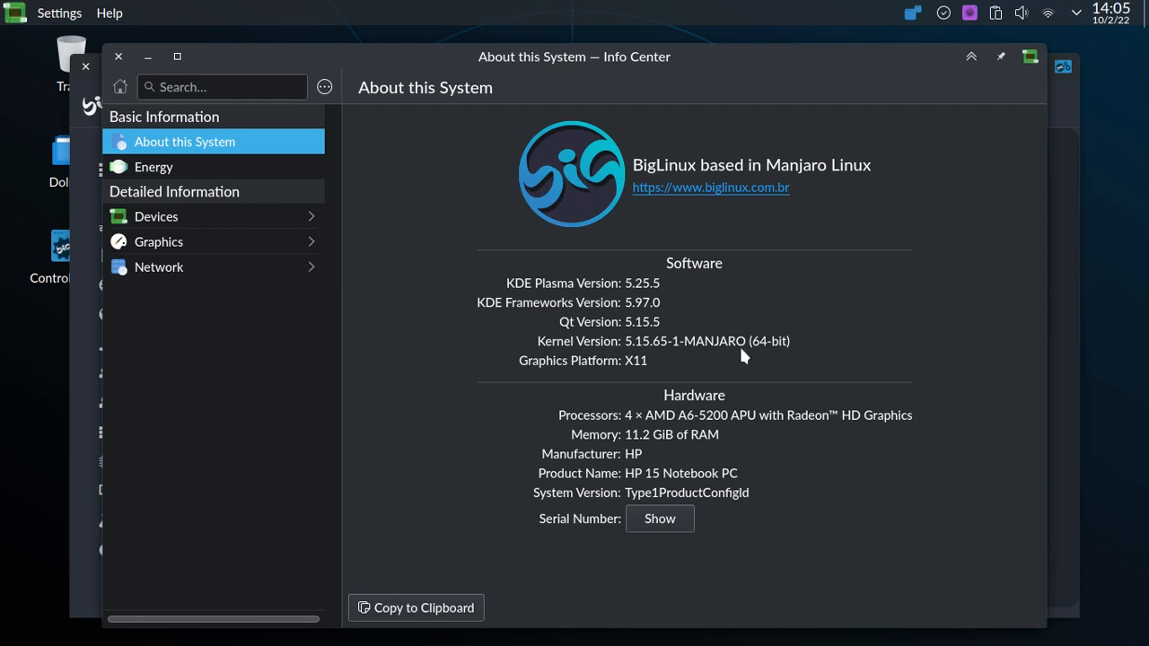
mouse_move(818, 343)
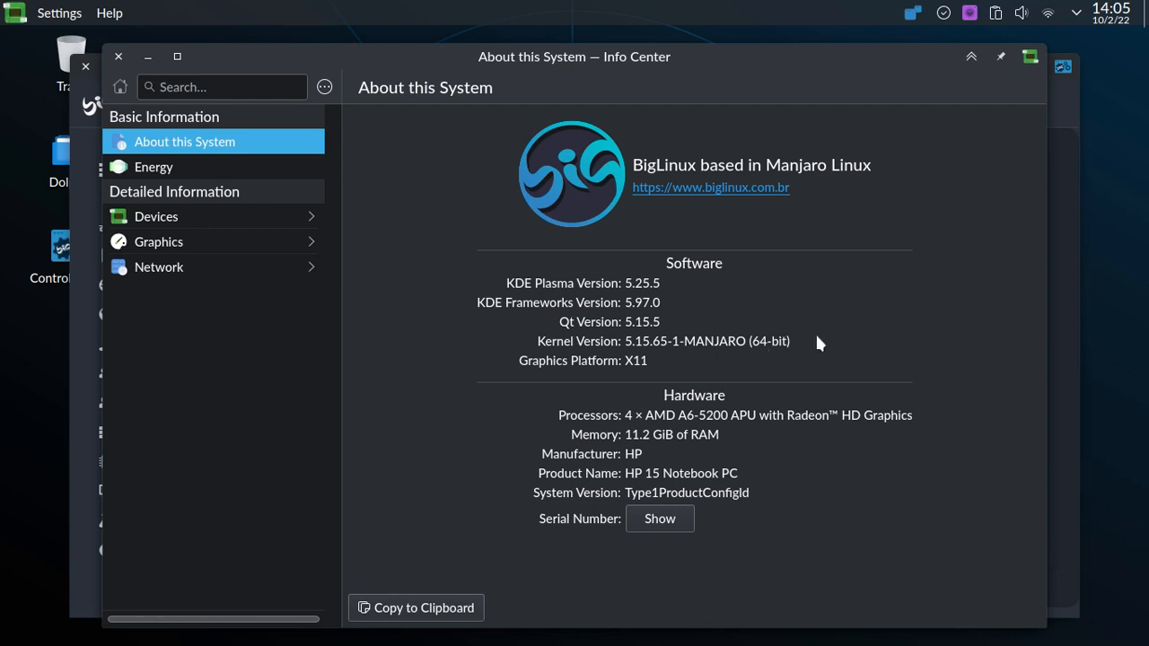
mouse_move(789, 202)
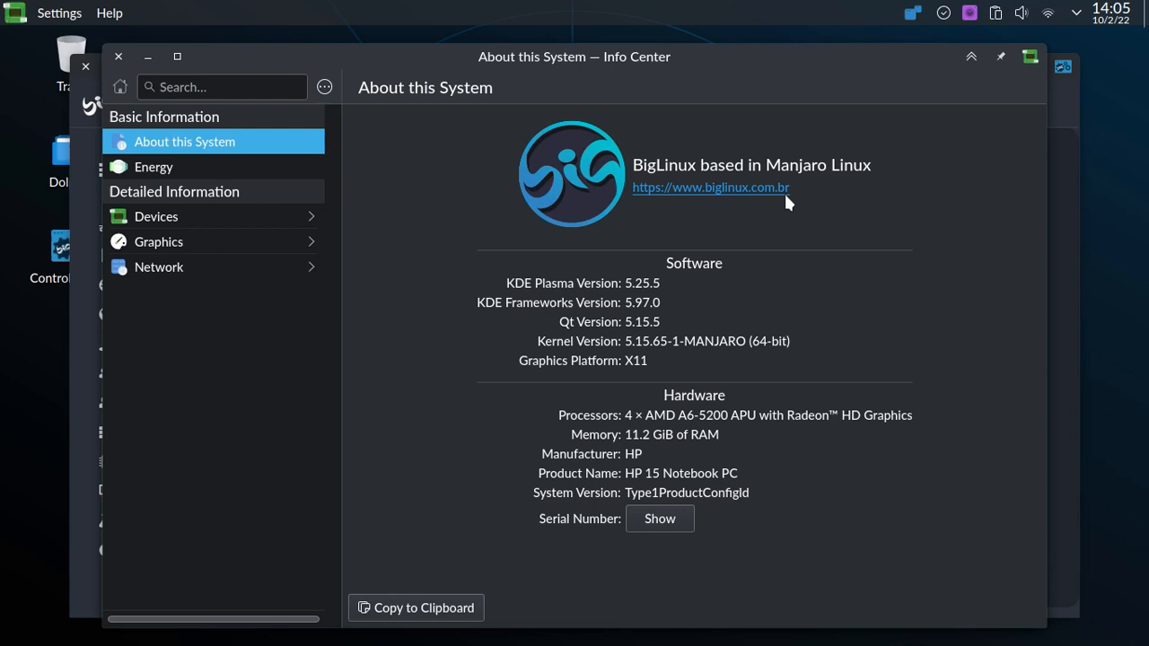
mouse_move(848, 316)
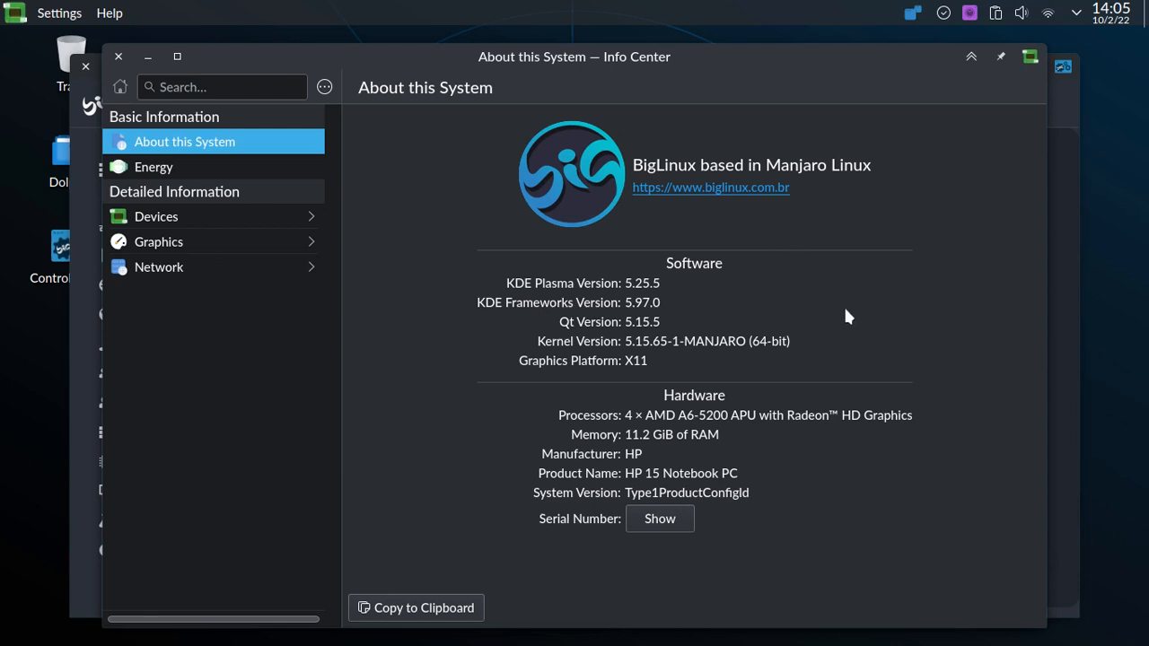
mouse_move(646, 360)
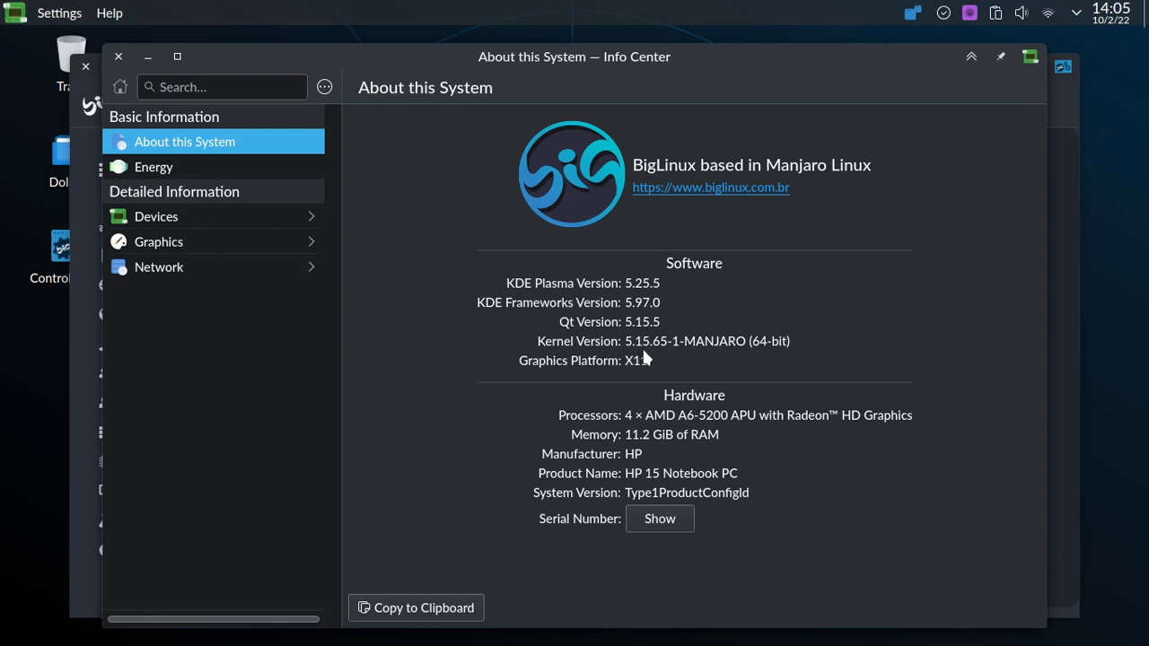
mouse_move(664, 358)
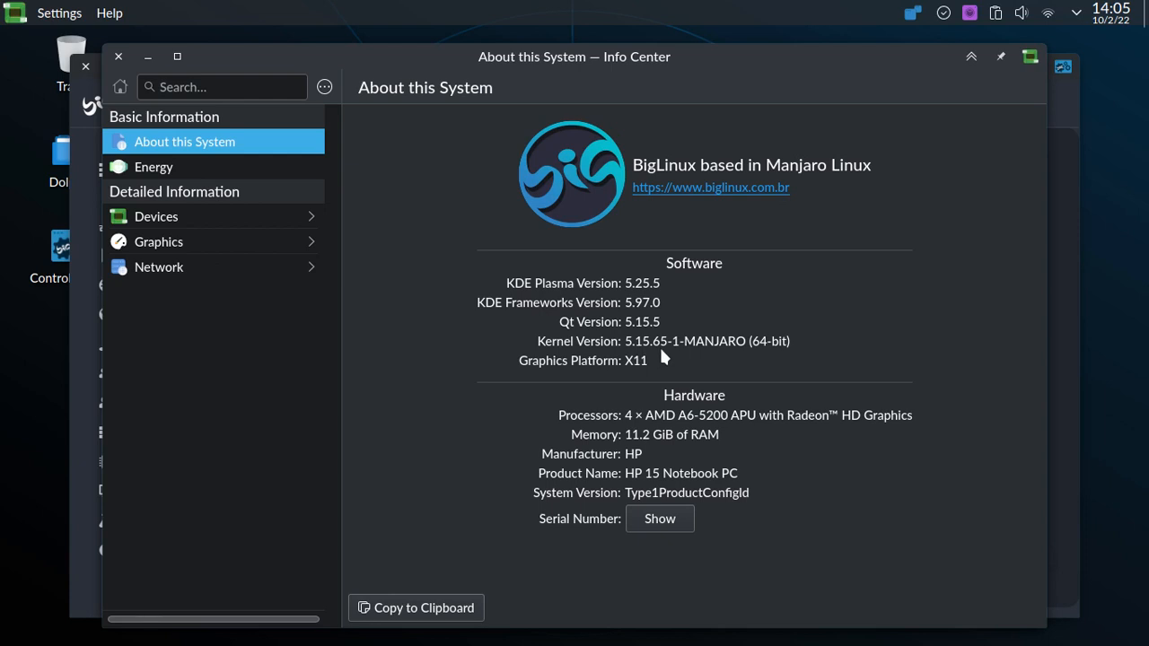
mouse_move(691, 372)
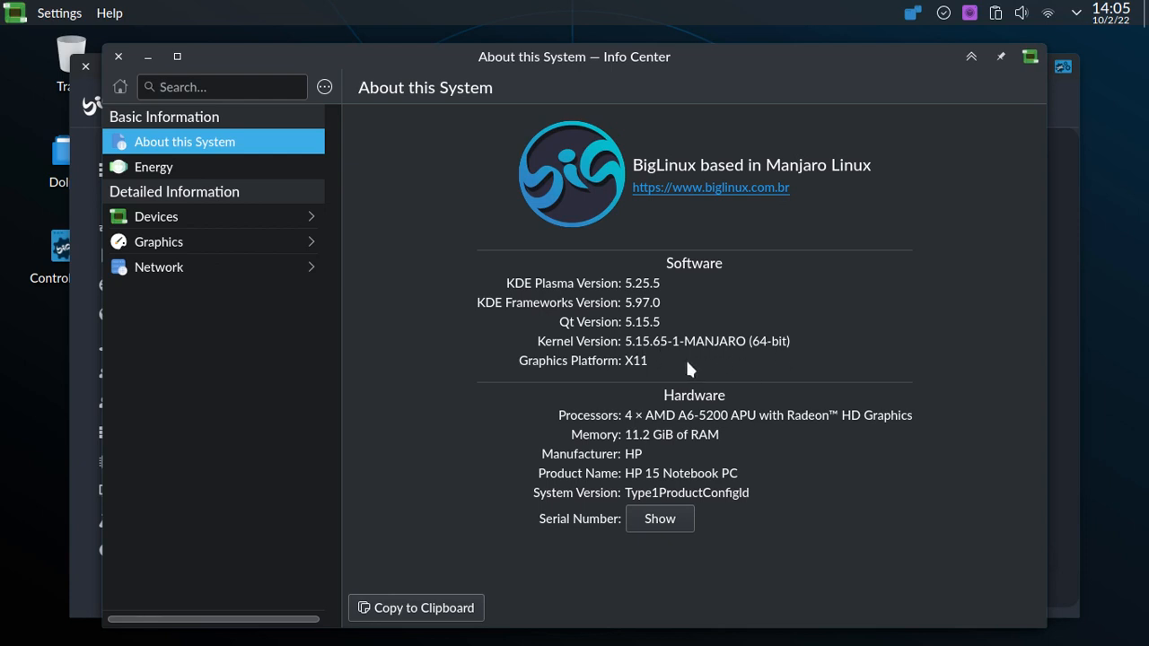
mouse_move(655, 370)
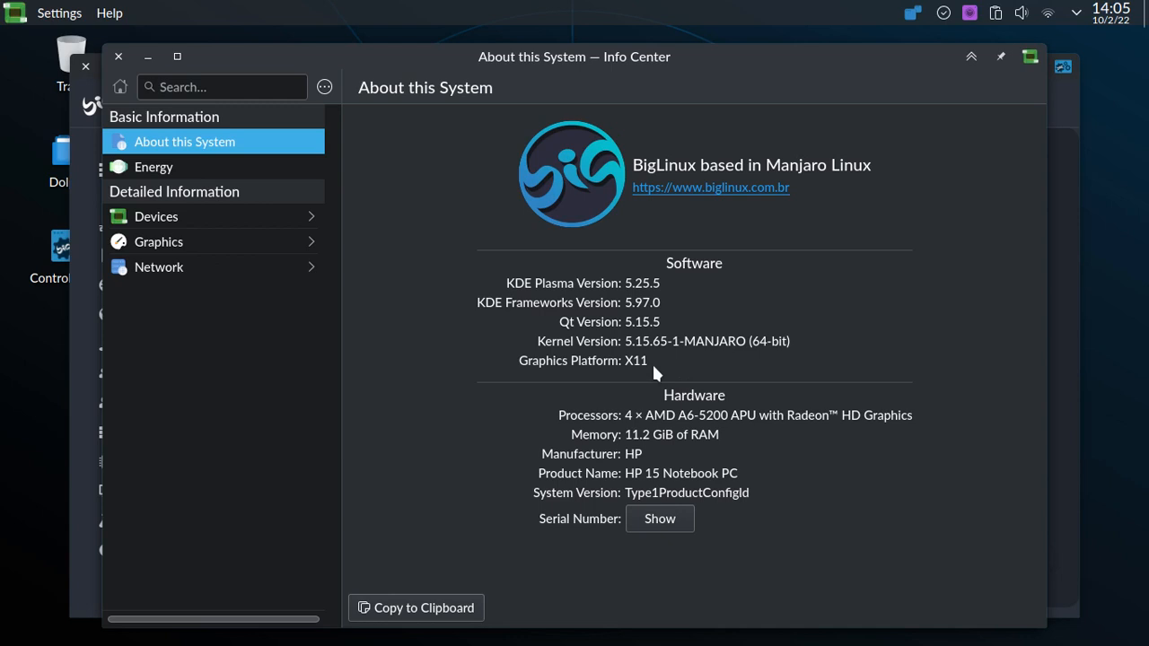
mouse_move(763, 344)
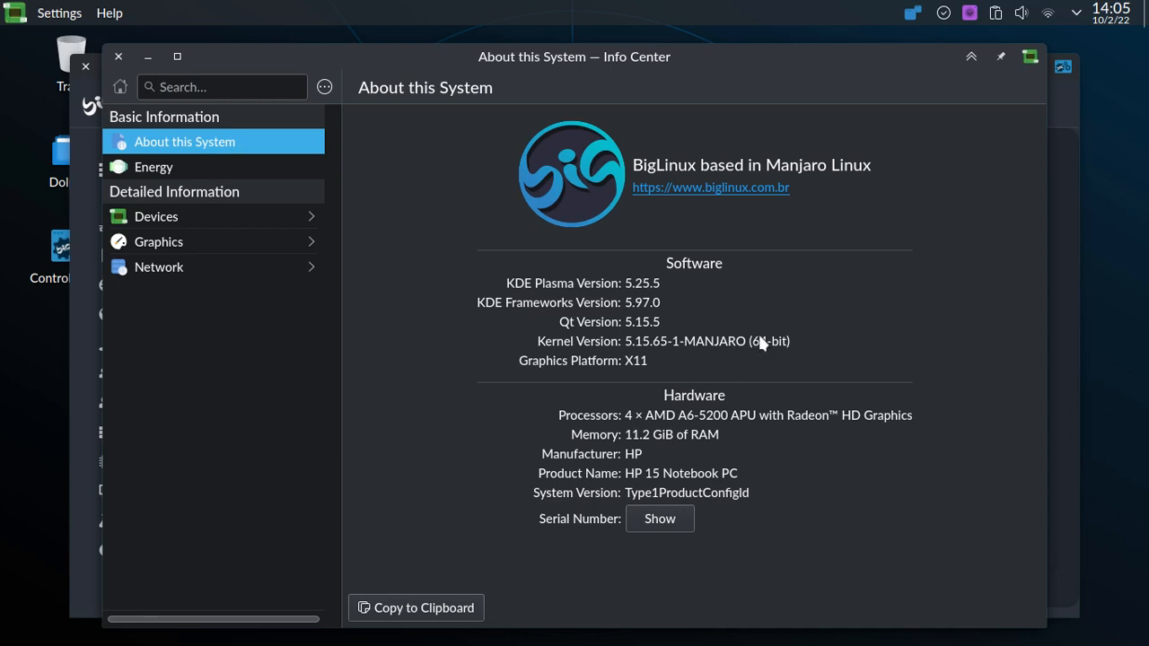
- Close Info Center and then the Control Center to return to the desktop
click(223, 87)
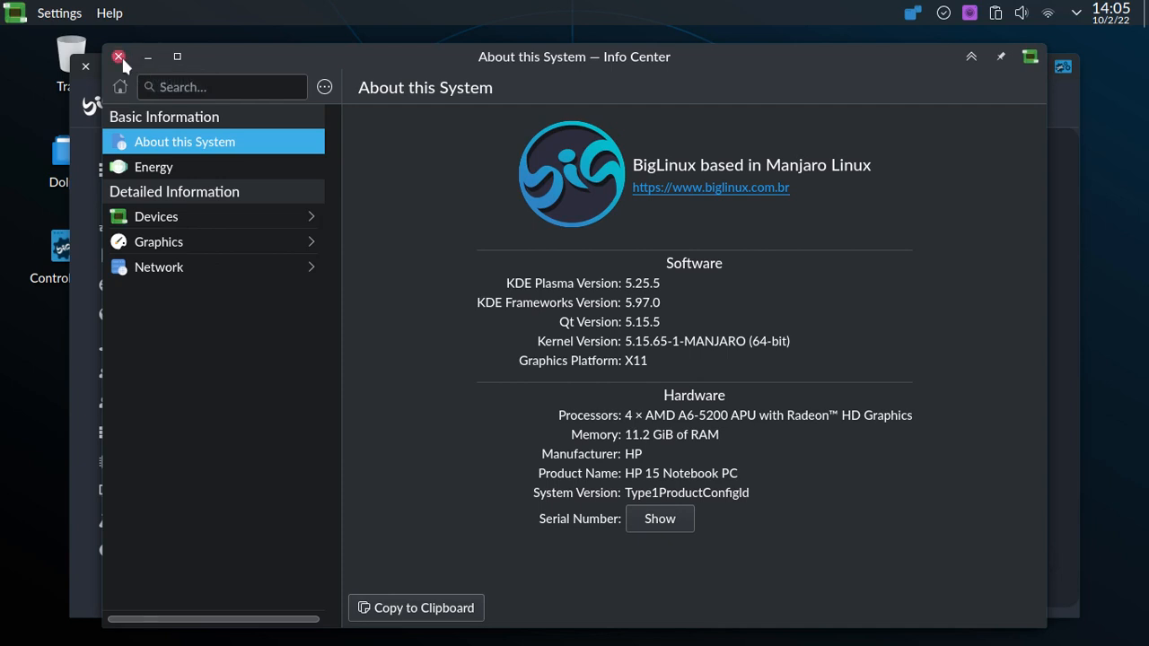
mouse_move(119, 55)
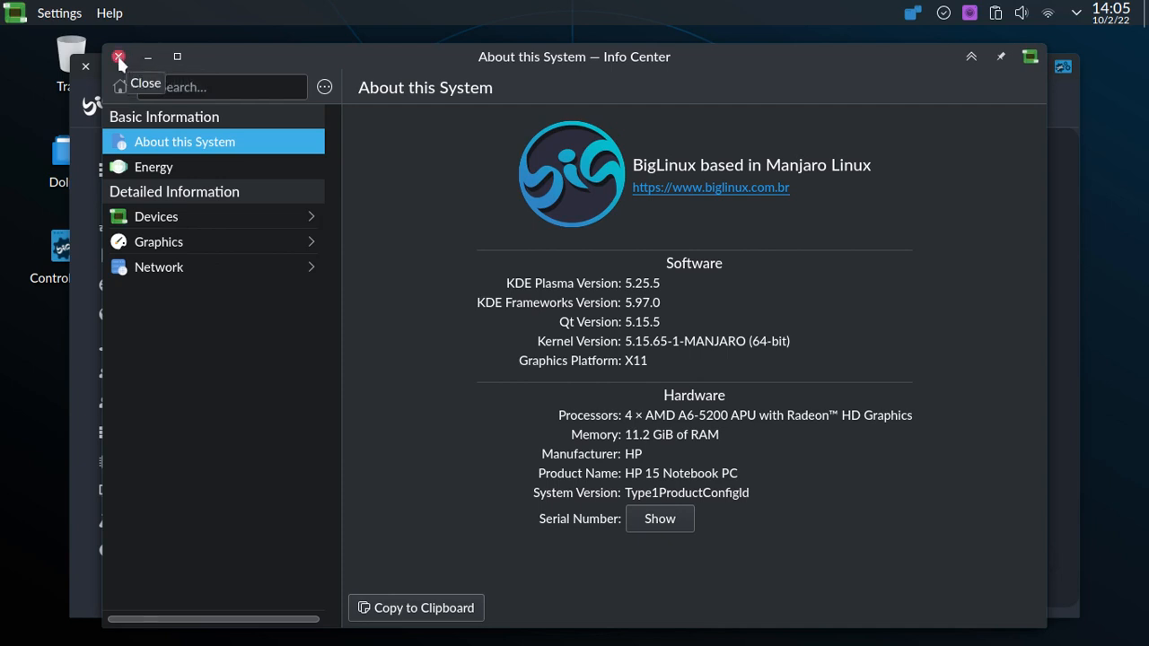
click(118, 58)
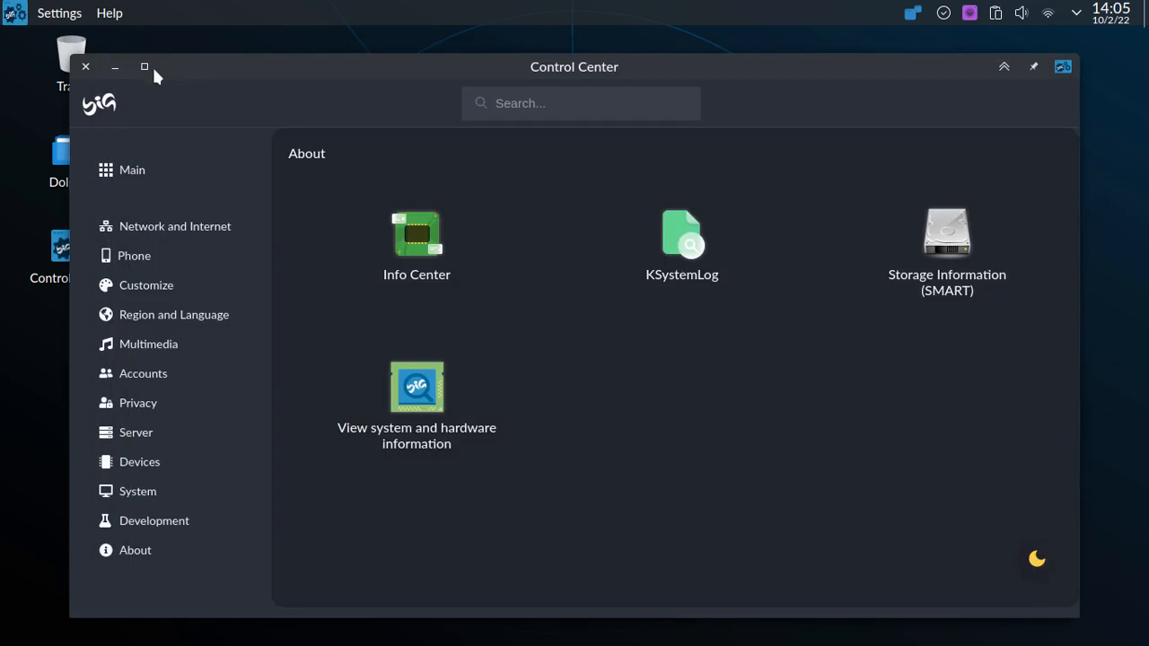
click(86, 67)
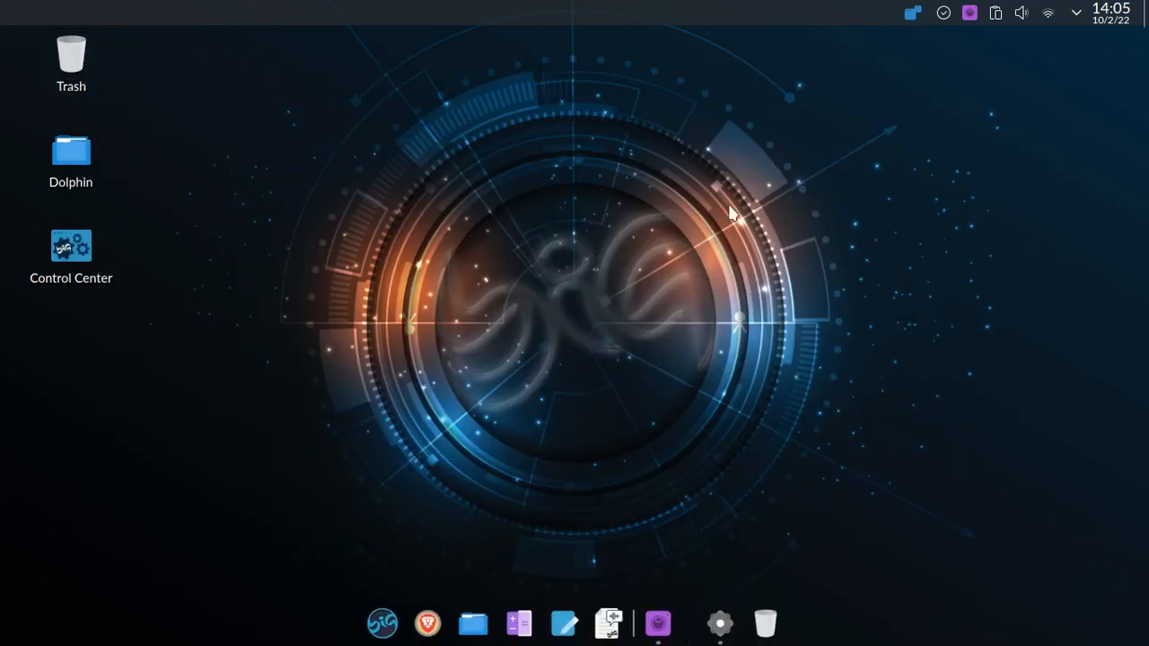
mouse_move(1045, 258)
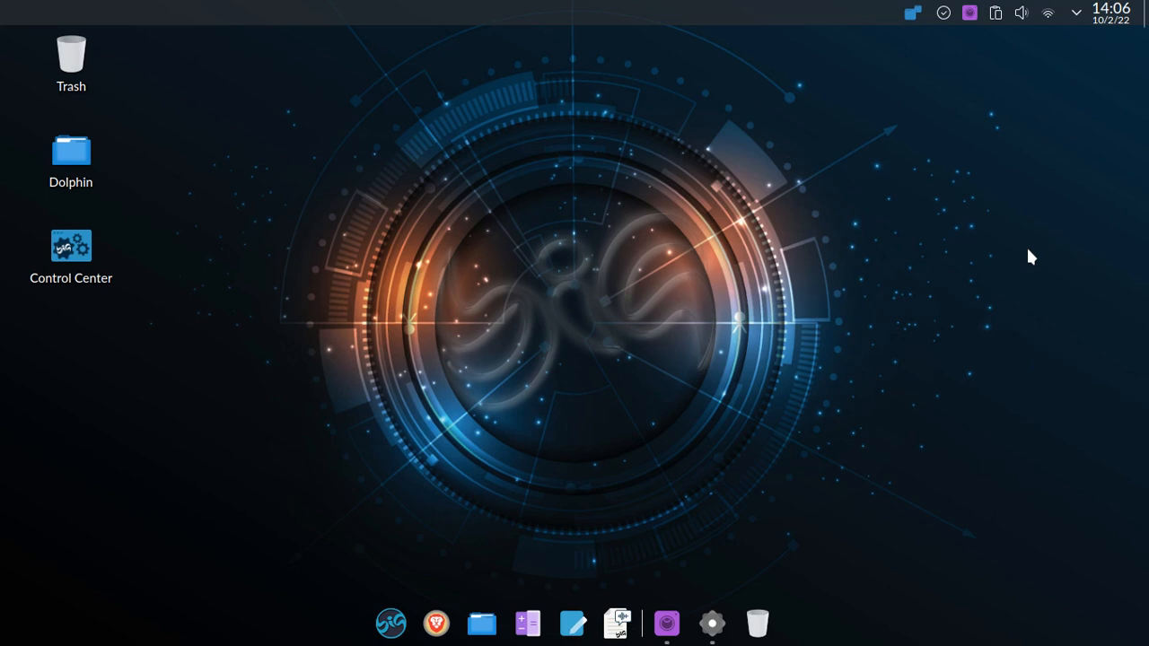
mouse_move(973, 258)
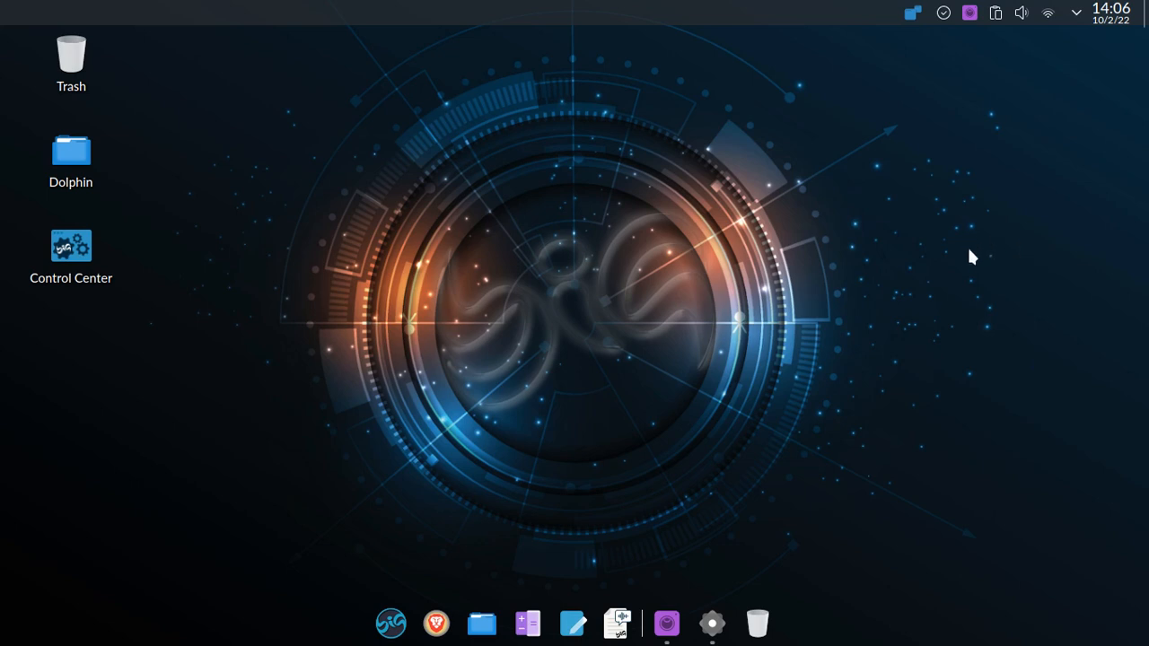
mouse_move(869, 319)
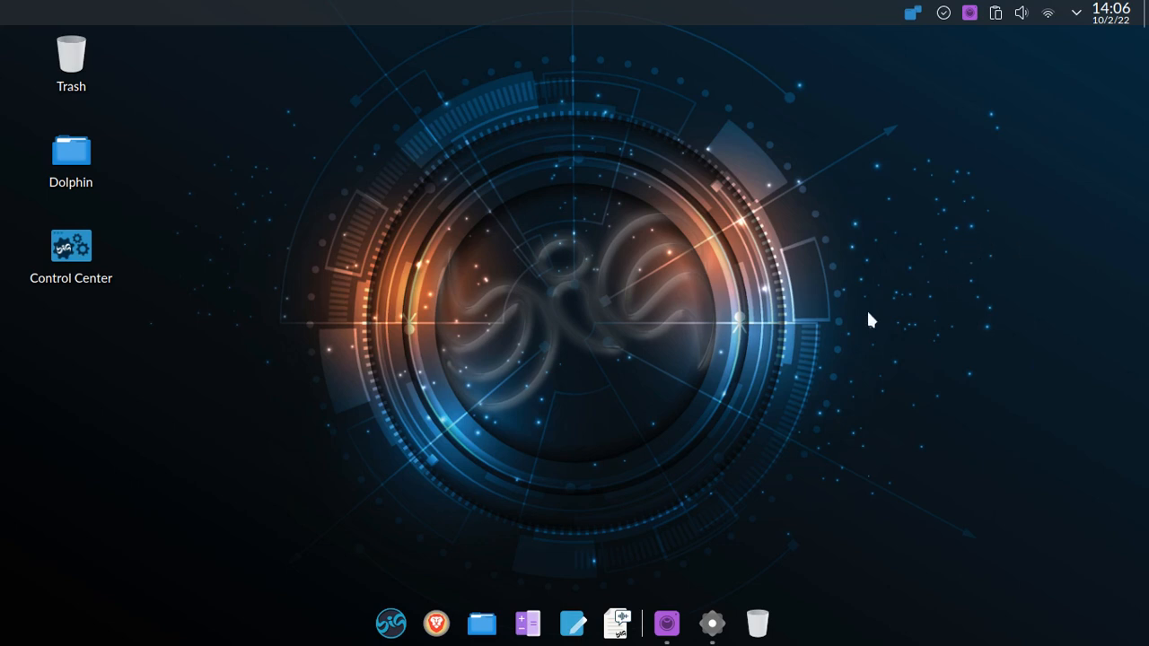
mouse_move(822, 334)
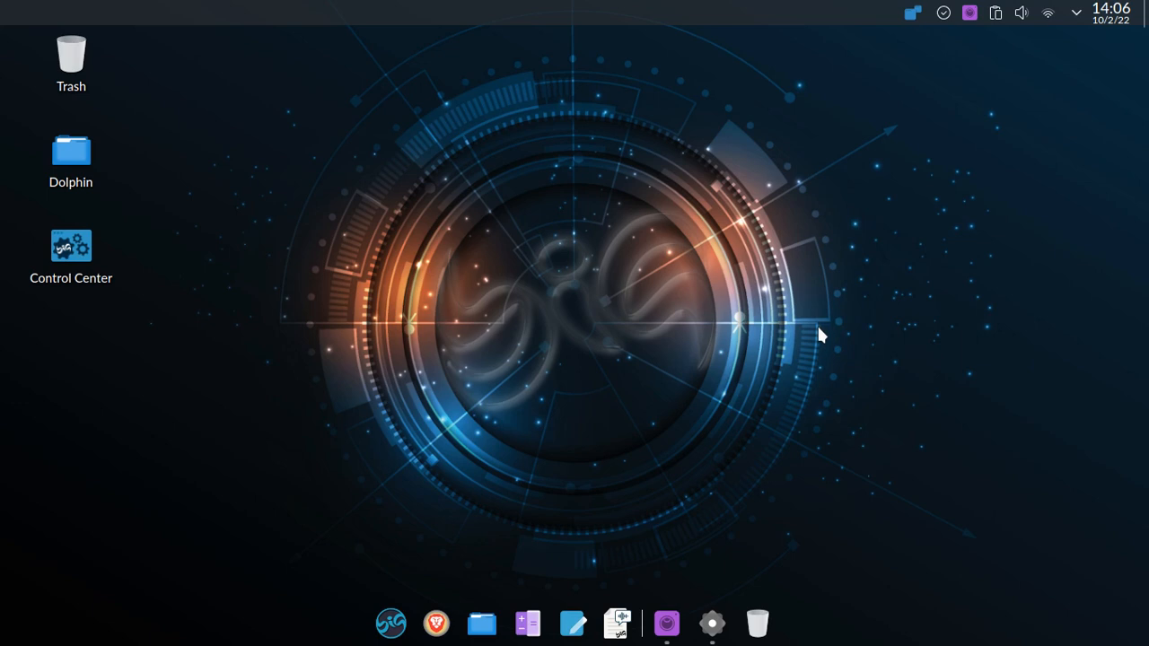
mouse_move(555, 402)
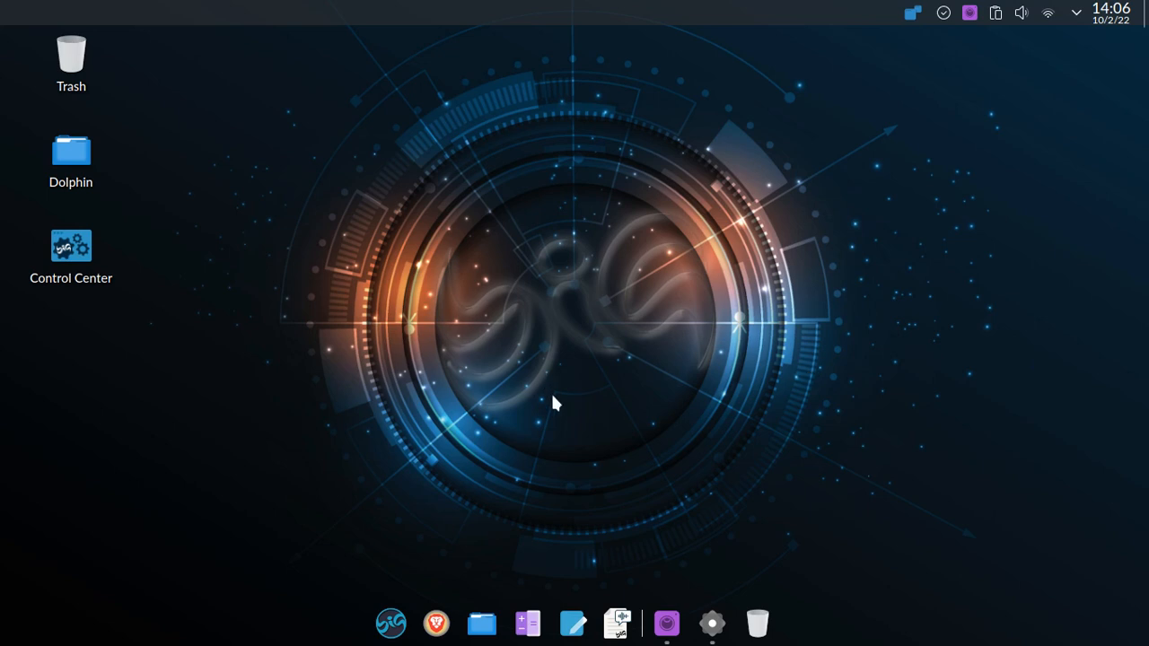
mouse_move(391, 623)
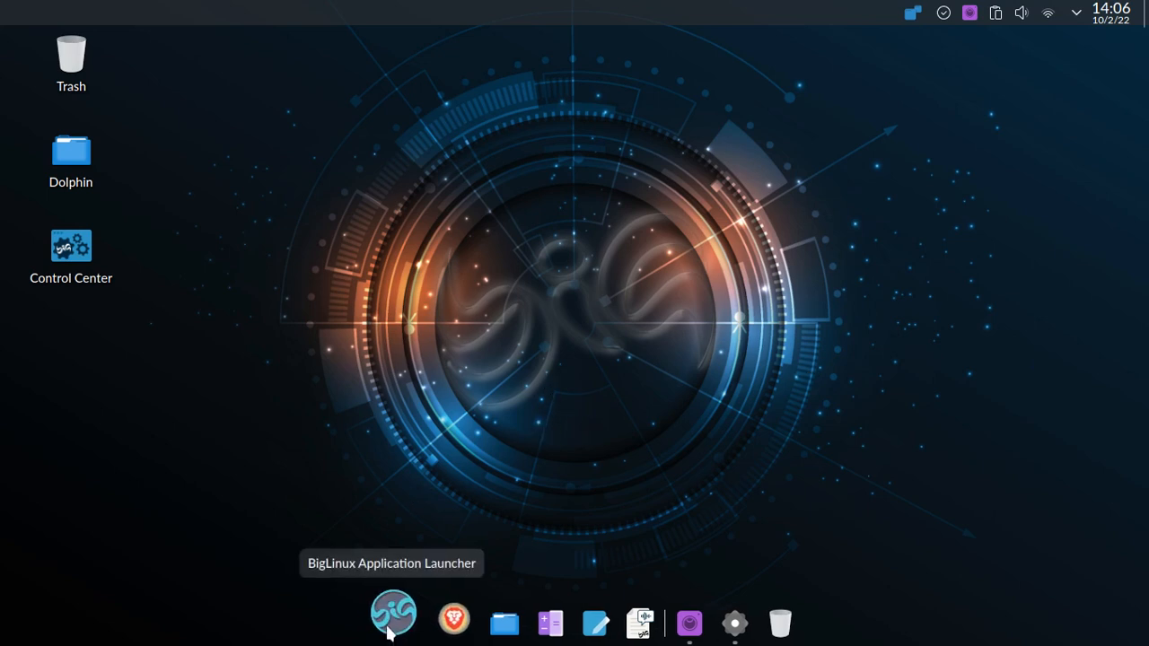
mouse_move(556, 363)
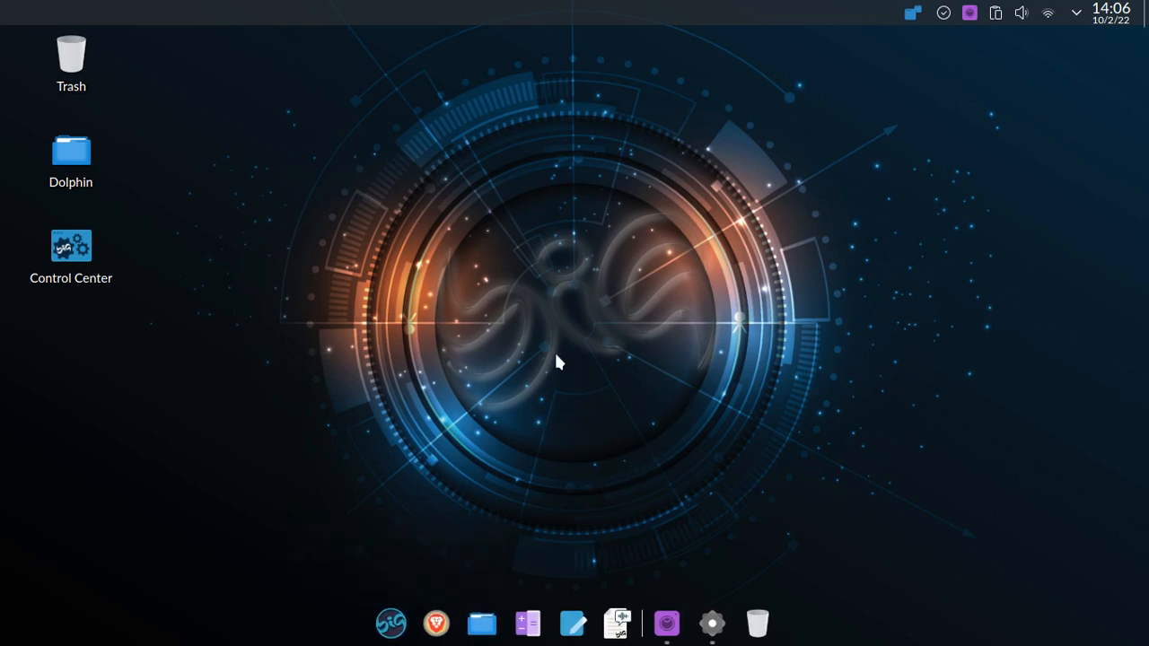
mouse_move(391, 621)
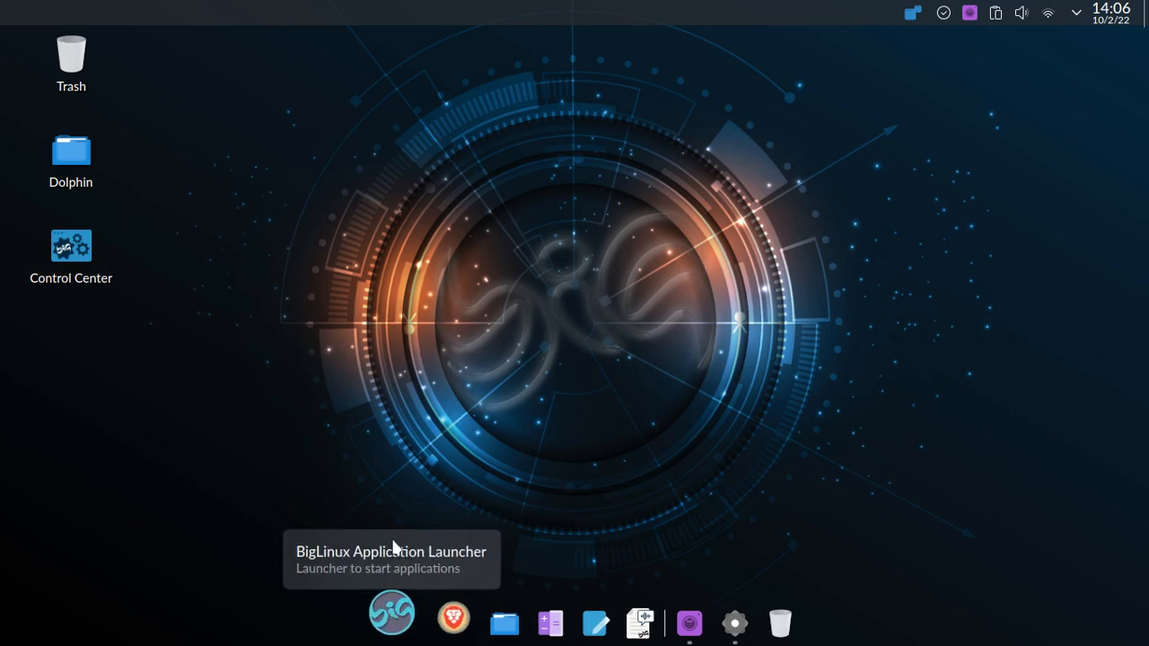
mouse_move(1040, 293)
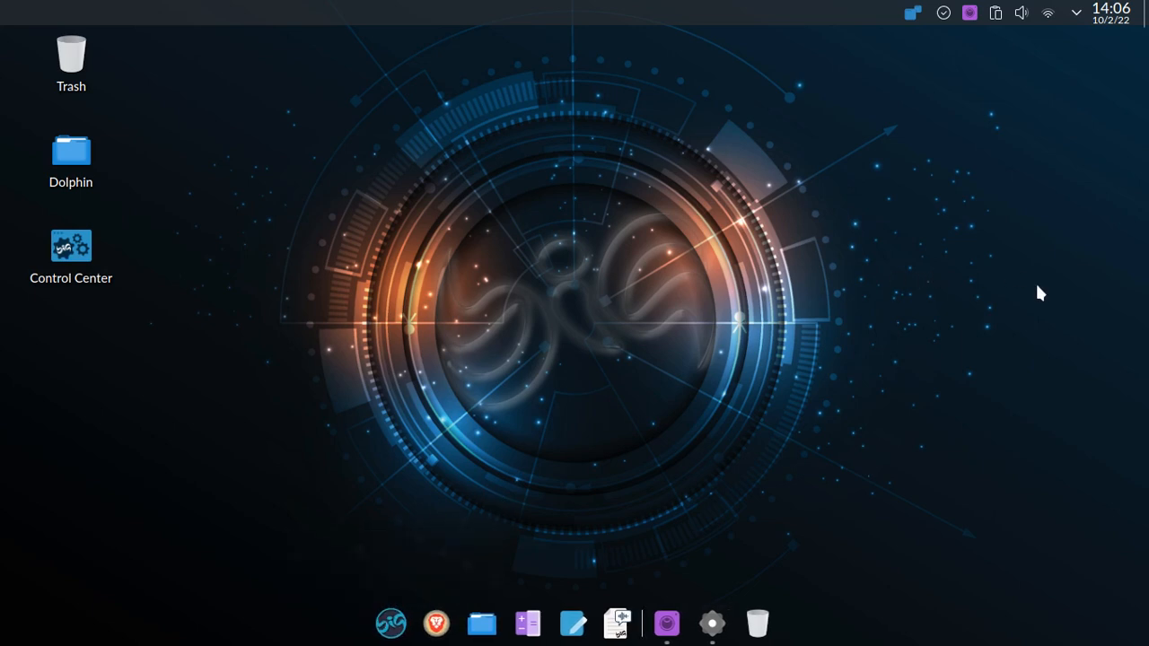
mouse_move(948, 316)
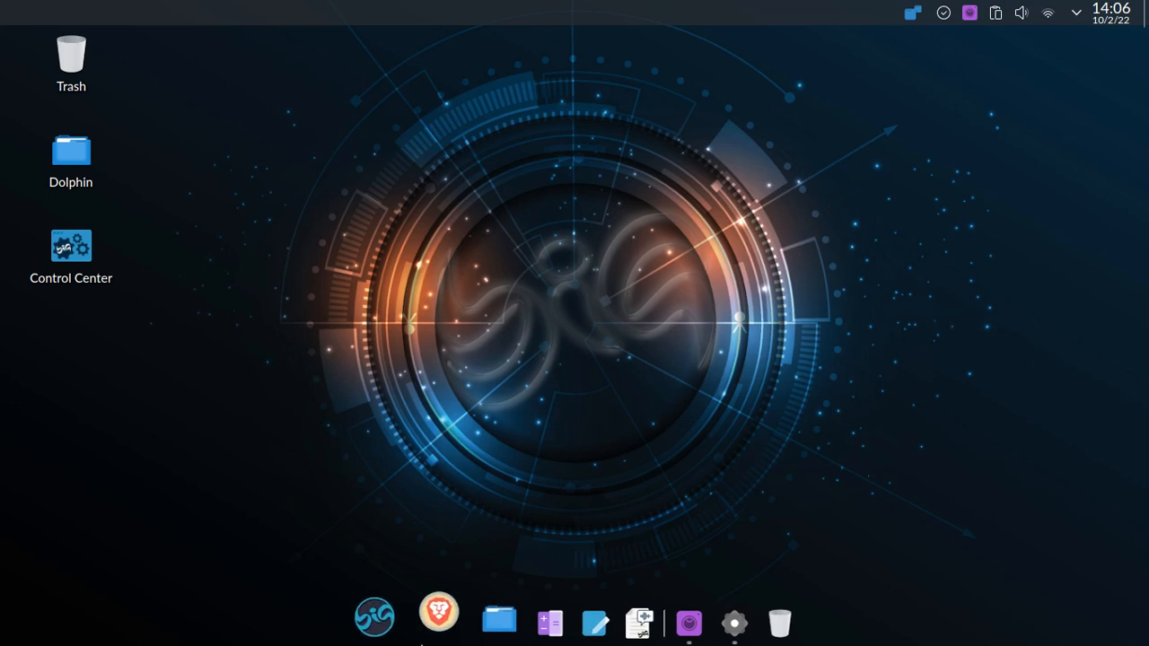
mouse_move(483, 622)
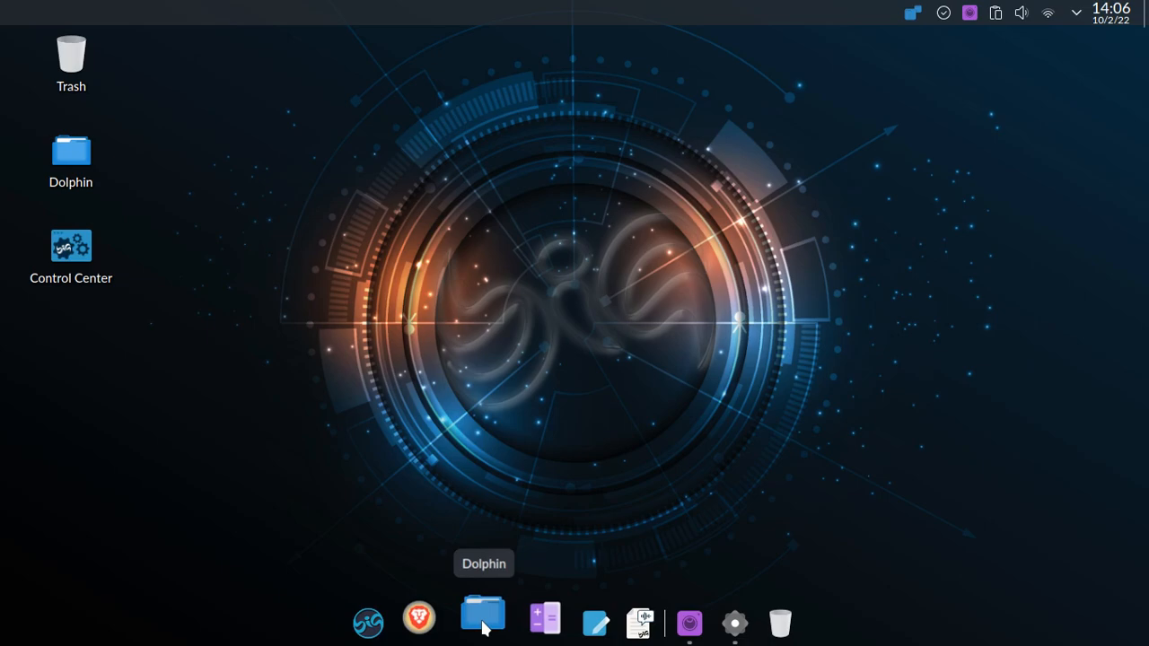
- Show the home folder in Dolphin, repositioned and enlarged so every partition lists under Devices
click(483, 618)
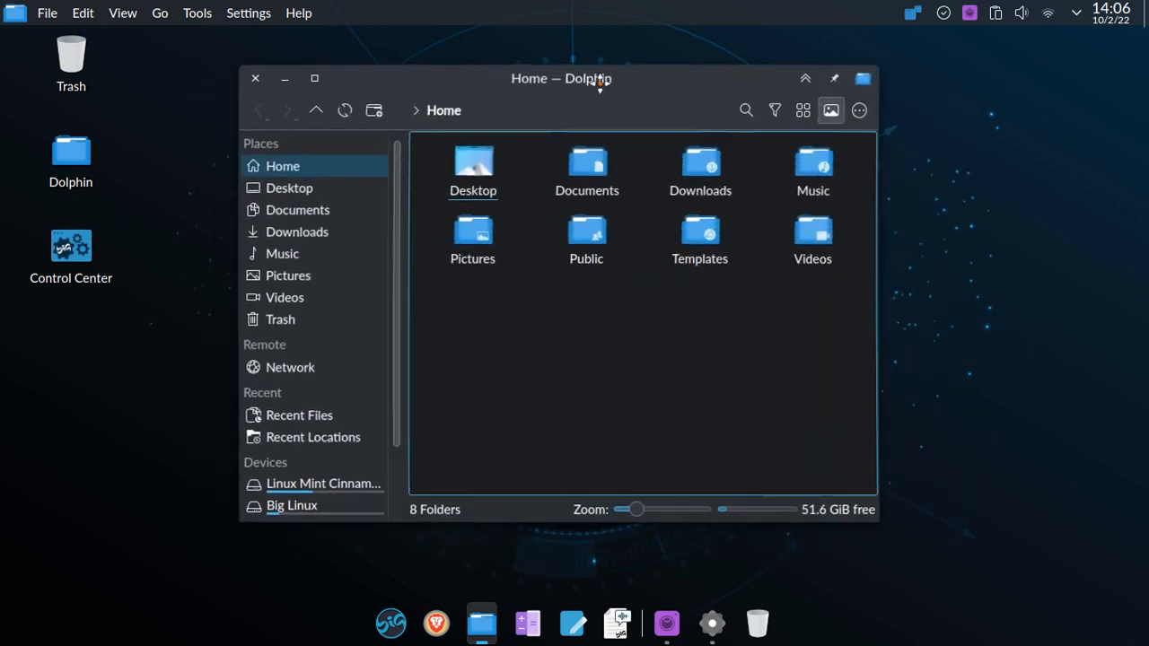
drag(560, 79, 374, 85)
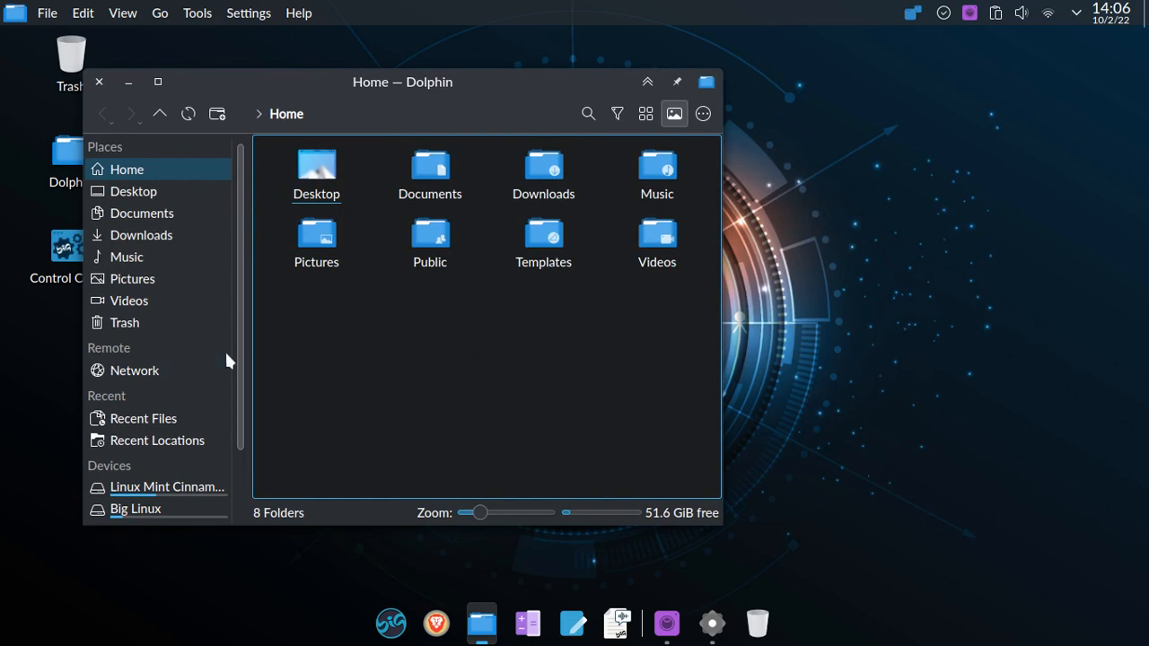
scroll(down, 3)
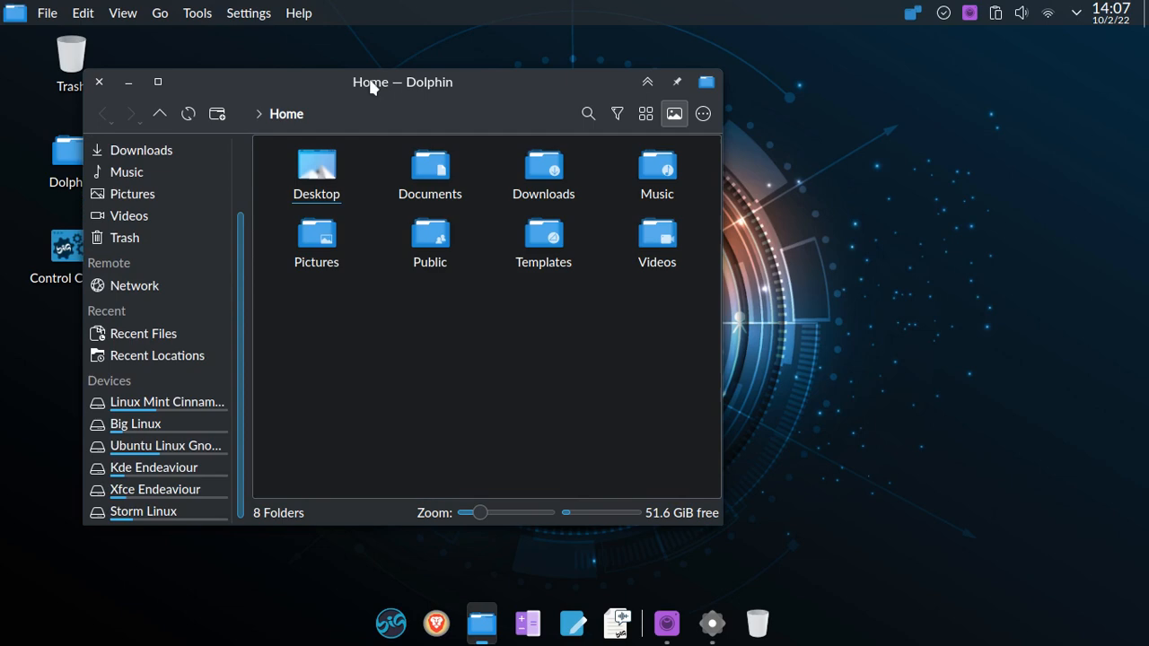
drag(370, 83, 416, 37)
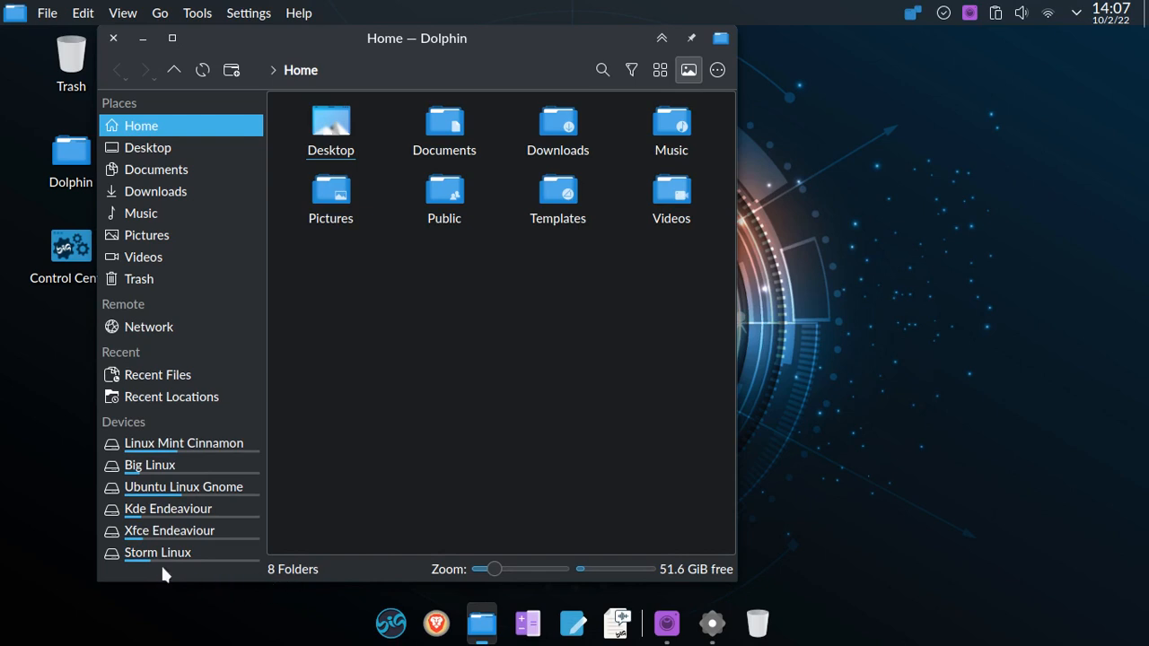
mouse_move(291, 384)
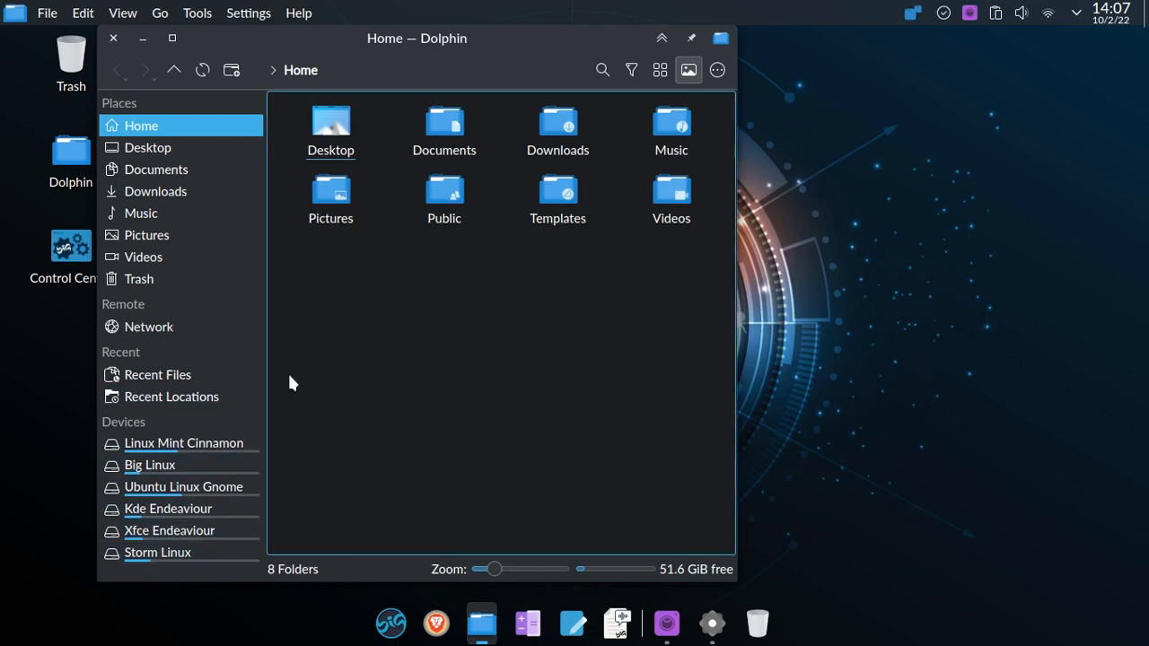
mouse_move(973, 289)
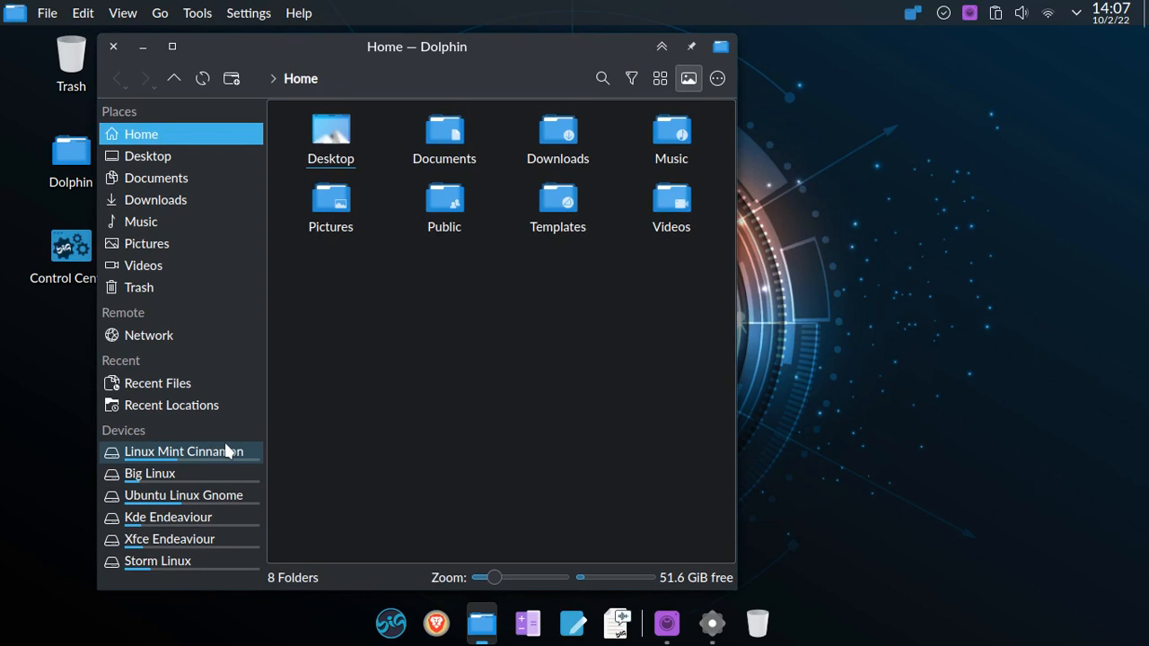
mouse_move(196, 592)
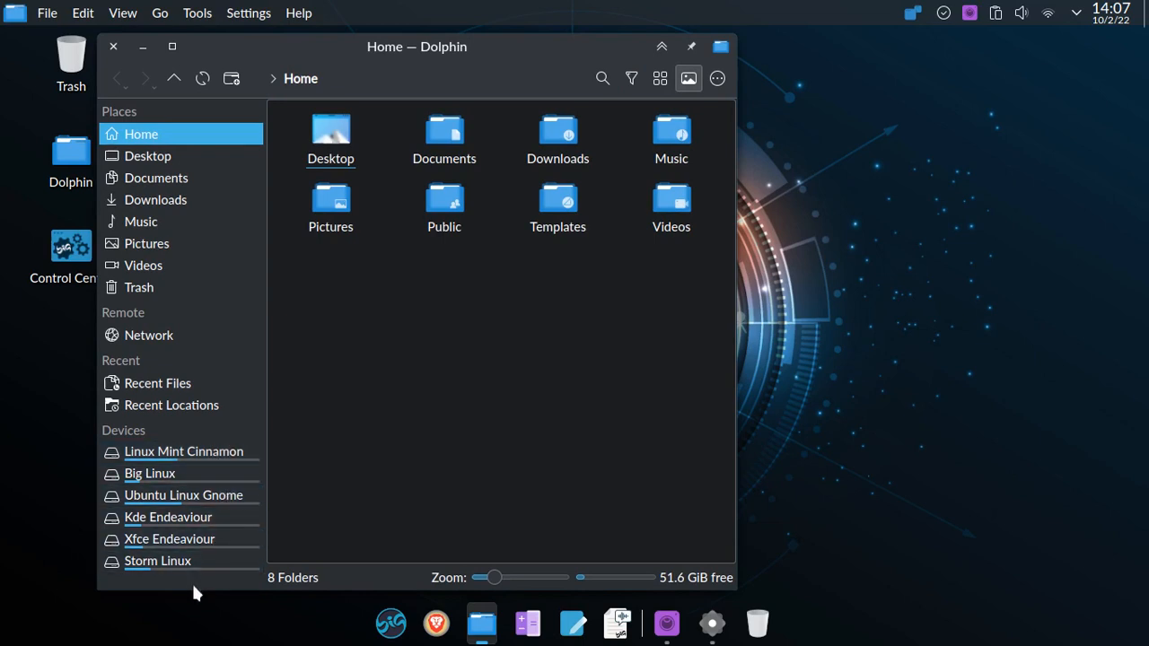
mouse_move(184, 453)
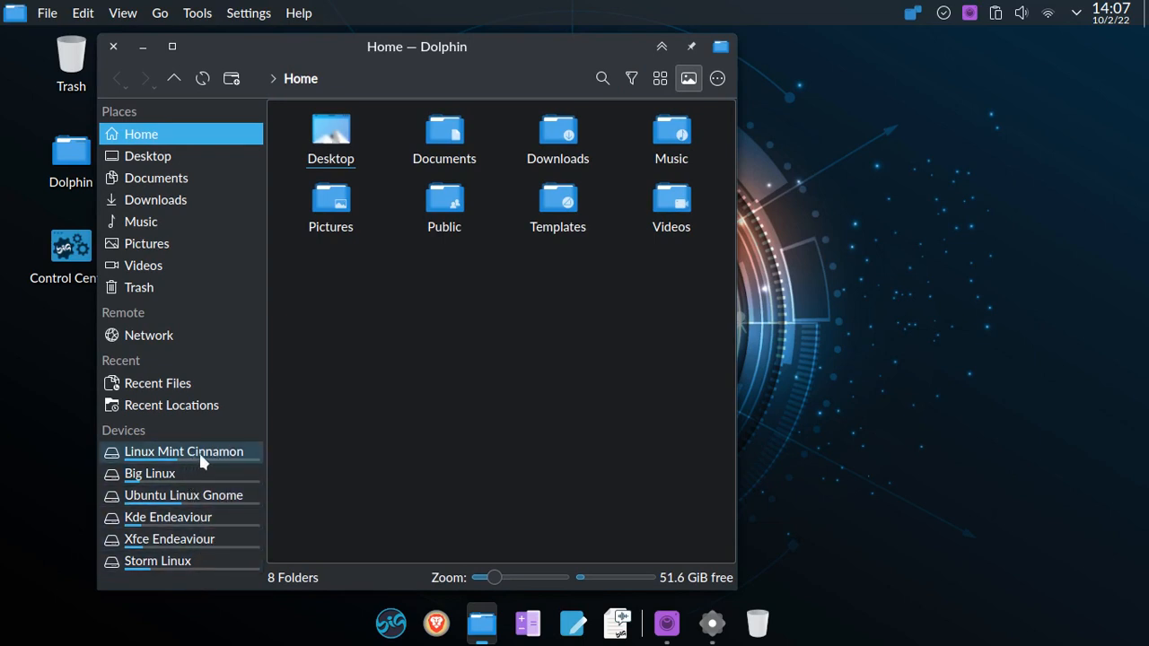
mouse_move(242, 464)
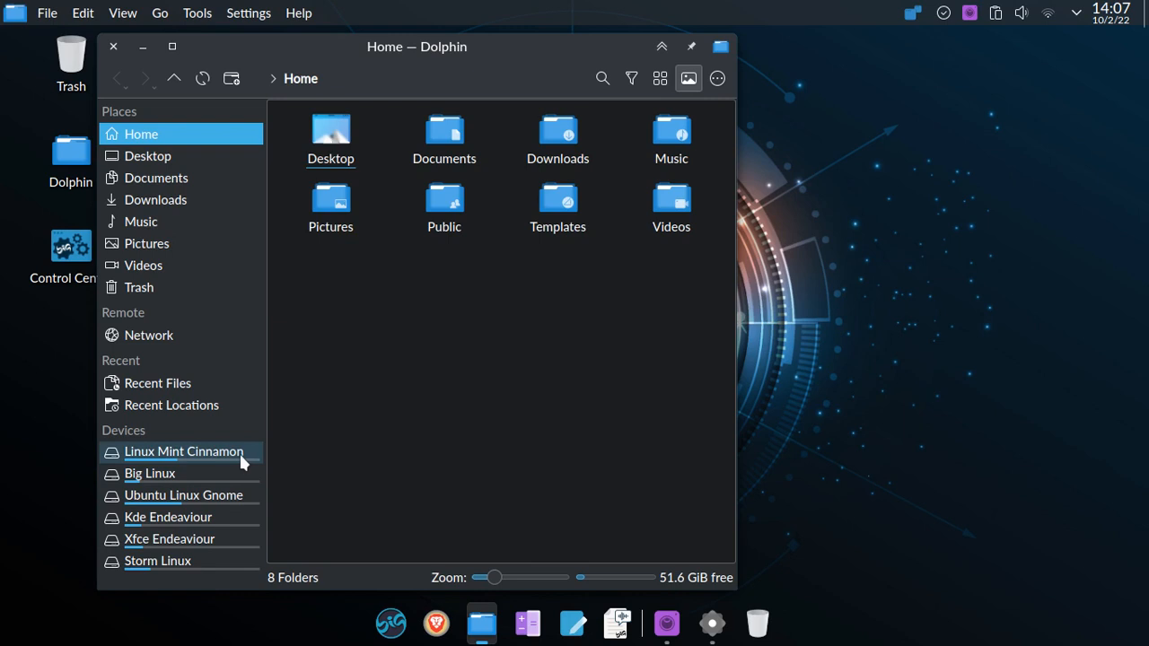
mouse_move(230, 527)
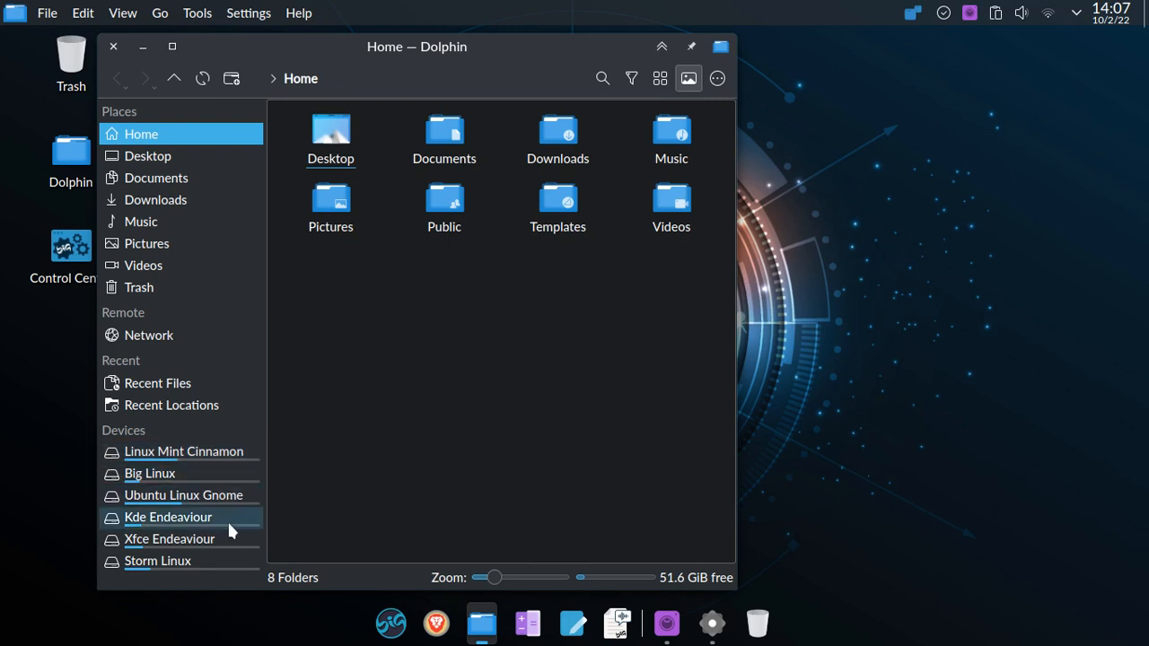
mouse_move(237, 538)
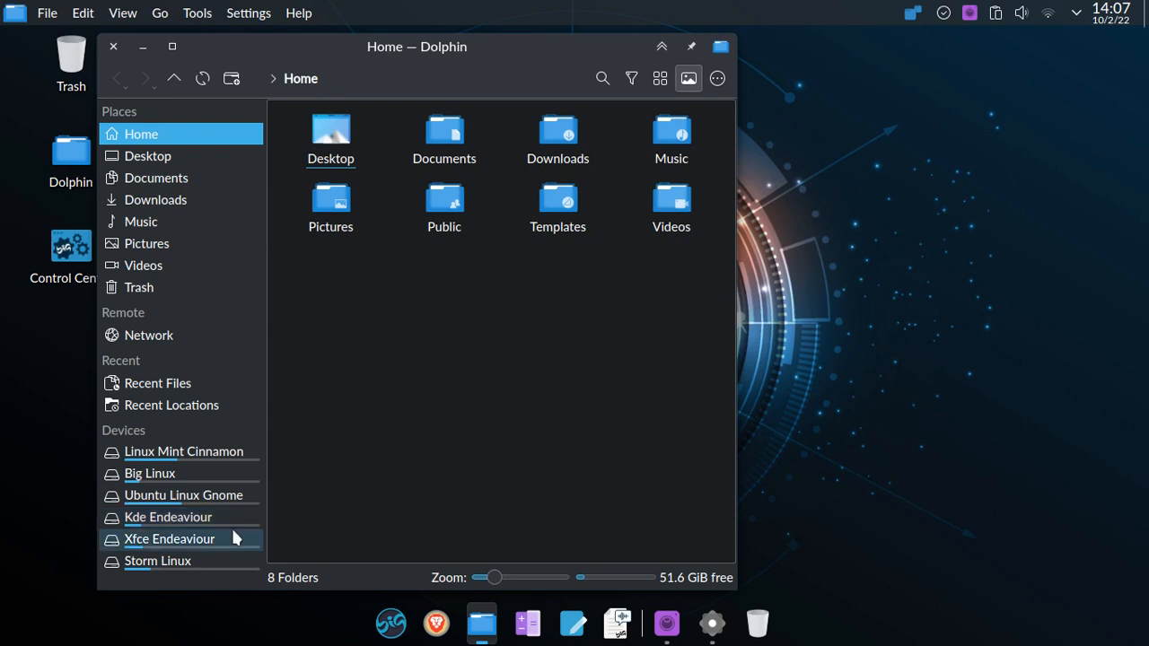
mouse_move(215, 571)
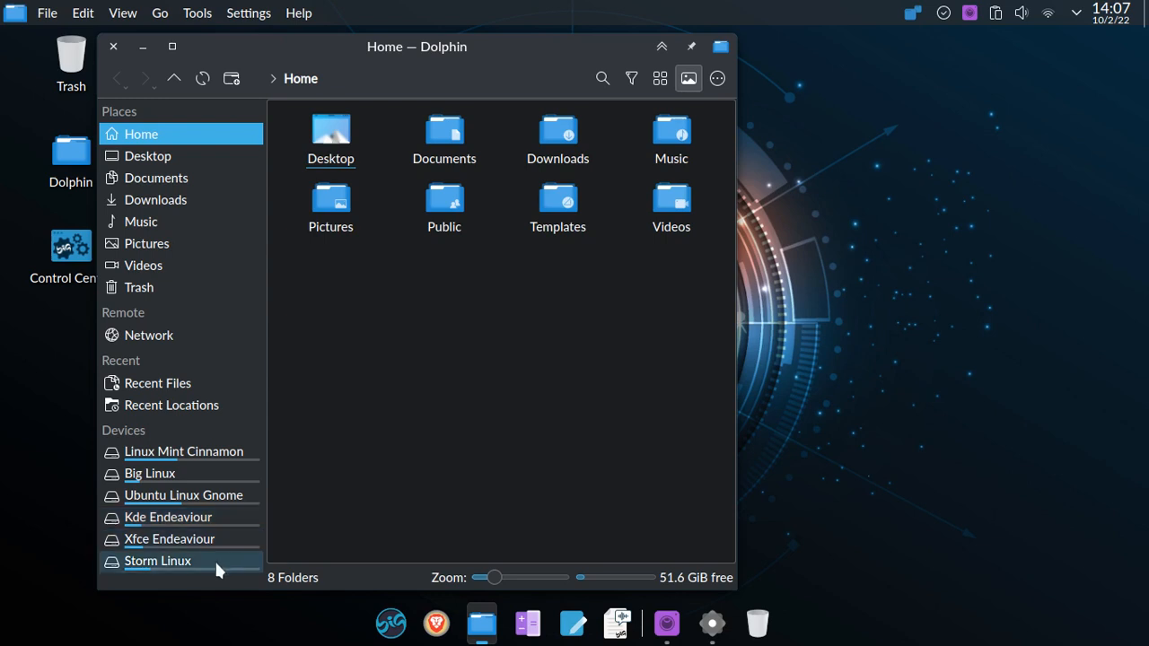
mouse_move(532, 427)
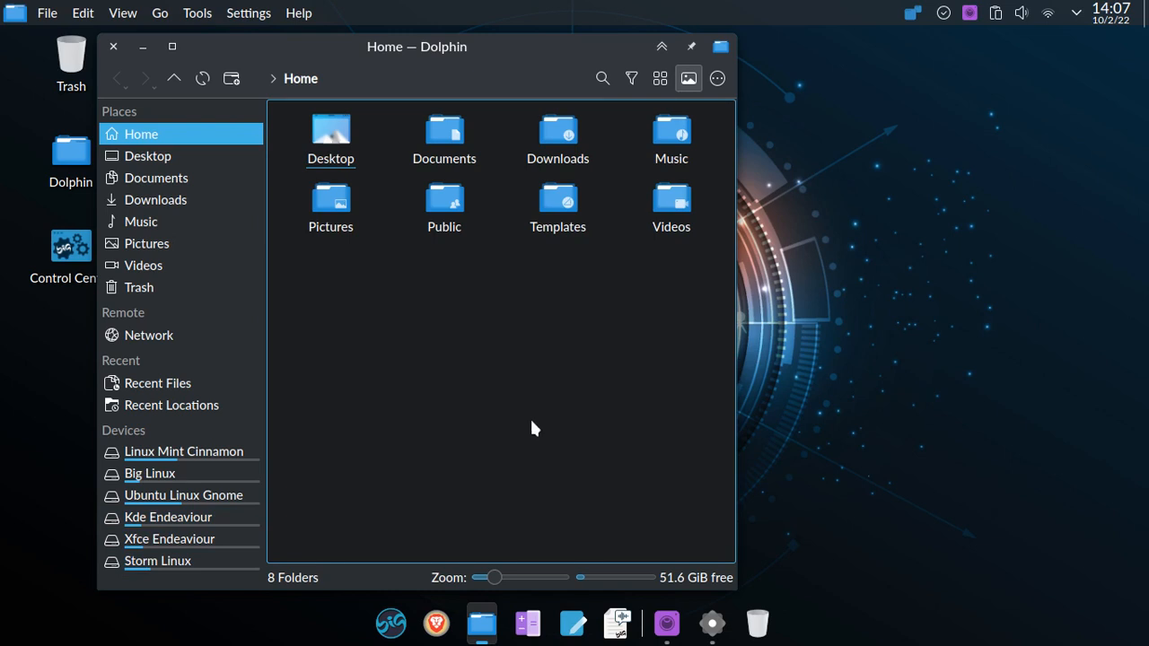
mouse_move(542, 431)
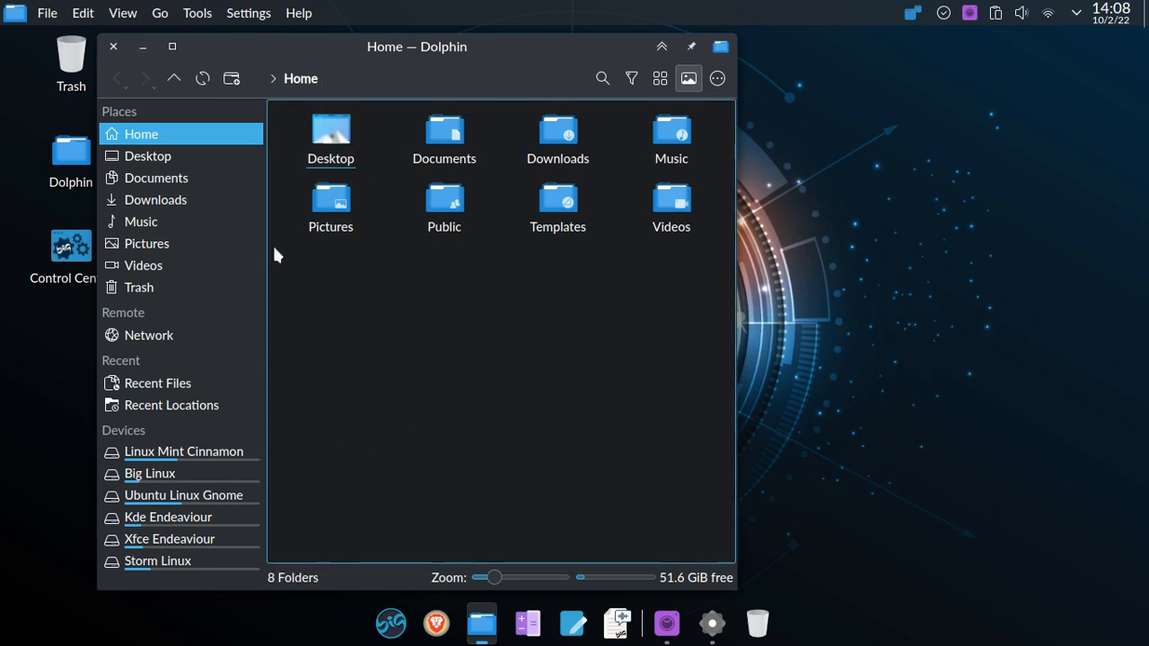
mouse_move(391, 201)
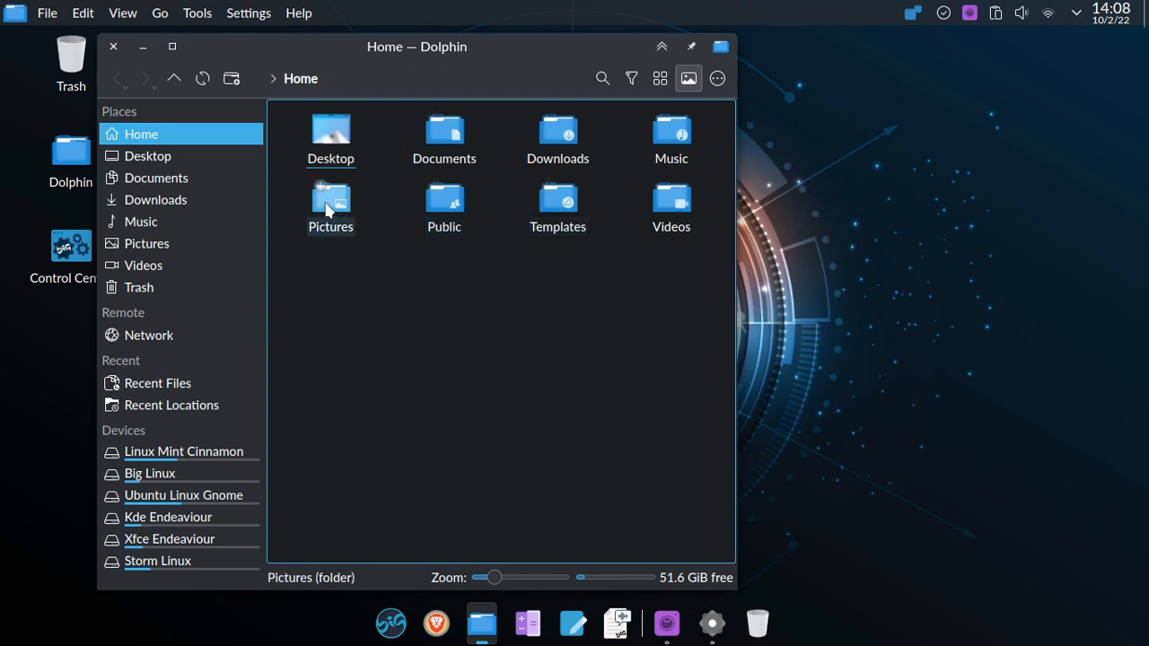
- Show the About this System screenshot from Pictures in a maximized Gwenview window
double_click(330, 207)
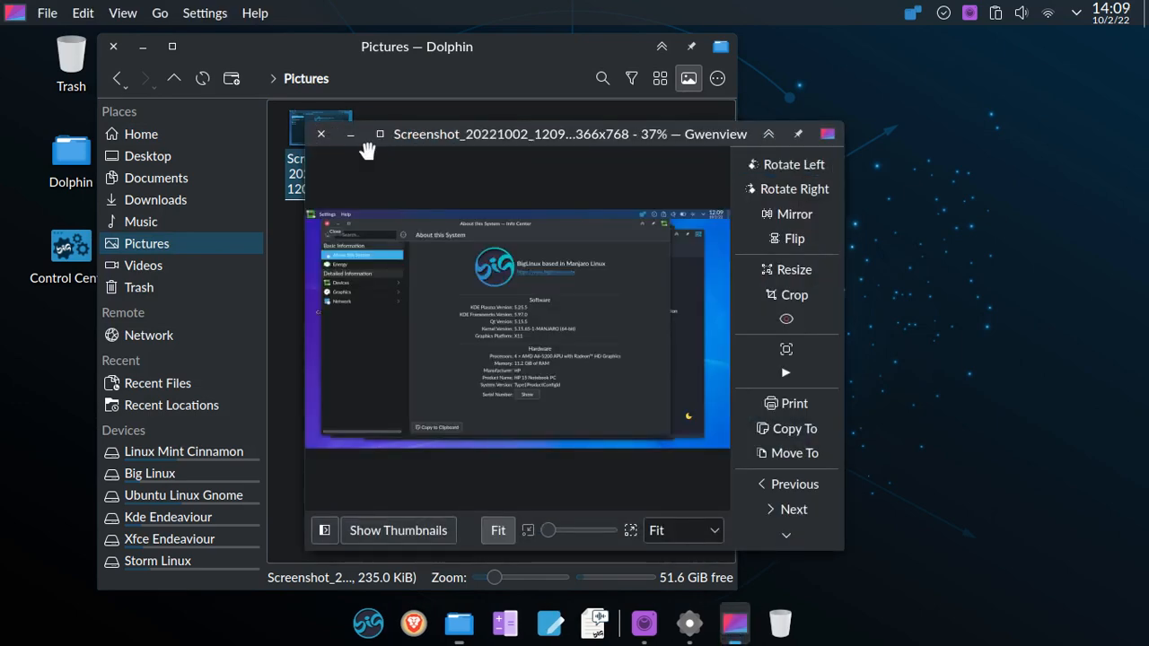
mouse_move(381, 133)
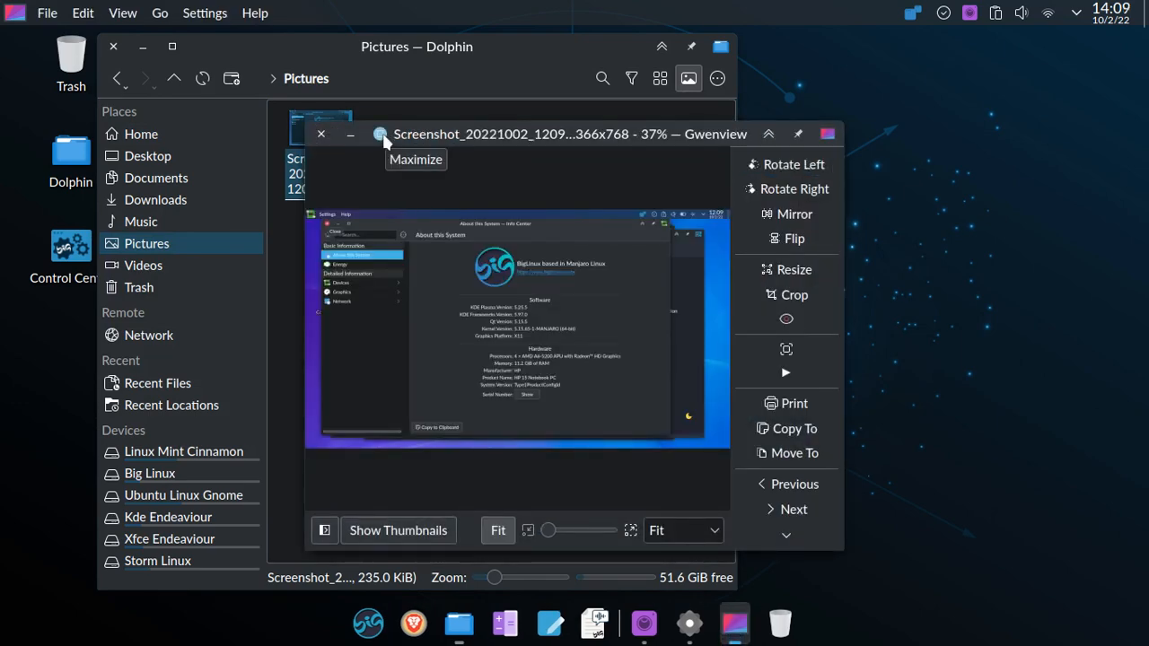
click(350, 133)
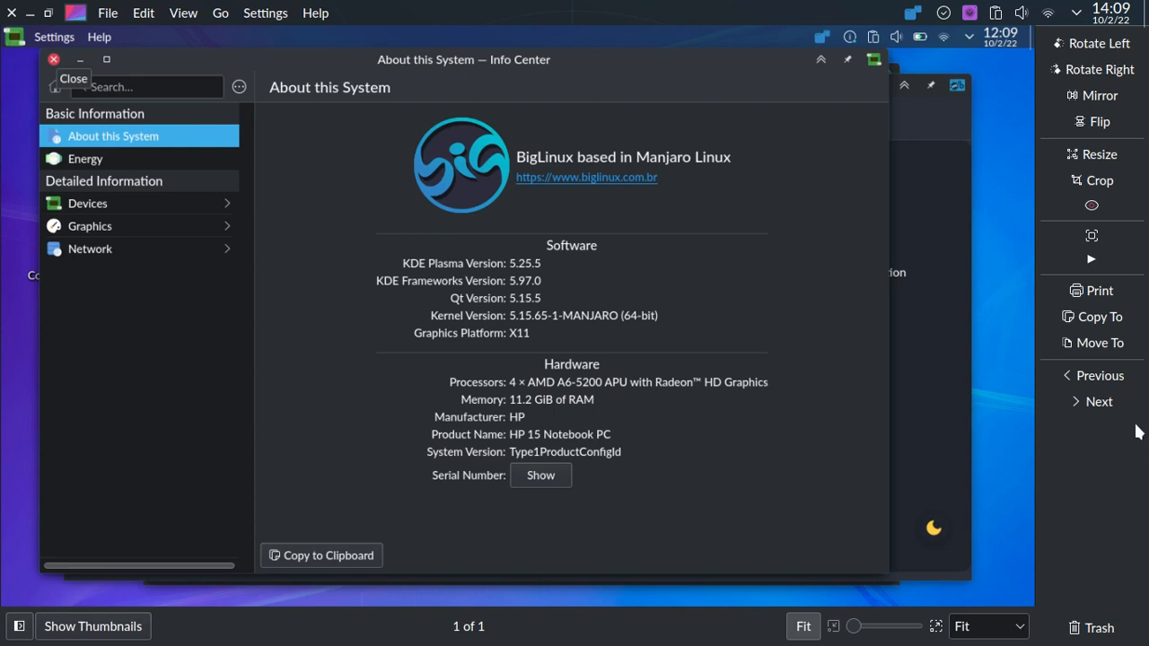
mouse_move(614, 477)
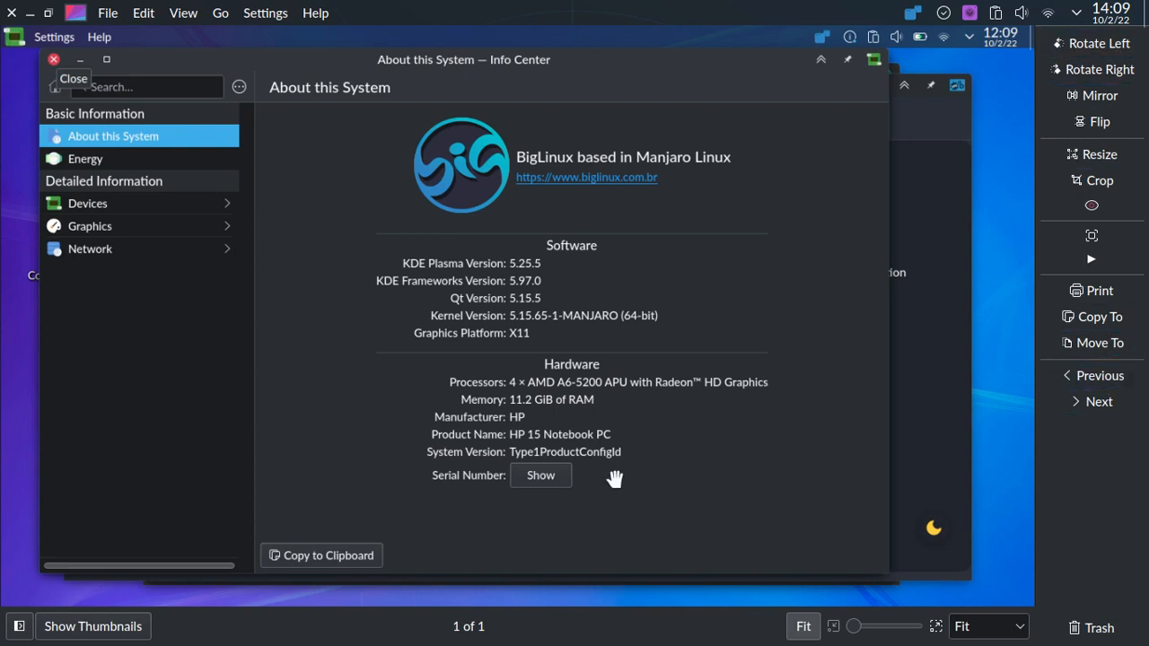
mouse_move(521, 71)
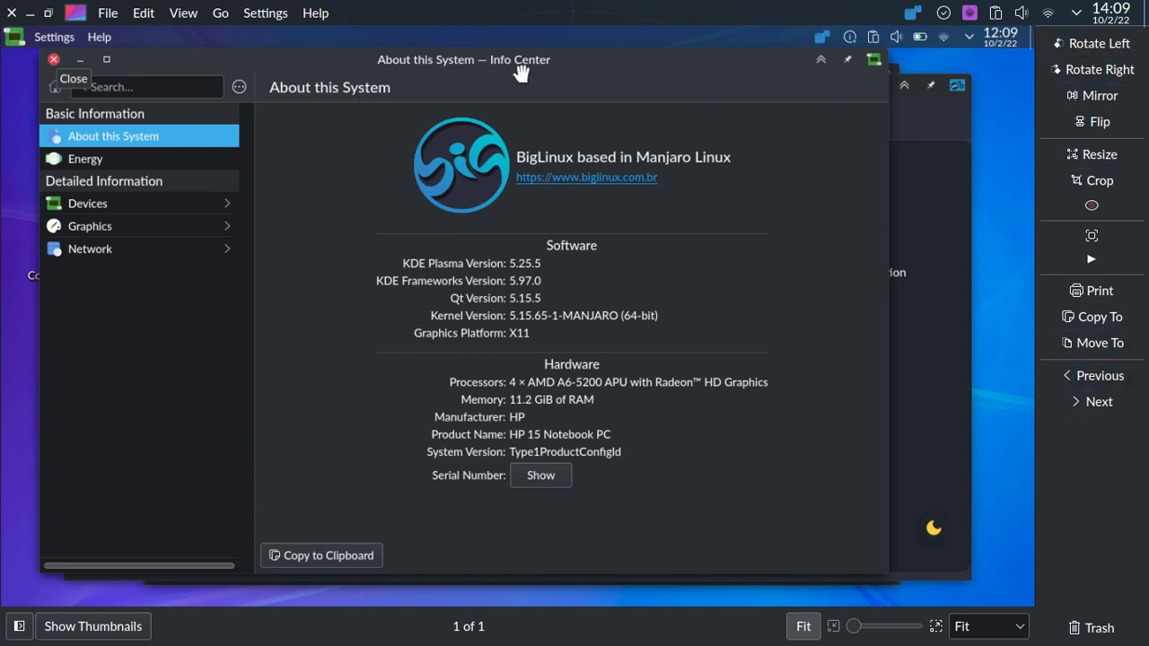
mouse_move(1009, 57)
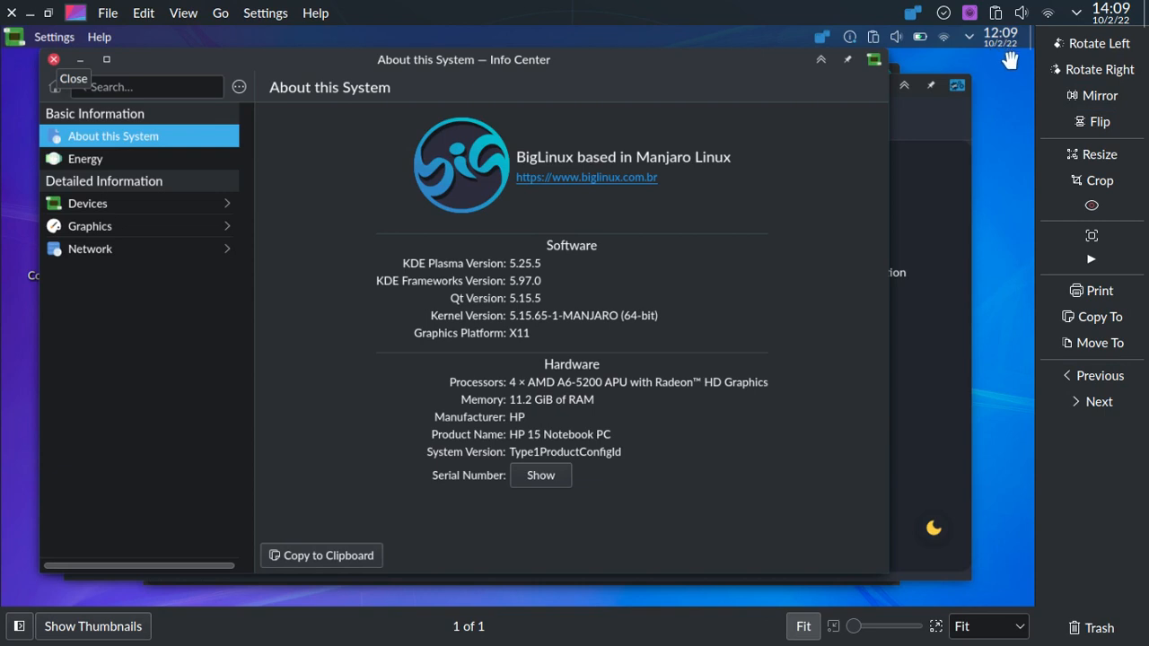
mouse_move(9, 46)
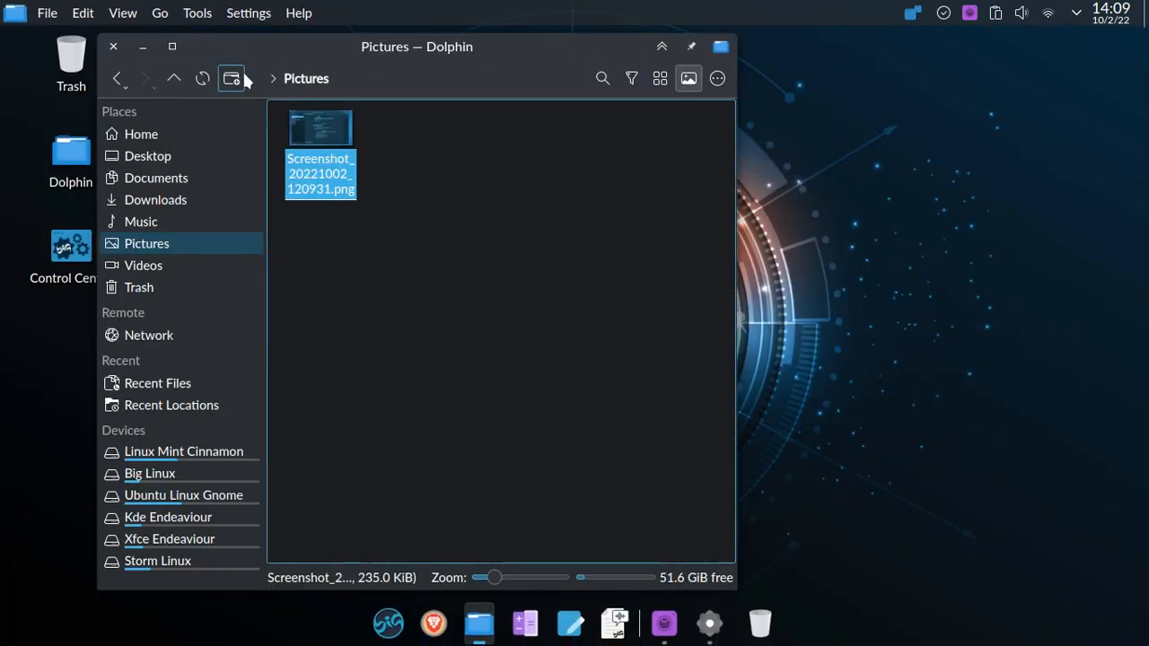
- Leave the image viewer and browse the Downloads, Desktop and Videos folders in Dolphin
click(232, 79)
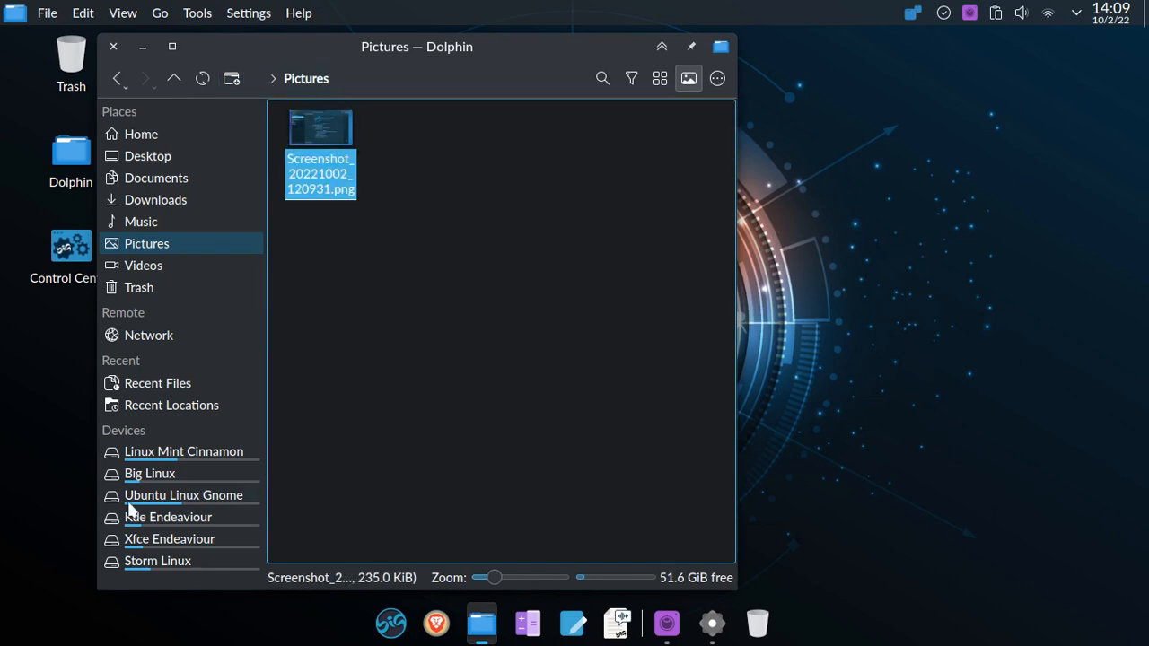
click(154, 199)
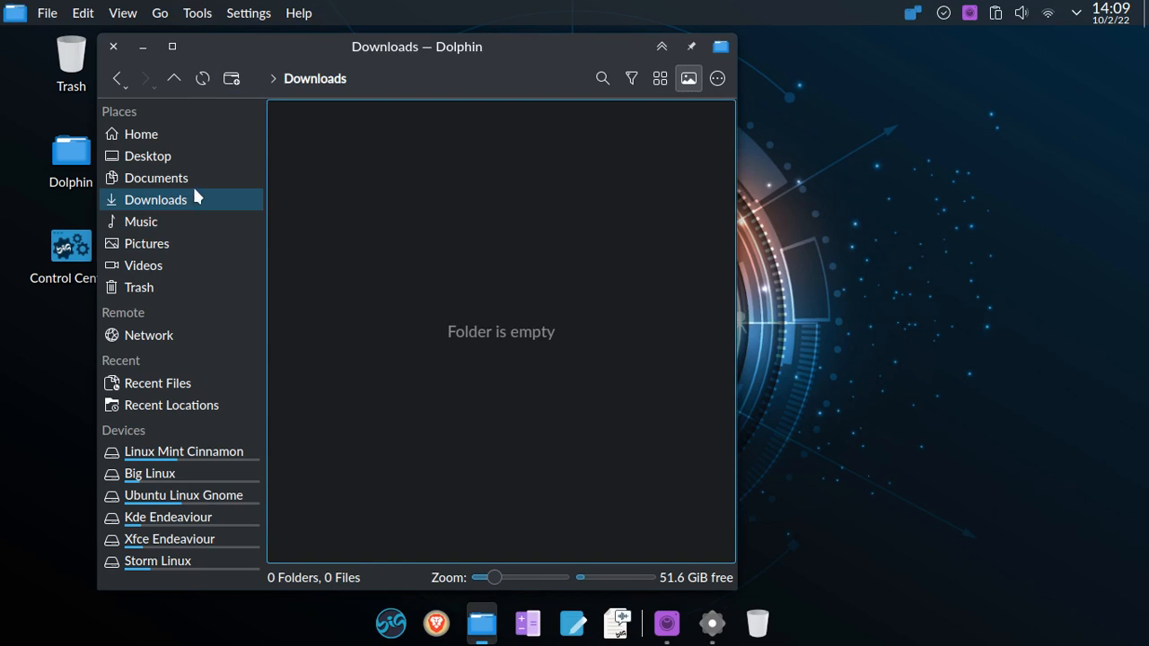
click(147, 154)
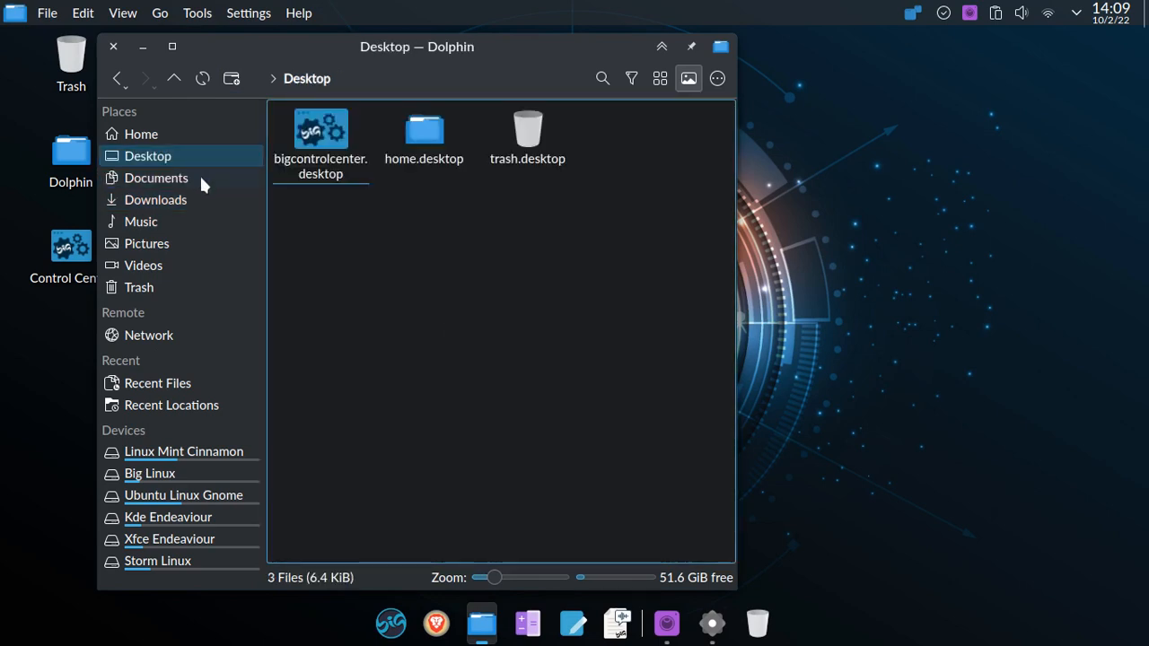
click(144, 266)
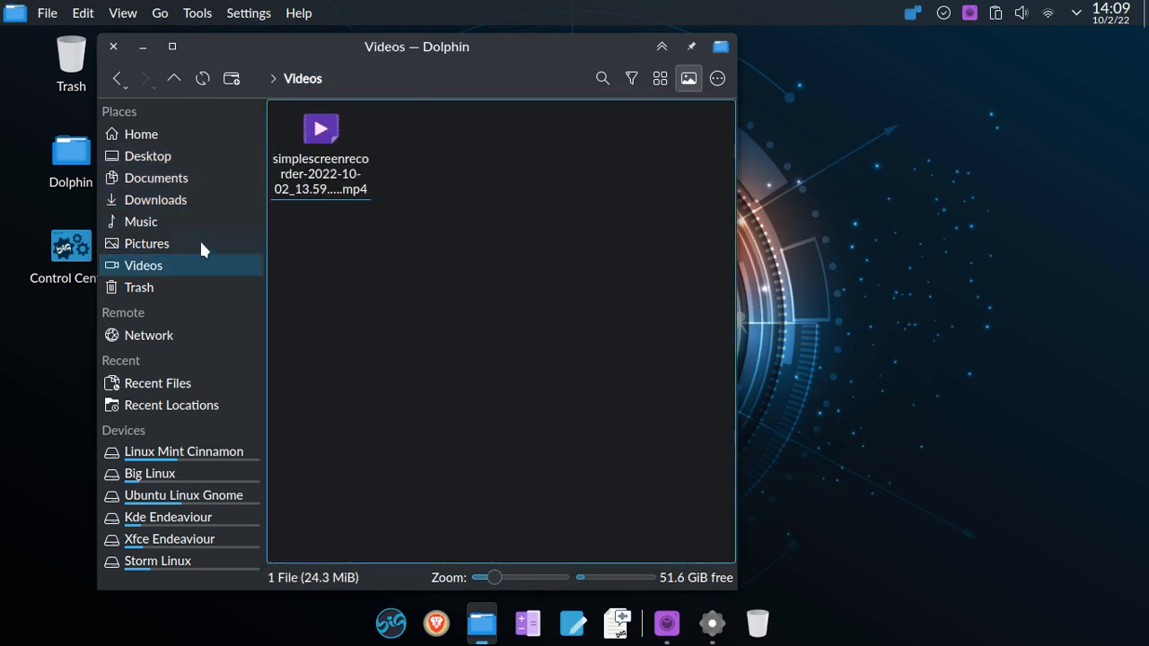
- Switch between Videos and Pictures, ending on the Pictures folder with its single screenshot
click(320, 153)
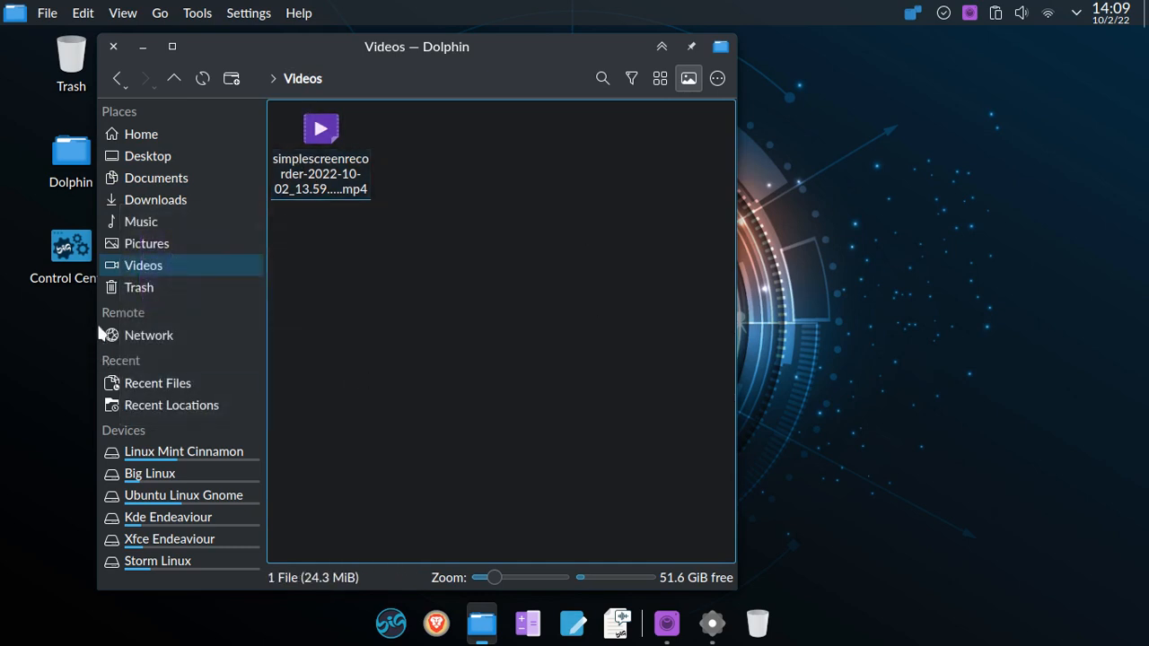
click(147, 244)
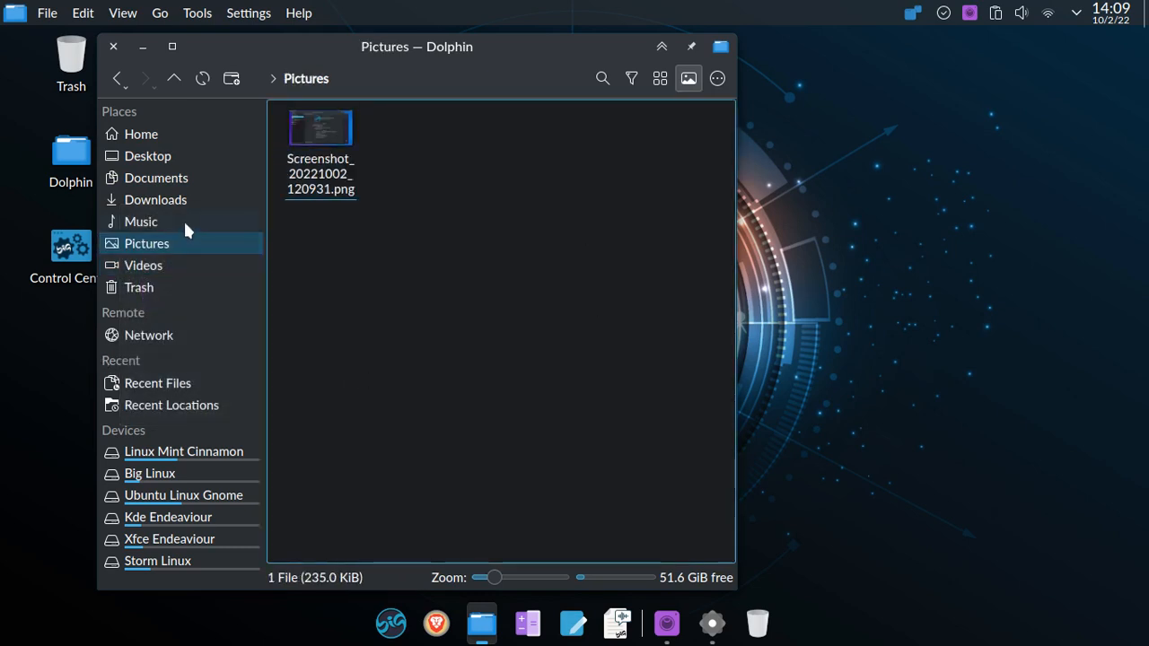
click(143, 266)
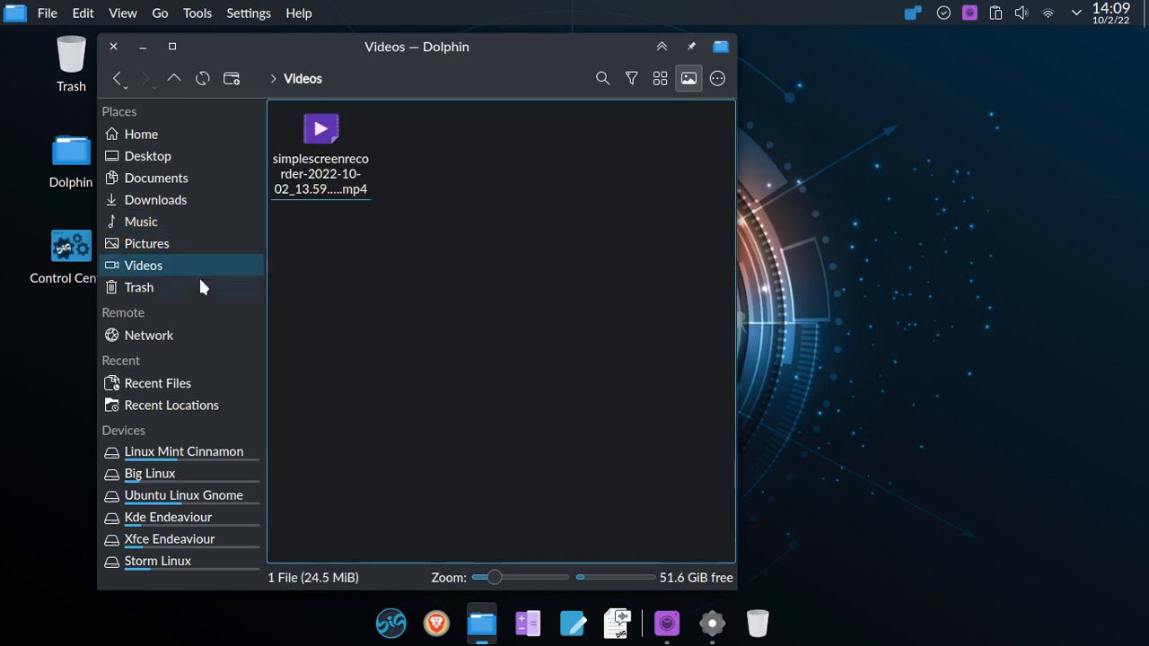
click(147, 244)
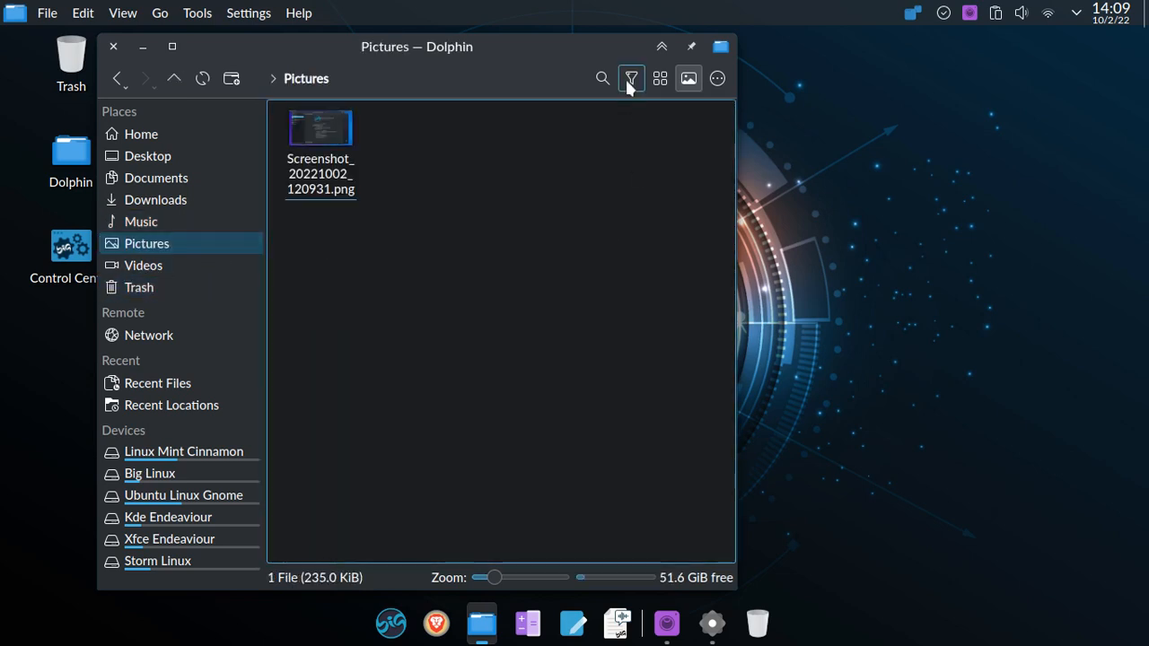
mouse_move(143, 47)
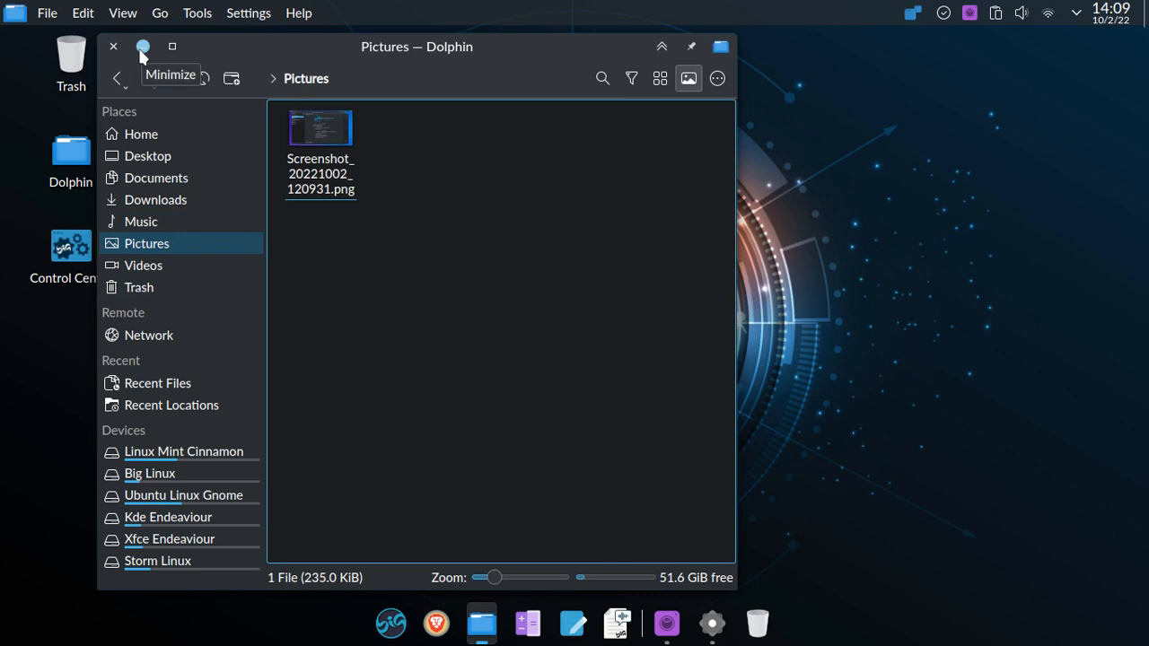
- Minimize the Dolphin window so the bare KDE Plasma desktop is showing
click(143, 46)
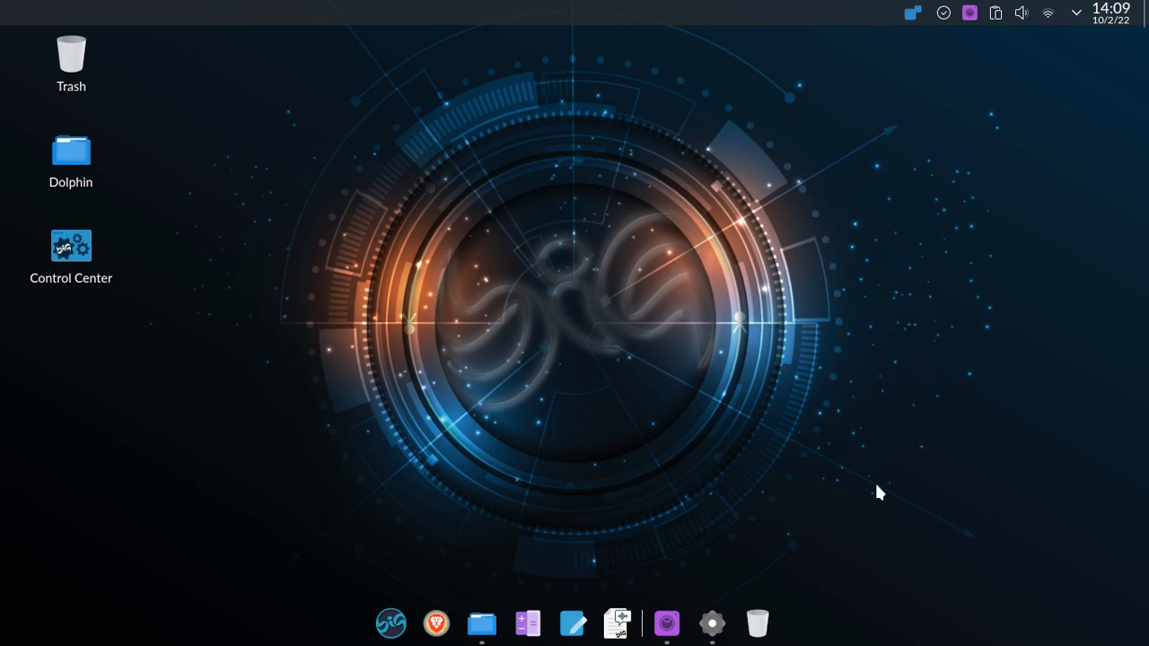
mouse_move(824, 429)
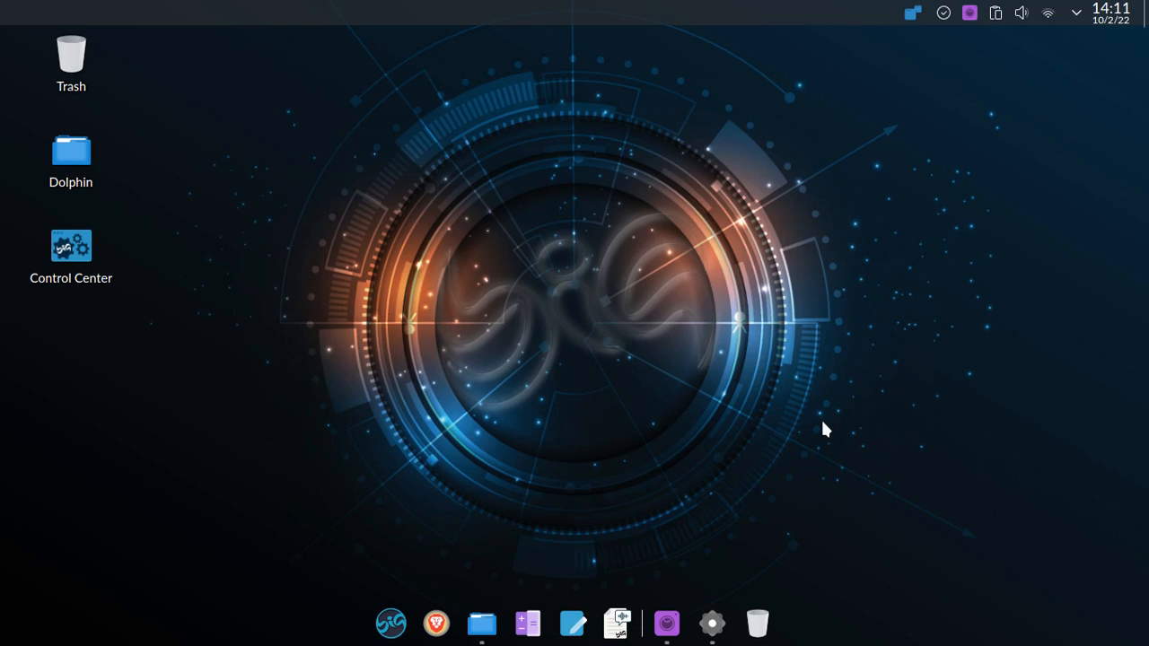
mouse_move(758, 255)
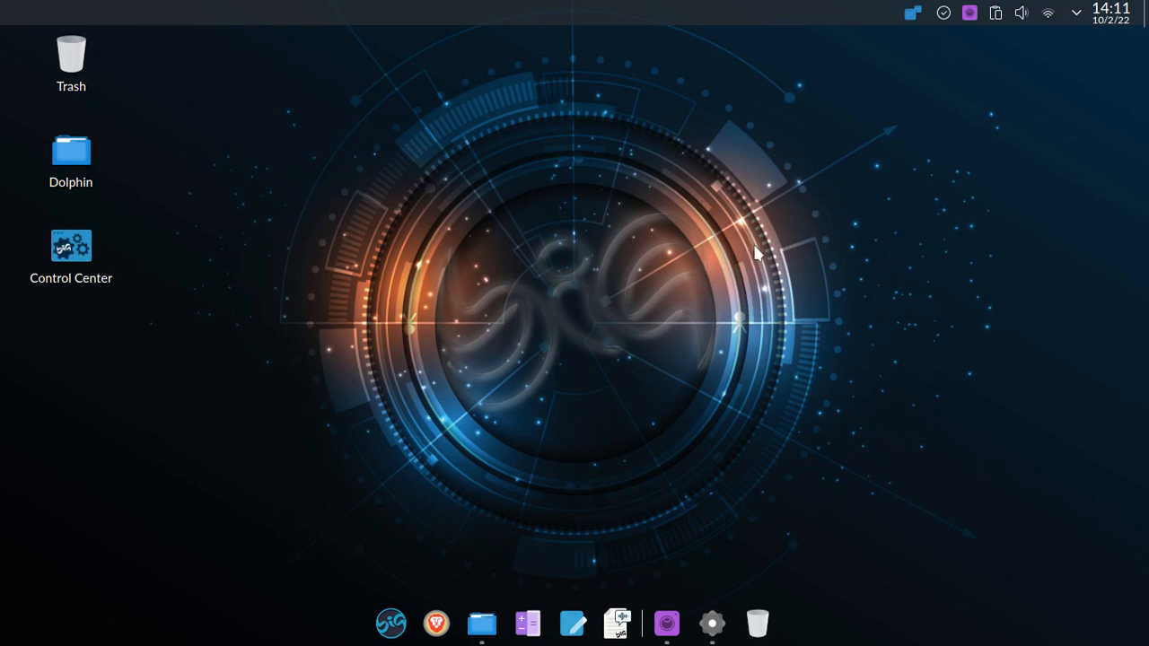
mouse_move(844, 248)
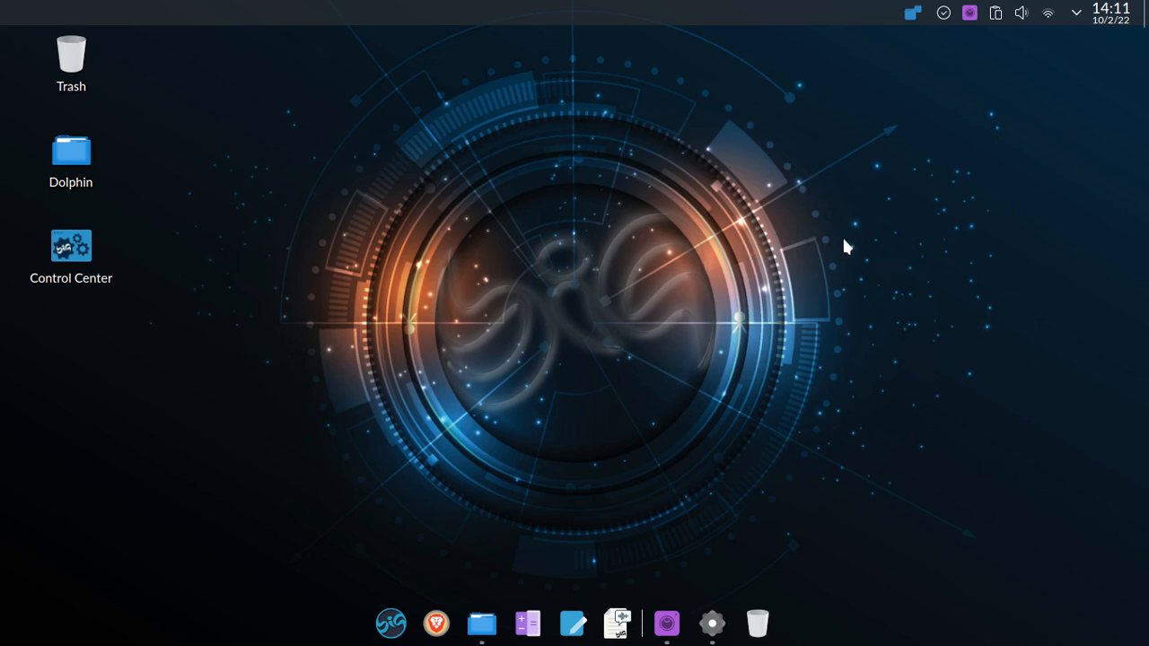
mouse_move(513, 528)
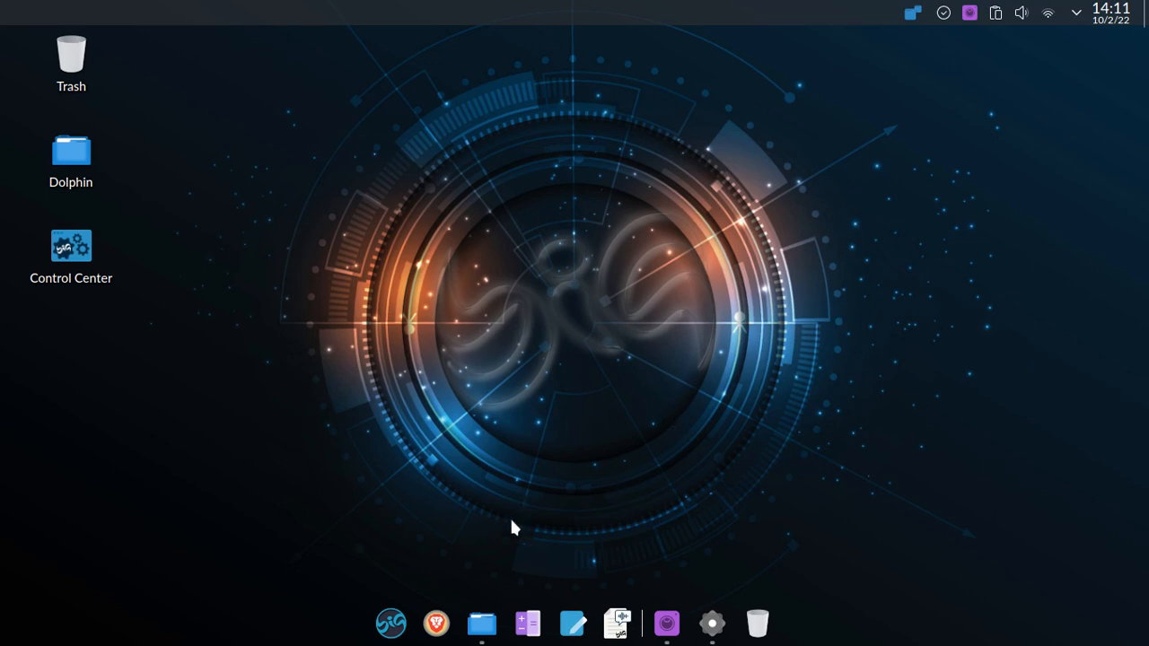
- Bring up the full-screen launcher and browse its Games, Internet and Multimedia categories
click(391, 623)
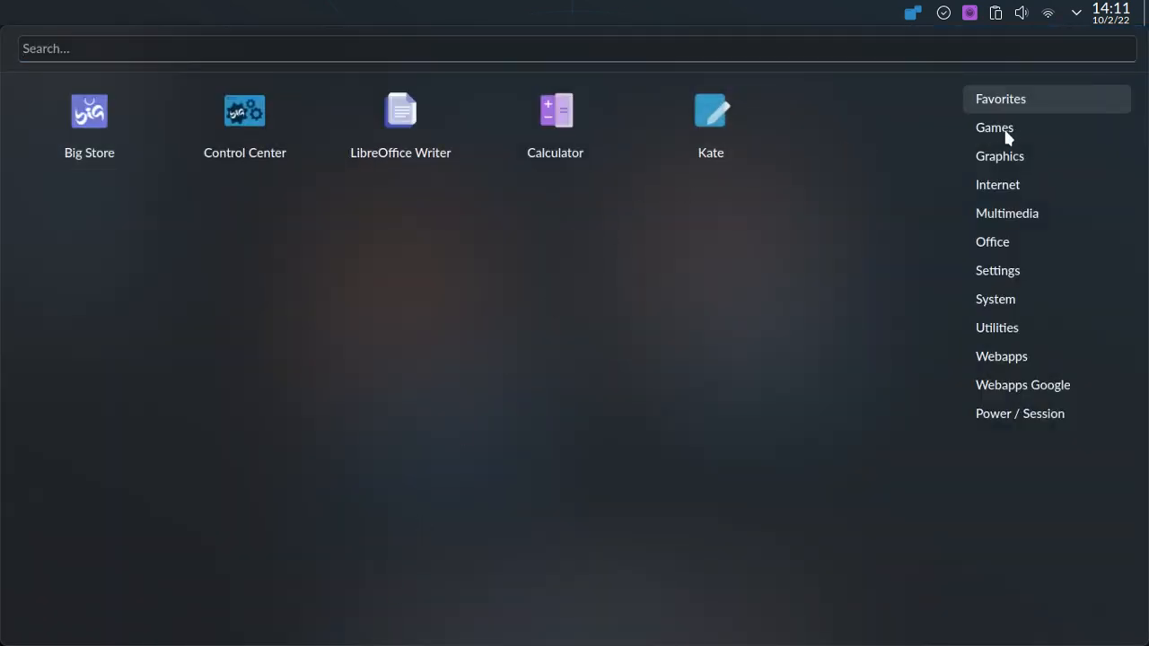
click(995, 126)
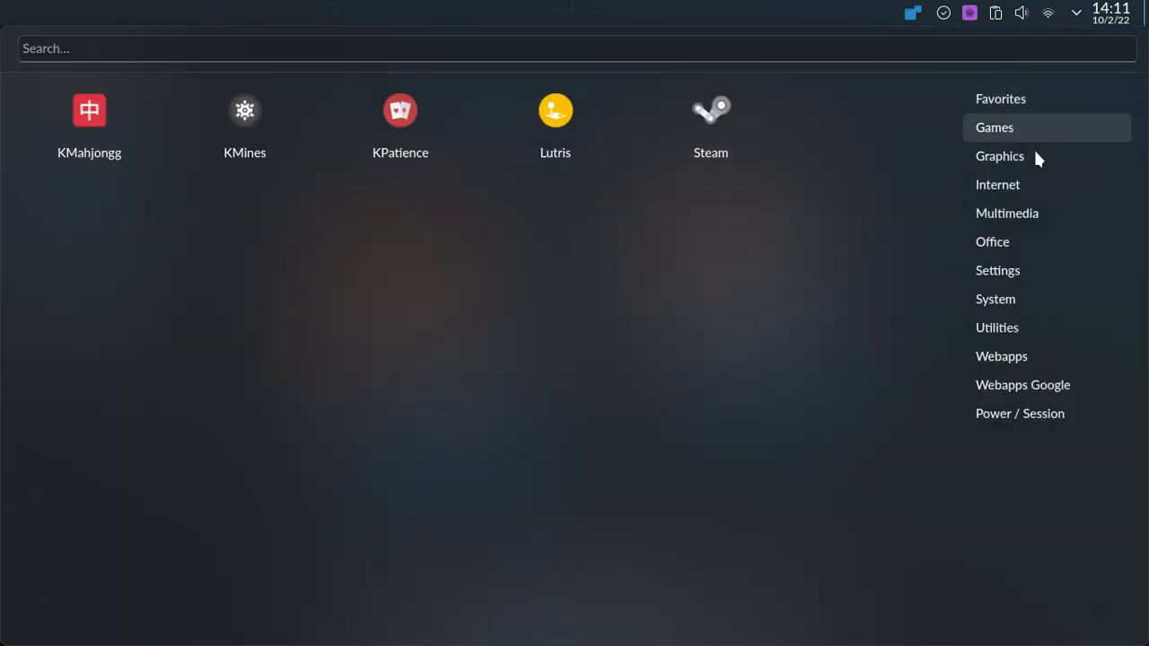
click(999, 183)
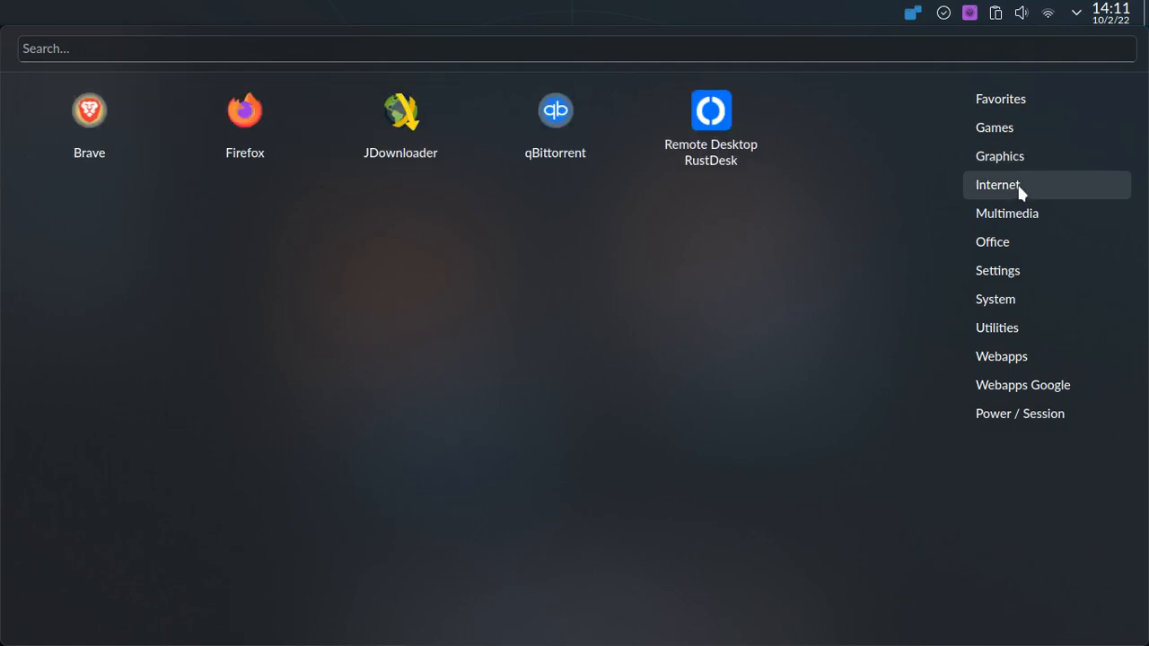
click(1007, 211)
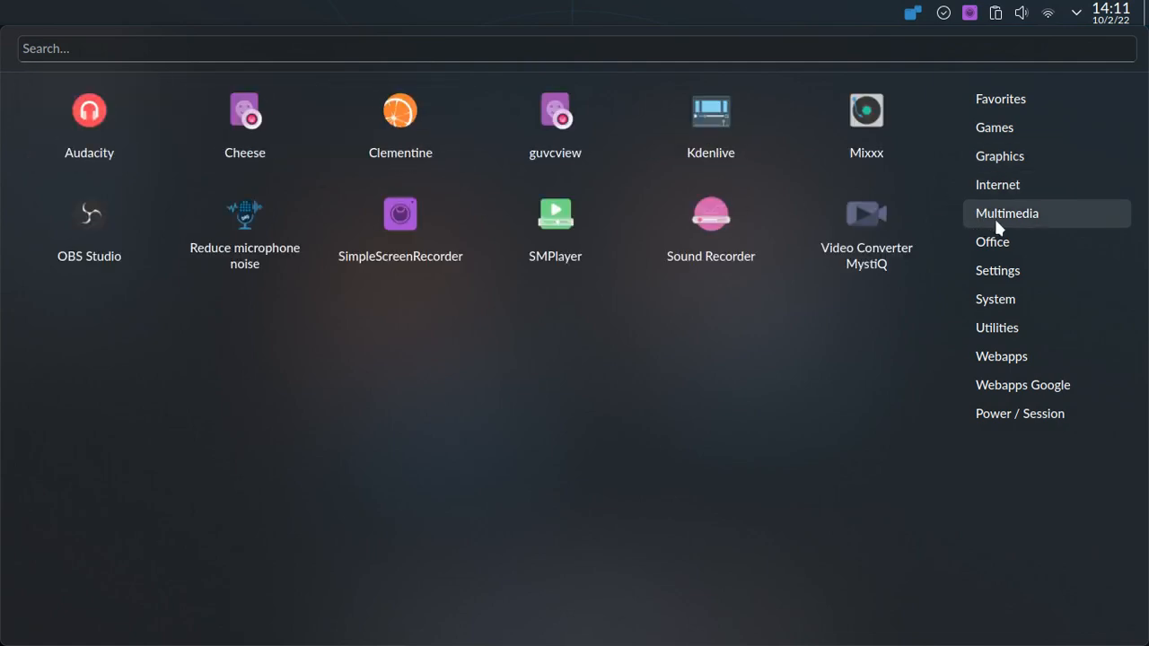
mouse_move(711, 126)
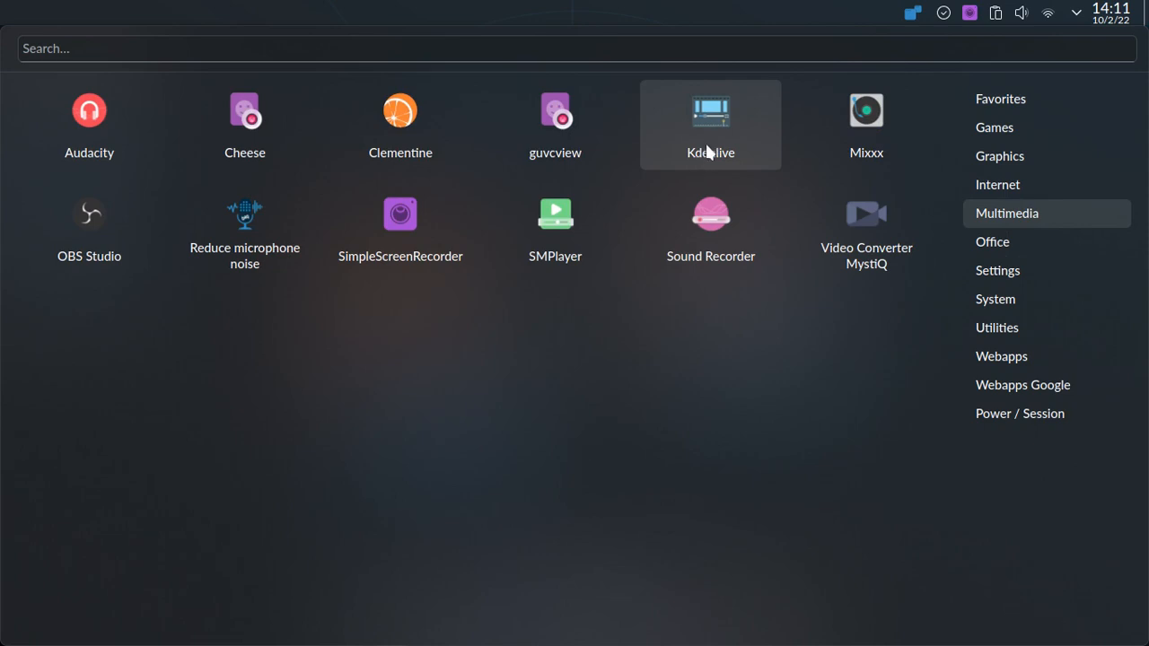
mouse_move(771, 158)
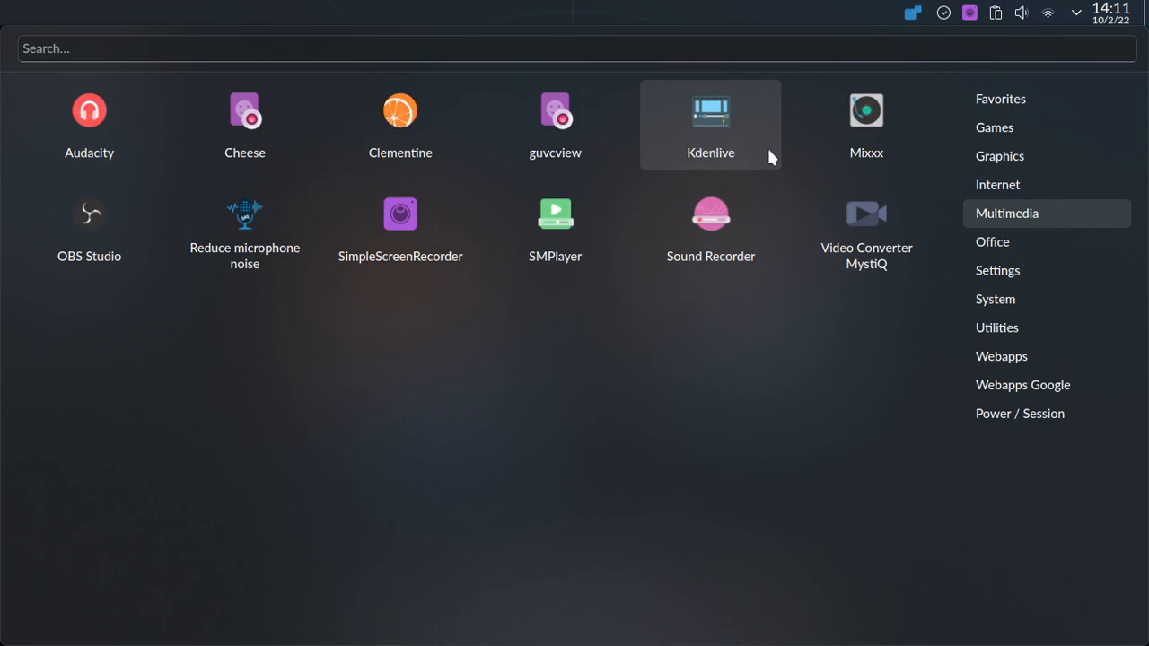
mouse_move(866, 126)
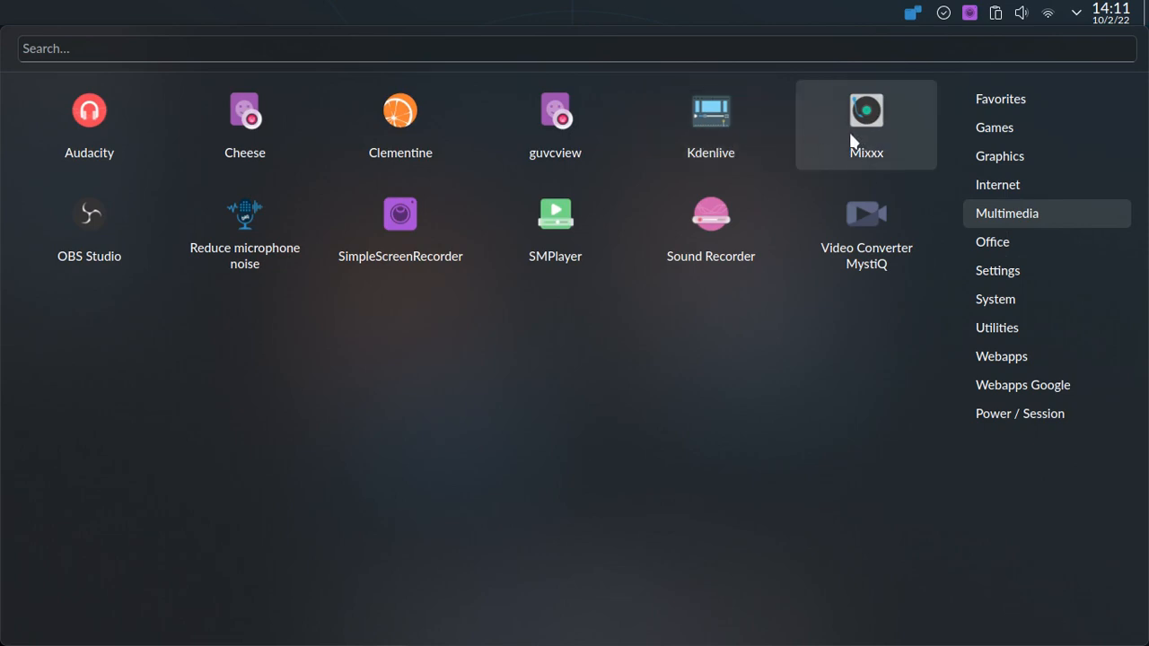
mouse_move(897, 126)
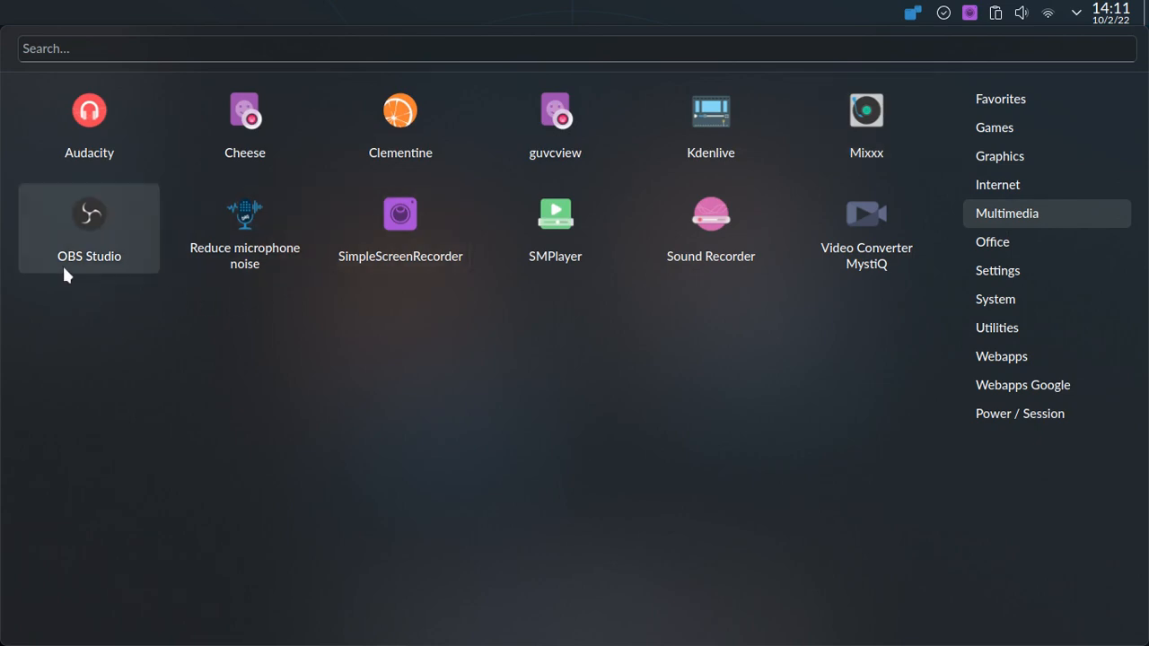
mouse_move(83, 276)
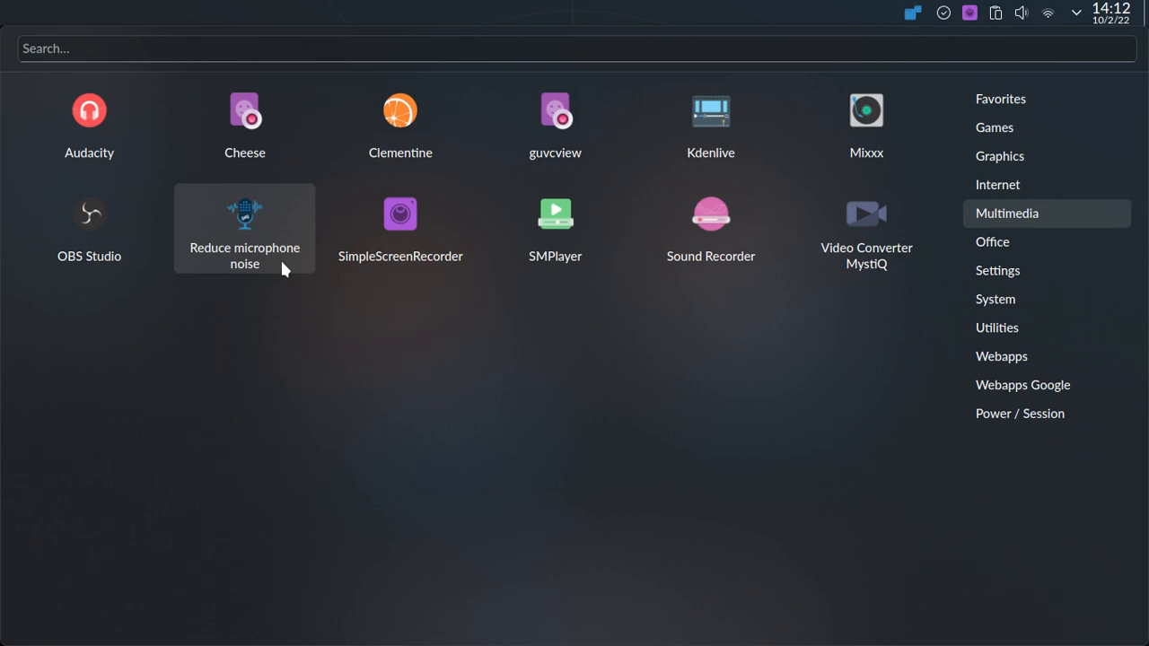
mouse_move(997, 250)
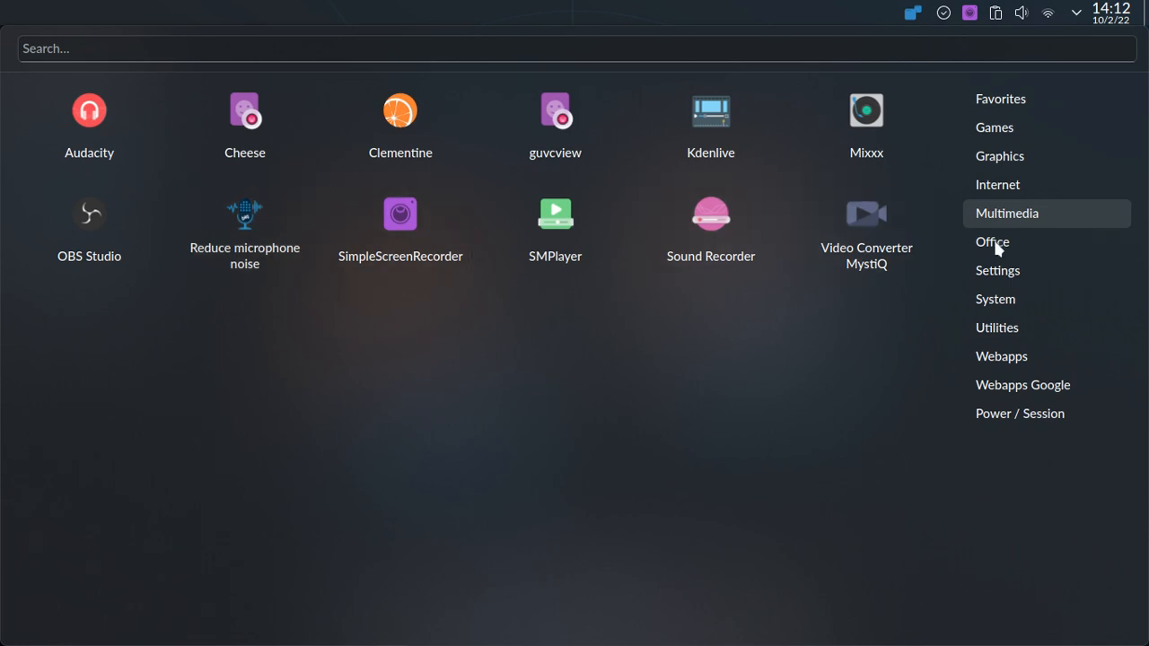
- Browse the Office and System categories, then show the Webapps collection of web app shortcuts
click(991, 241)
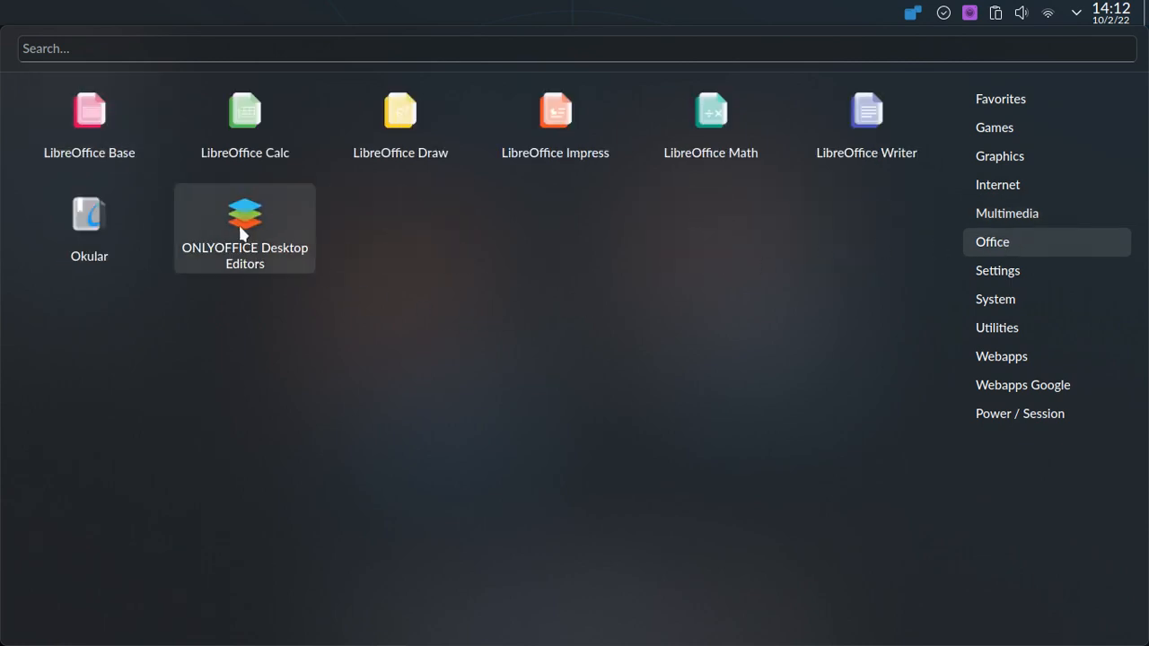
mouse_move(285, 248)
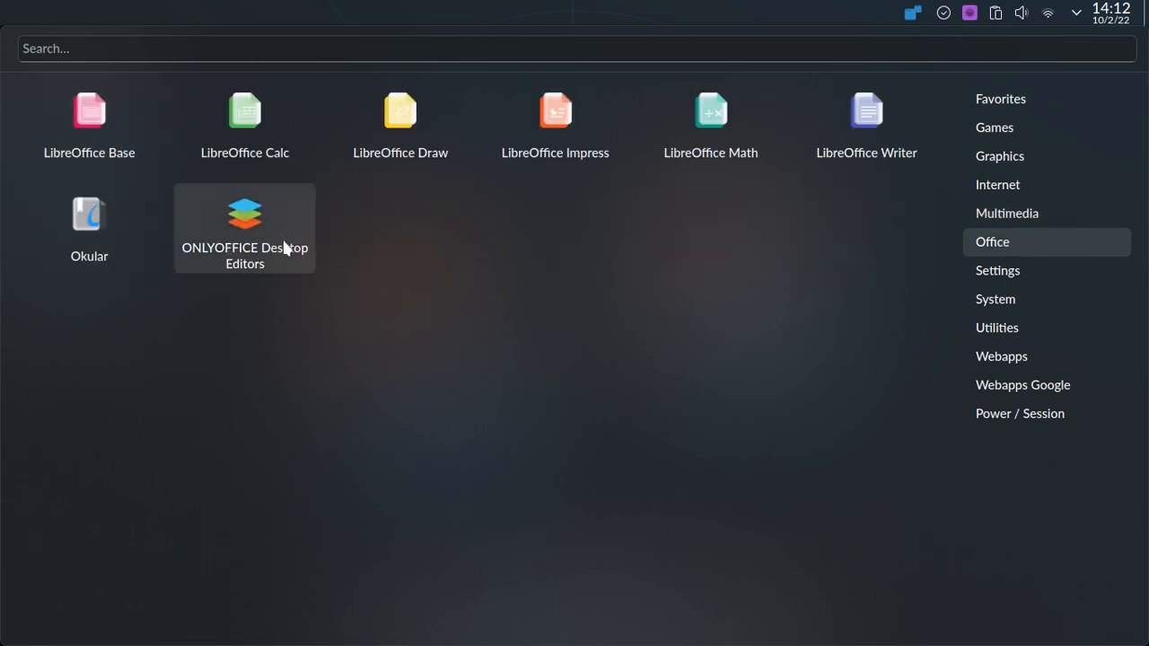
mouse_move(1007, 248)
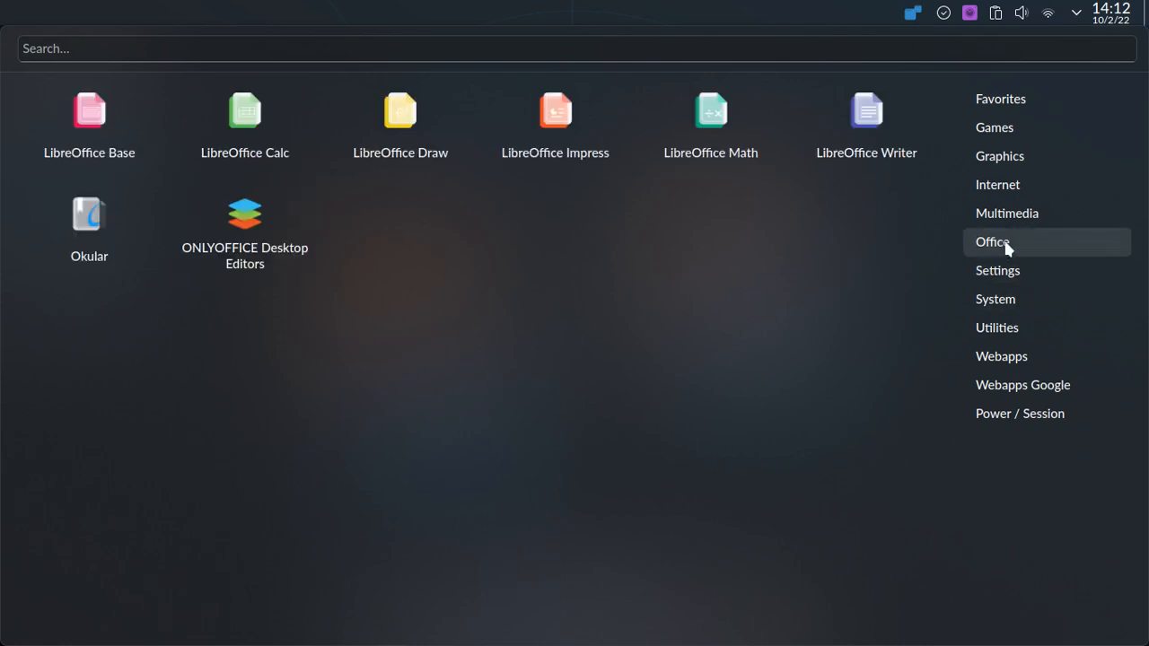
click(994, 298)
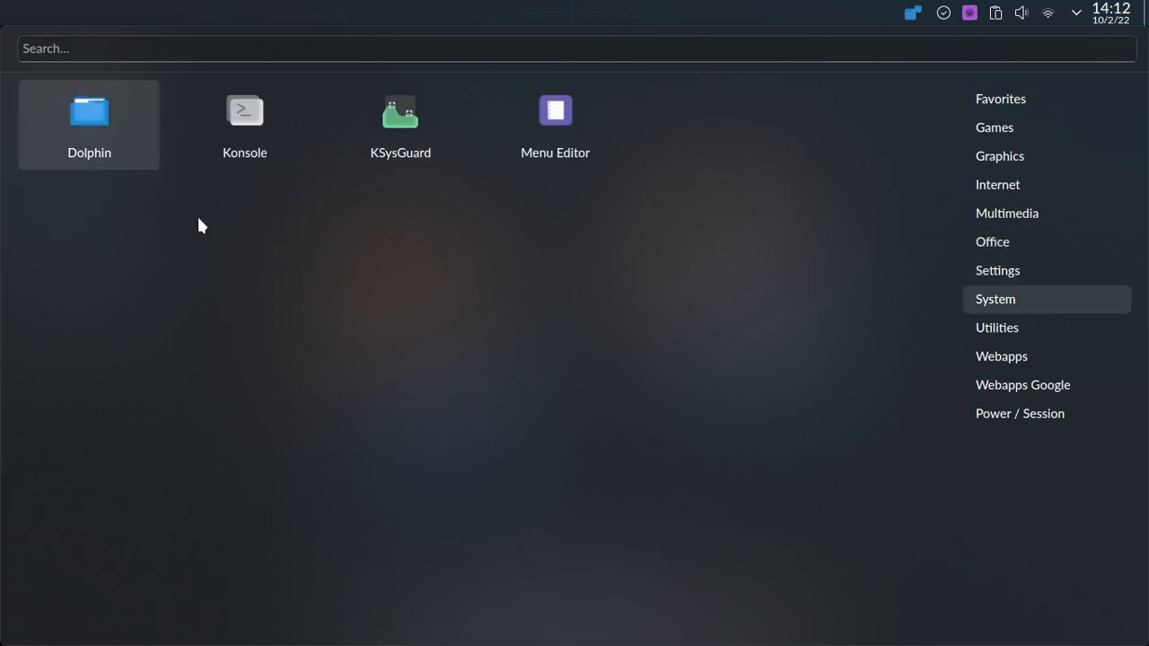
click(992, 240)
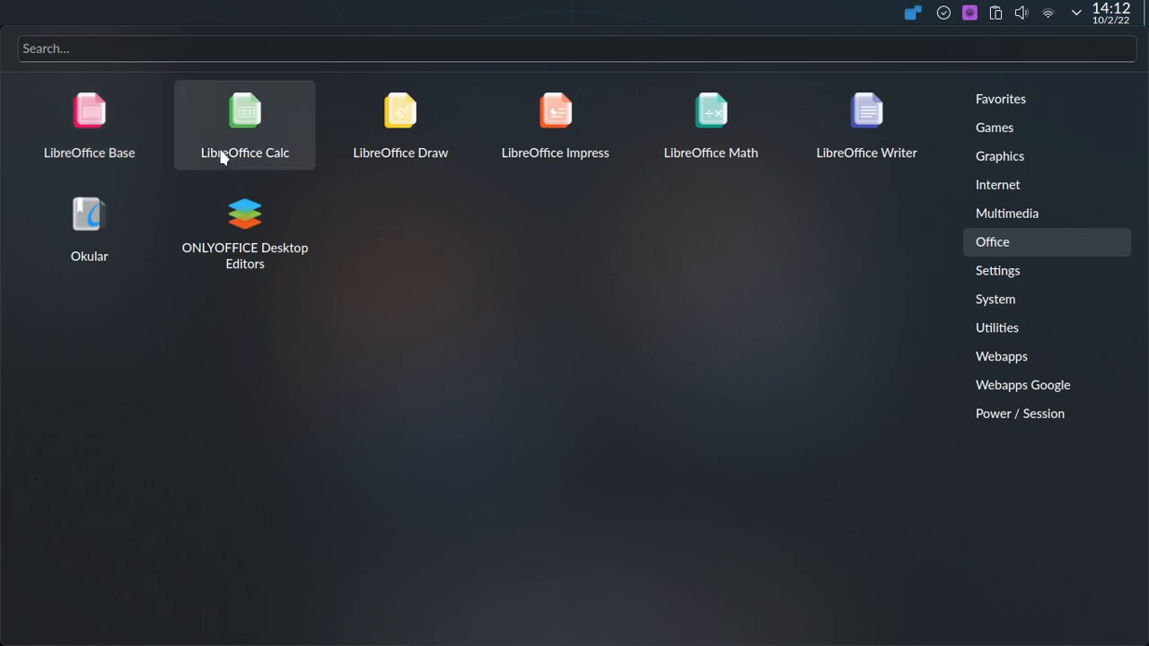
click(994, 298)
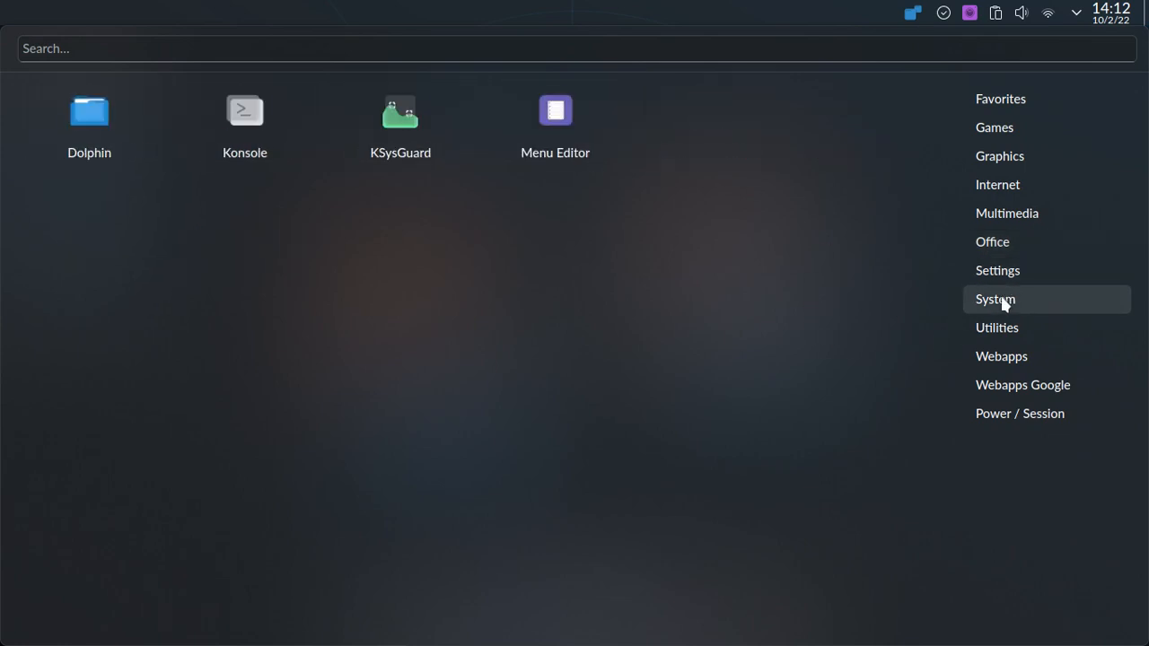
mouse_move(1009, 304)
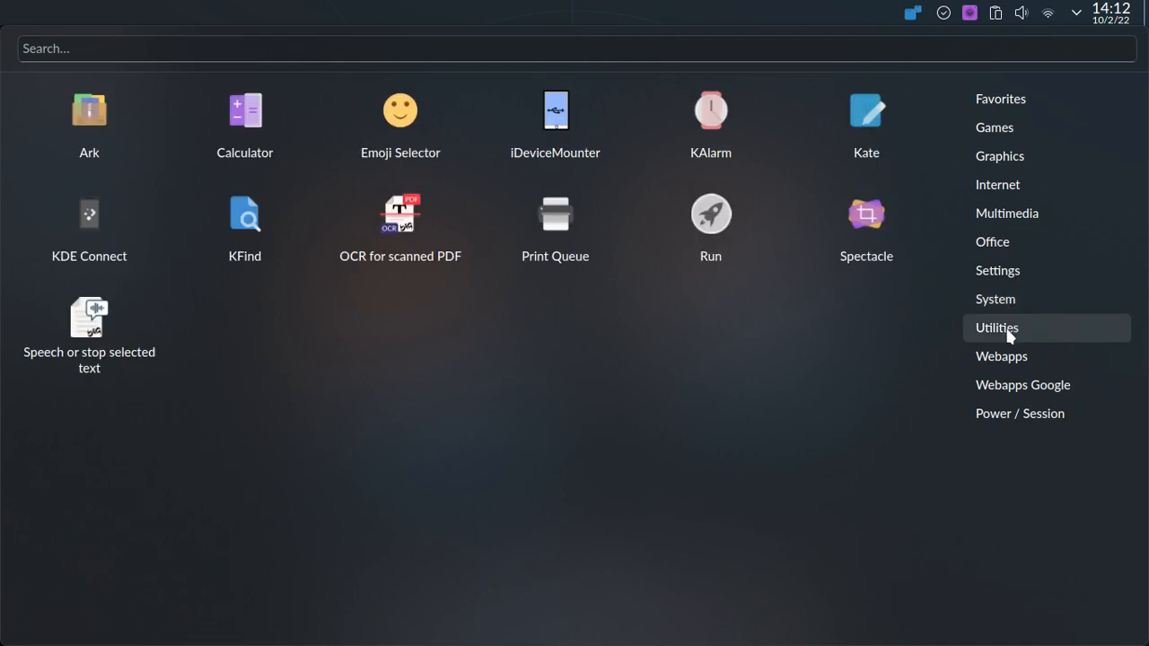
click(1002, 356)
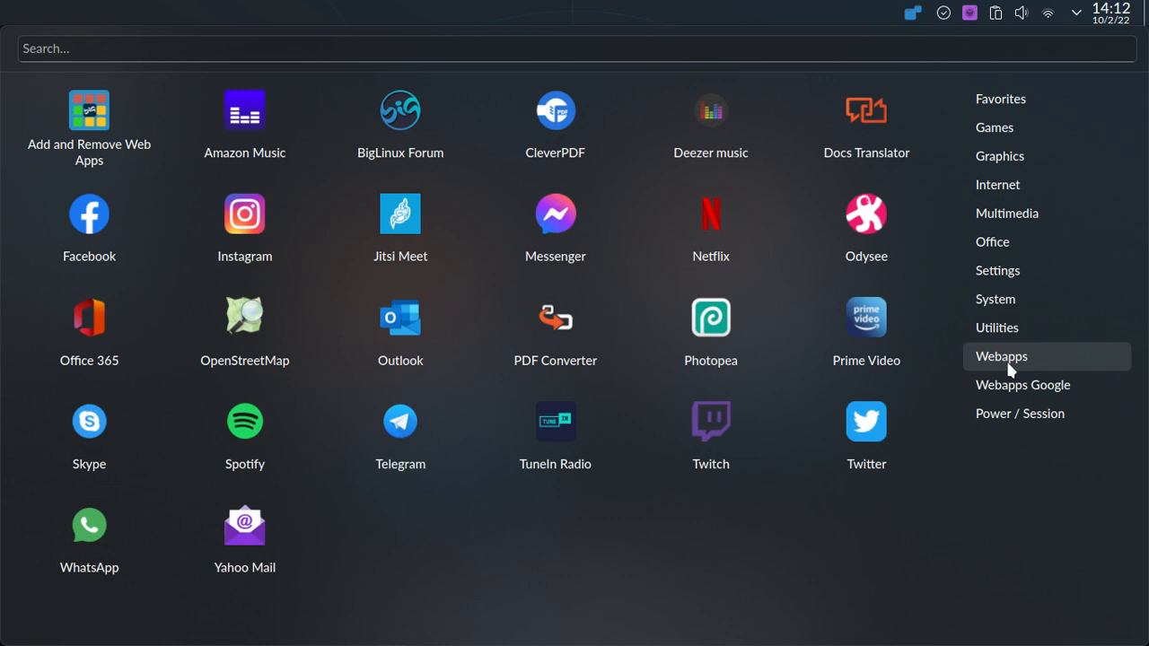
click(1023, 384)
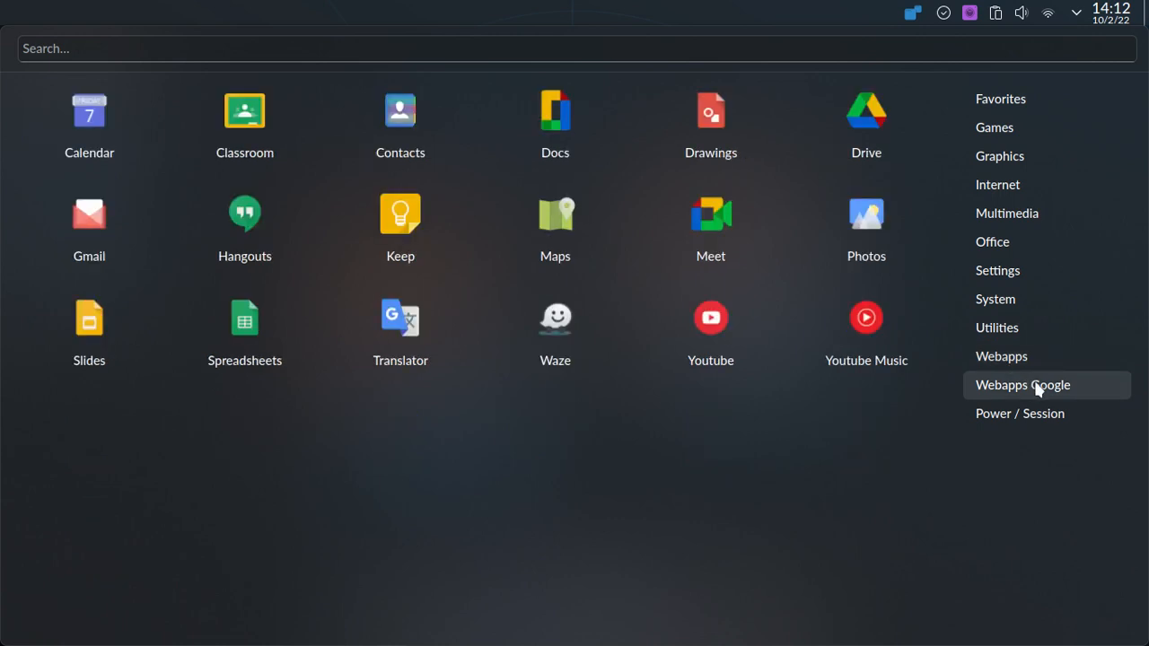
mouse_move(1085, 395)
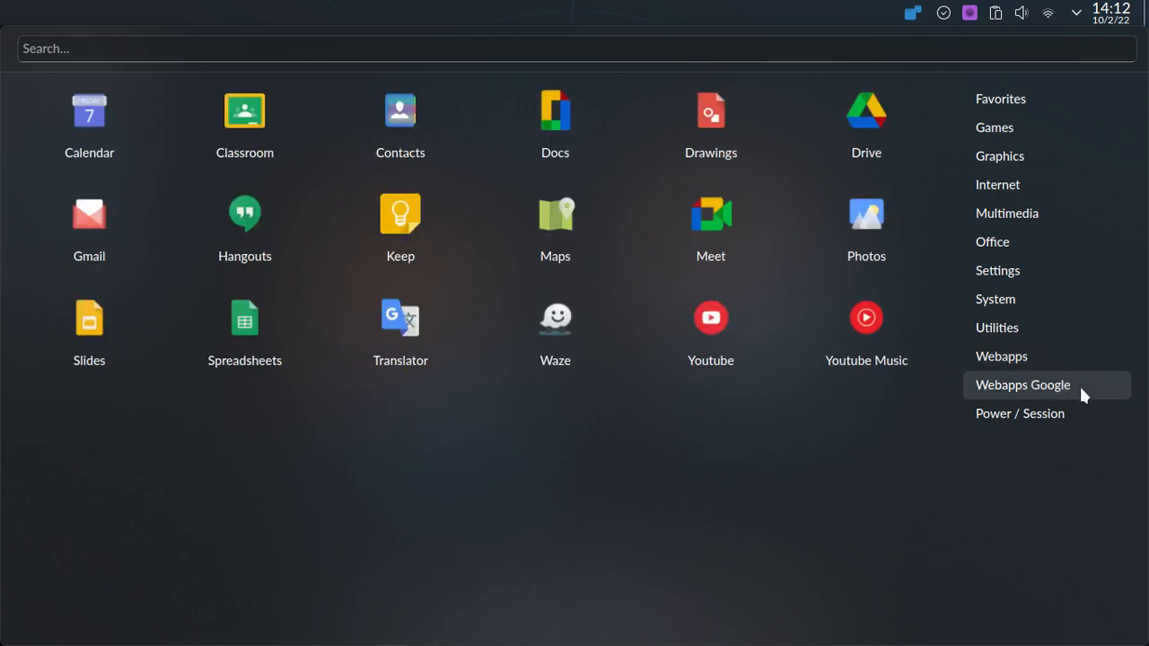
click(1002, 355)
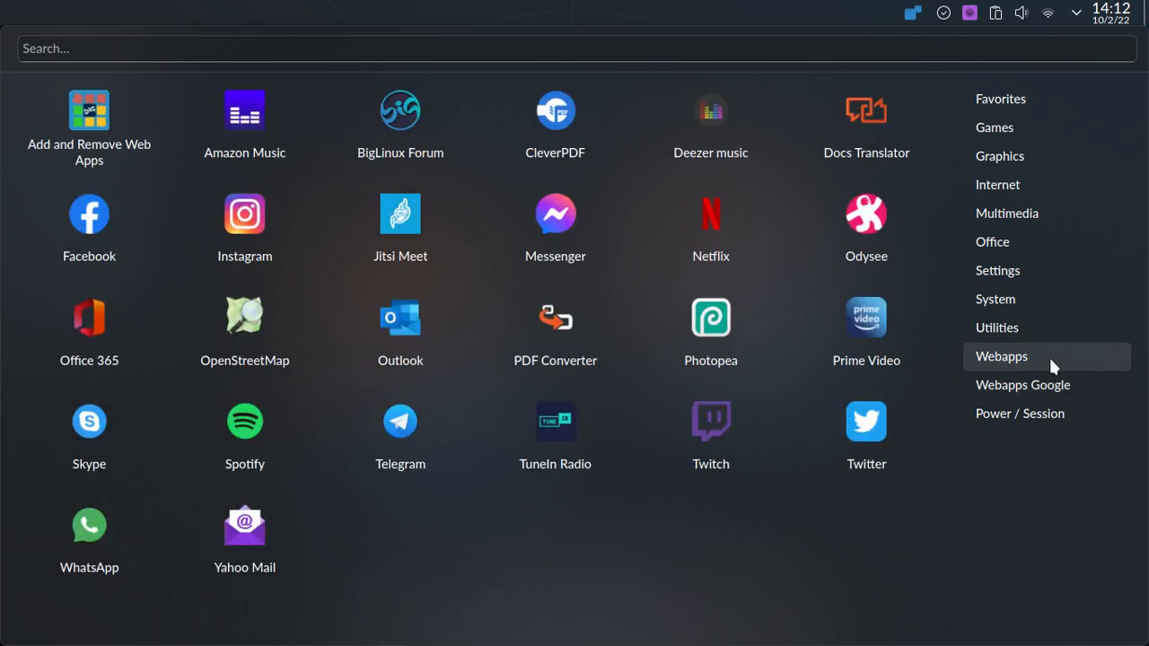
mouse_move(1052, 363)
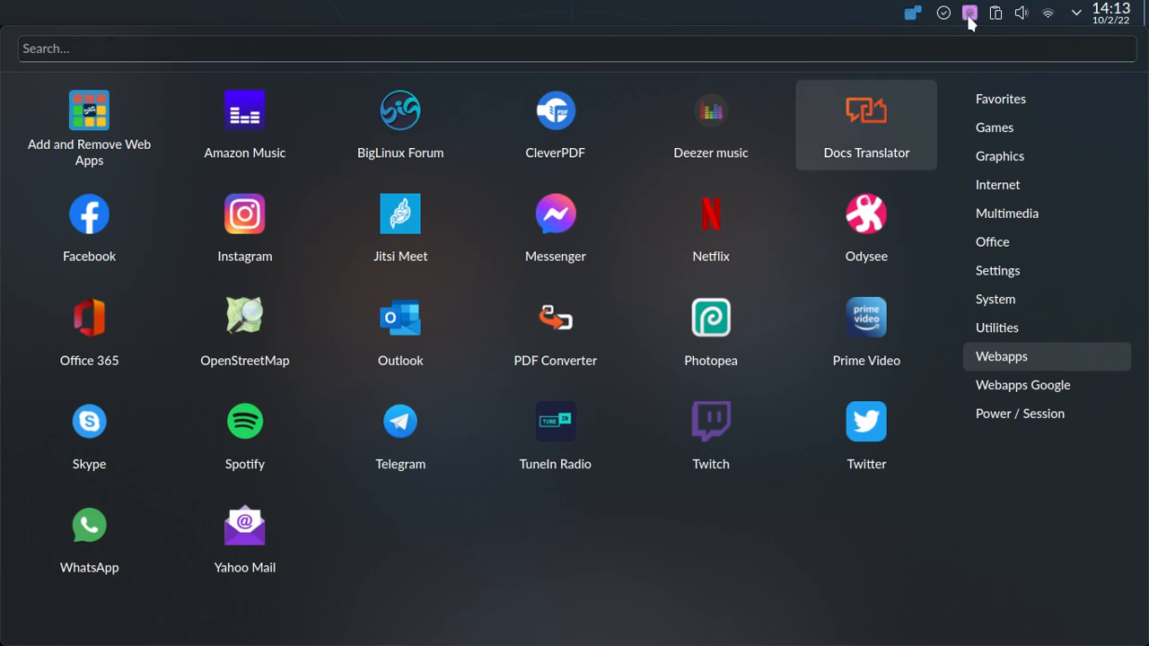
click(969, 13)
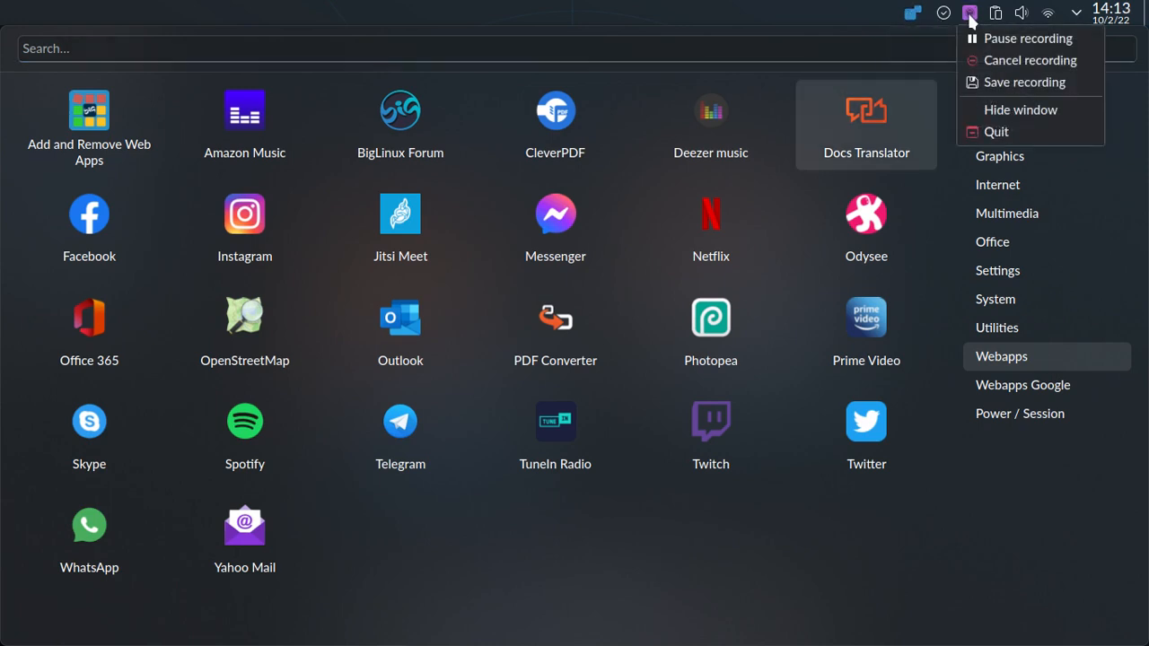